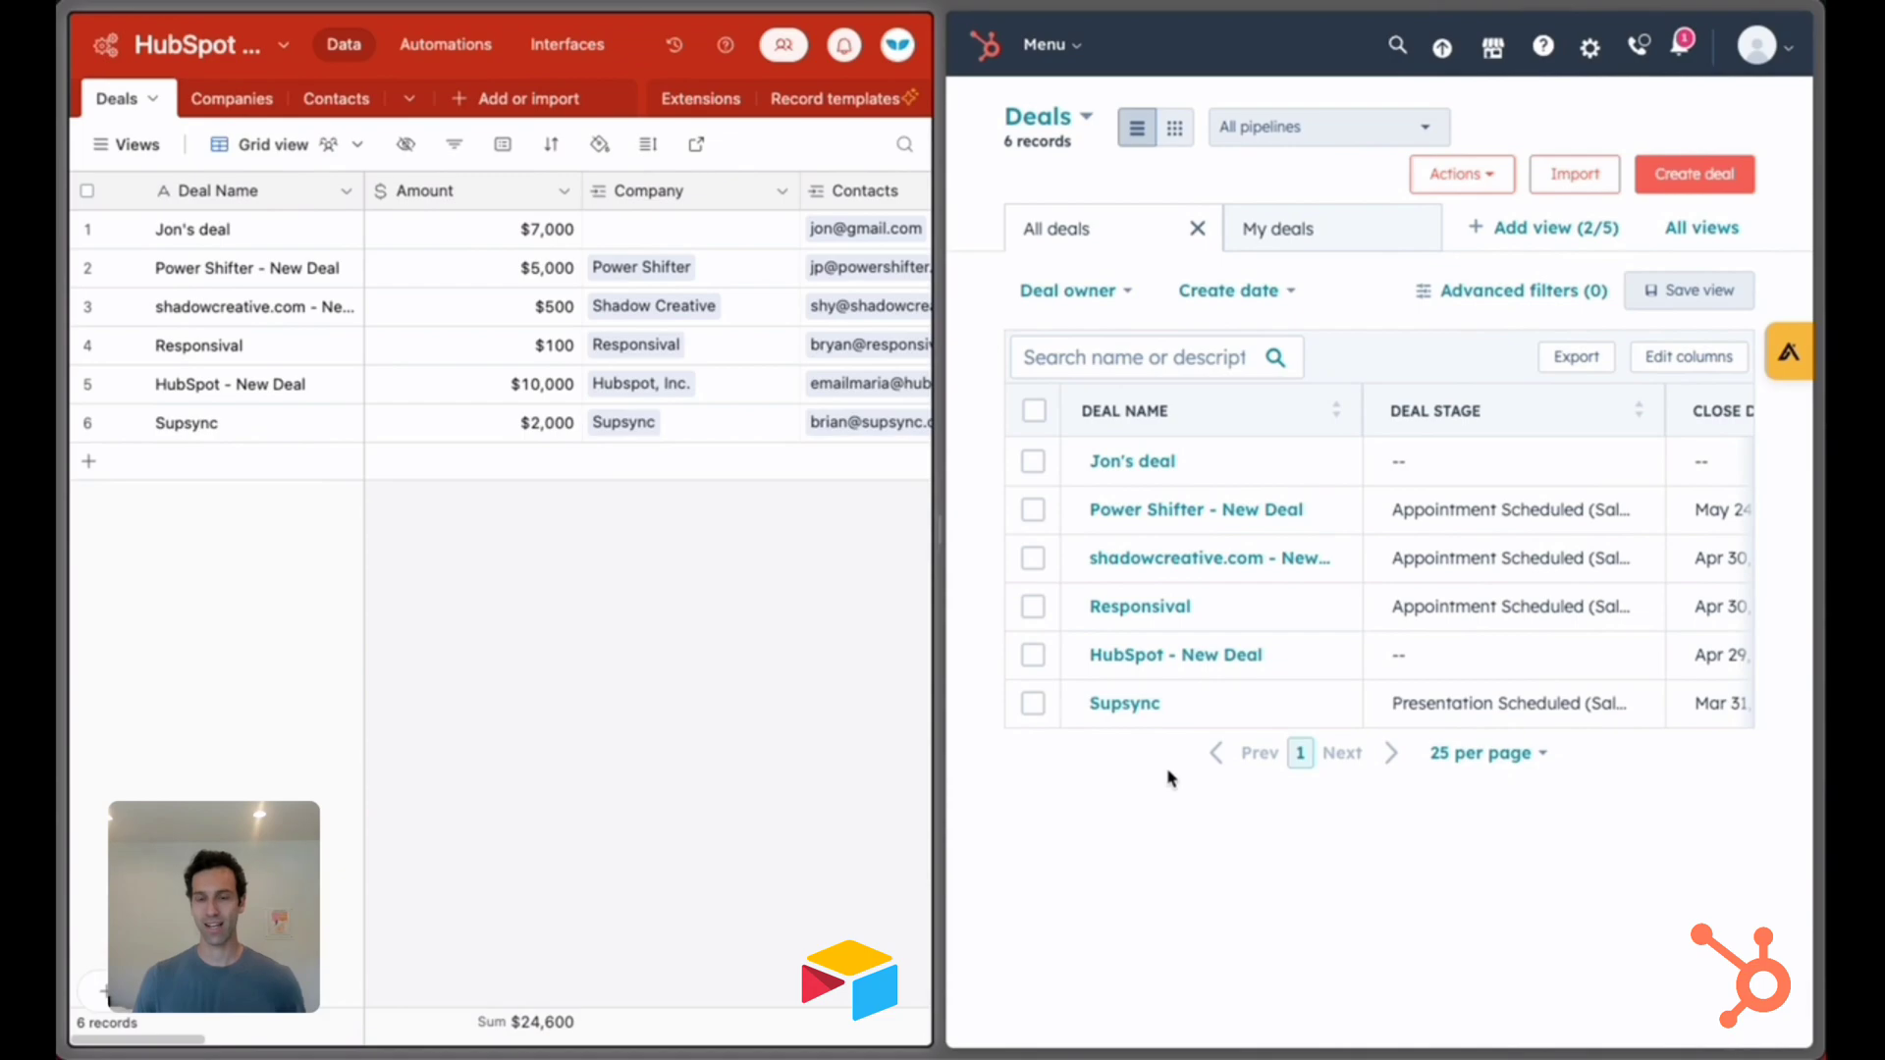
mouse_move(1167, 574)
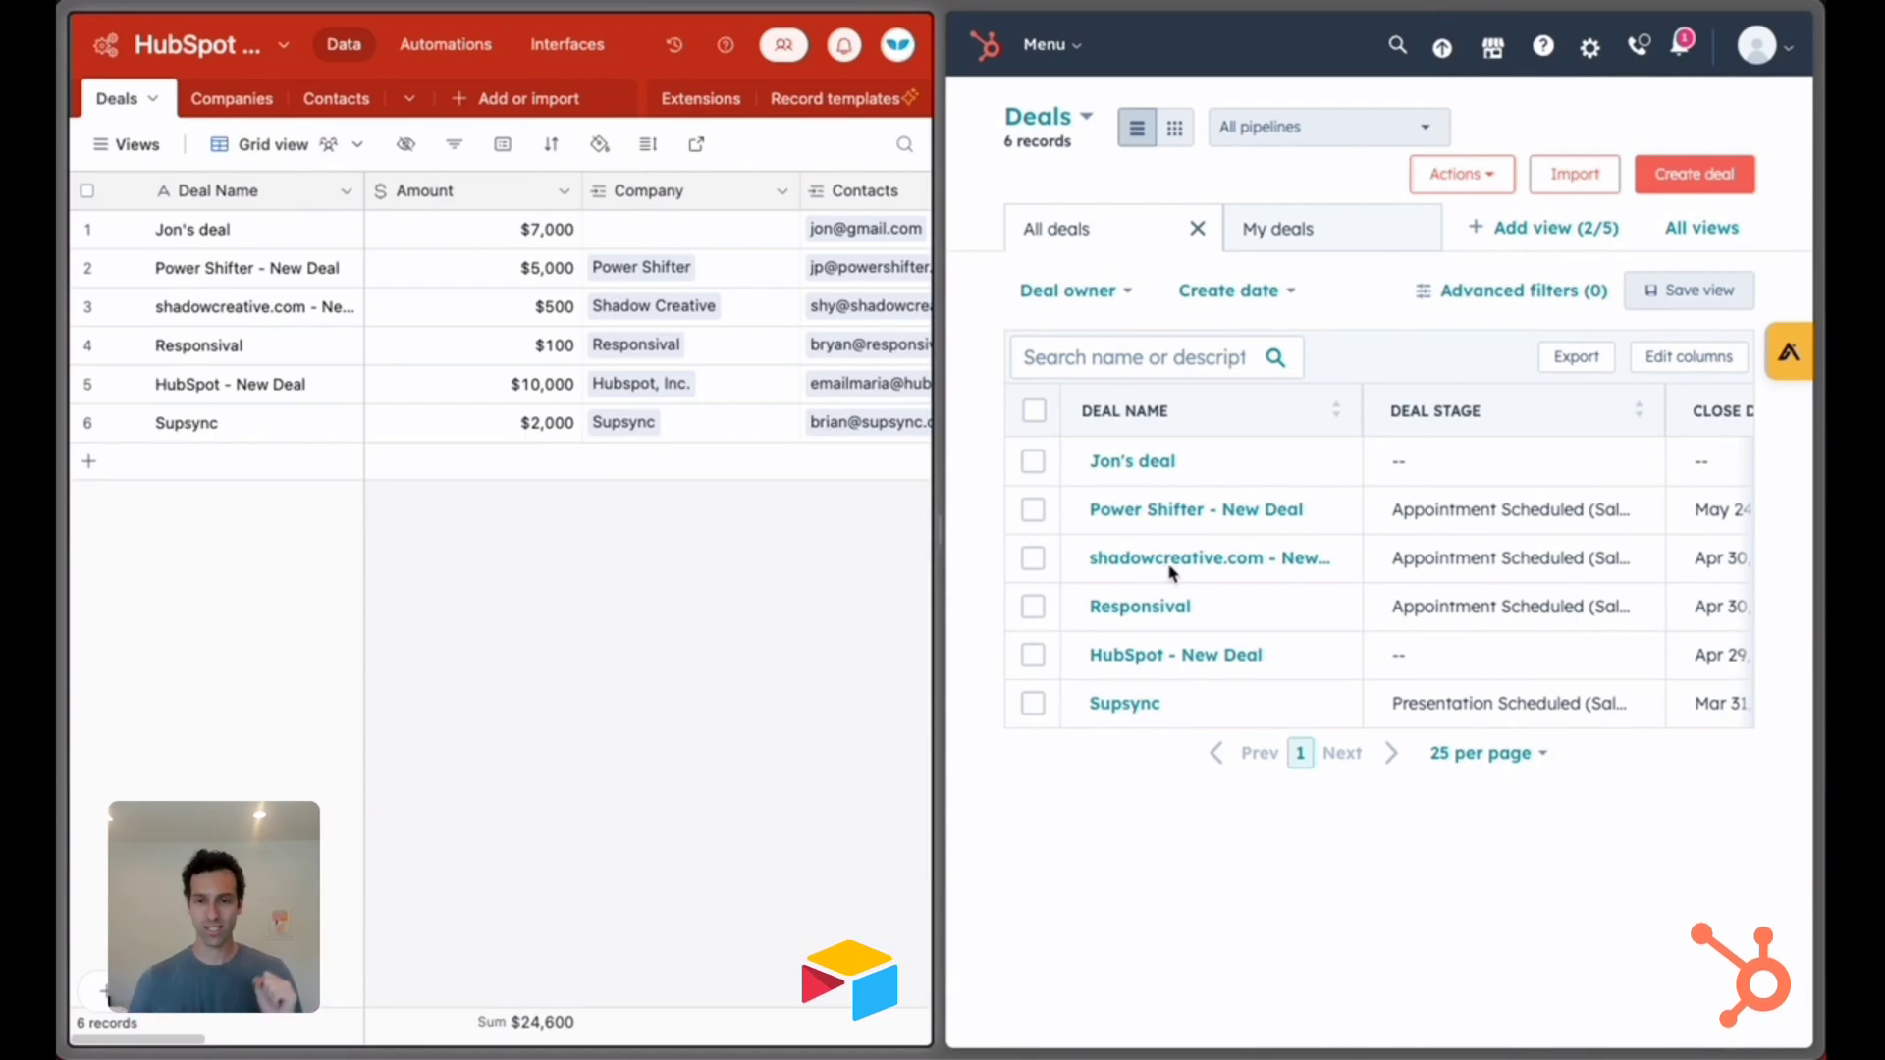
mouse_move(1131, 460)
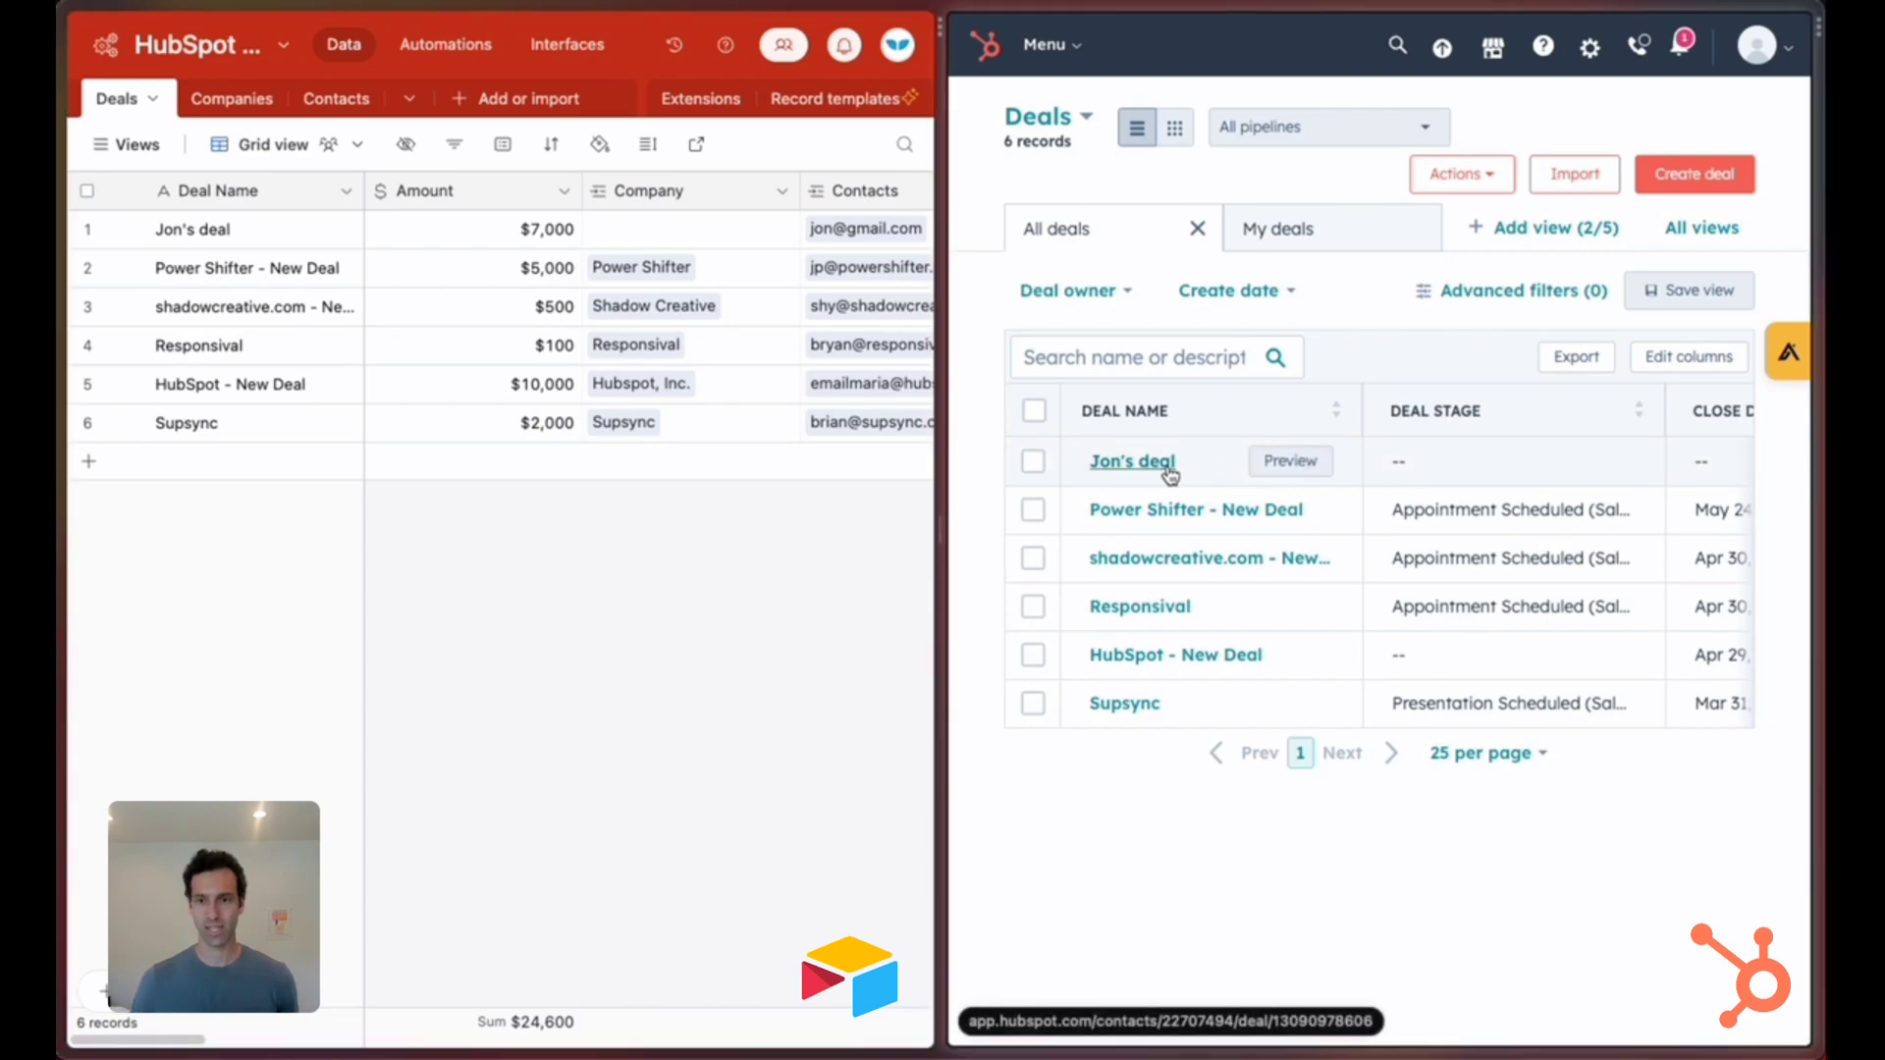
Edit Jon's deal to be named Mark's Deal with a $10,000 amount, and save
left_click(1131, 461)
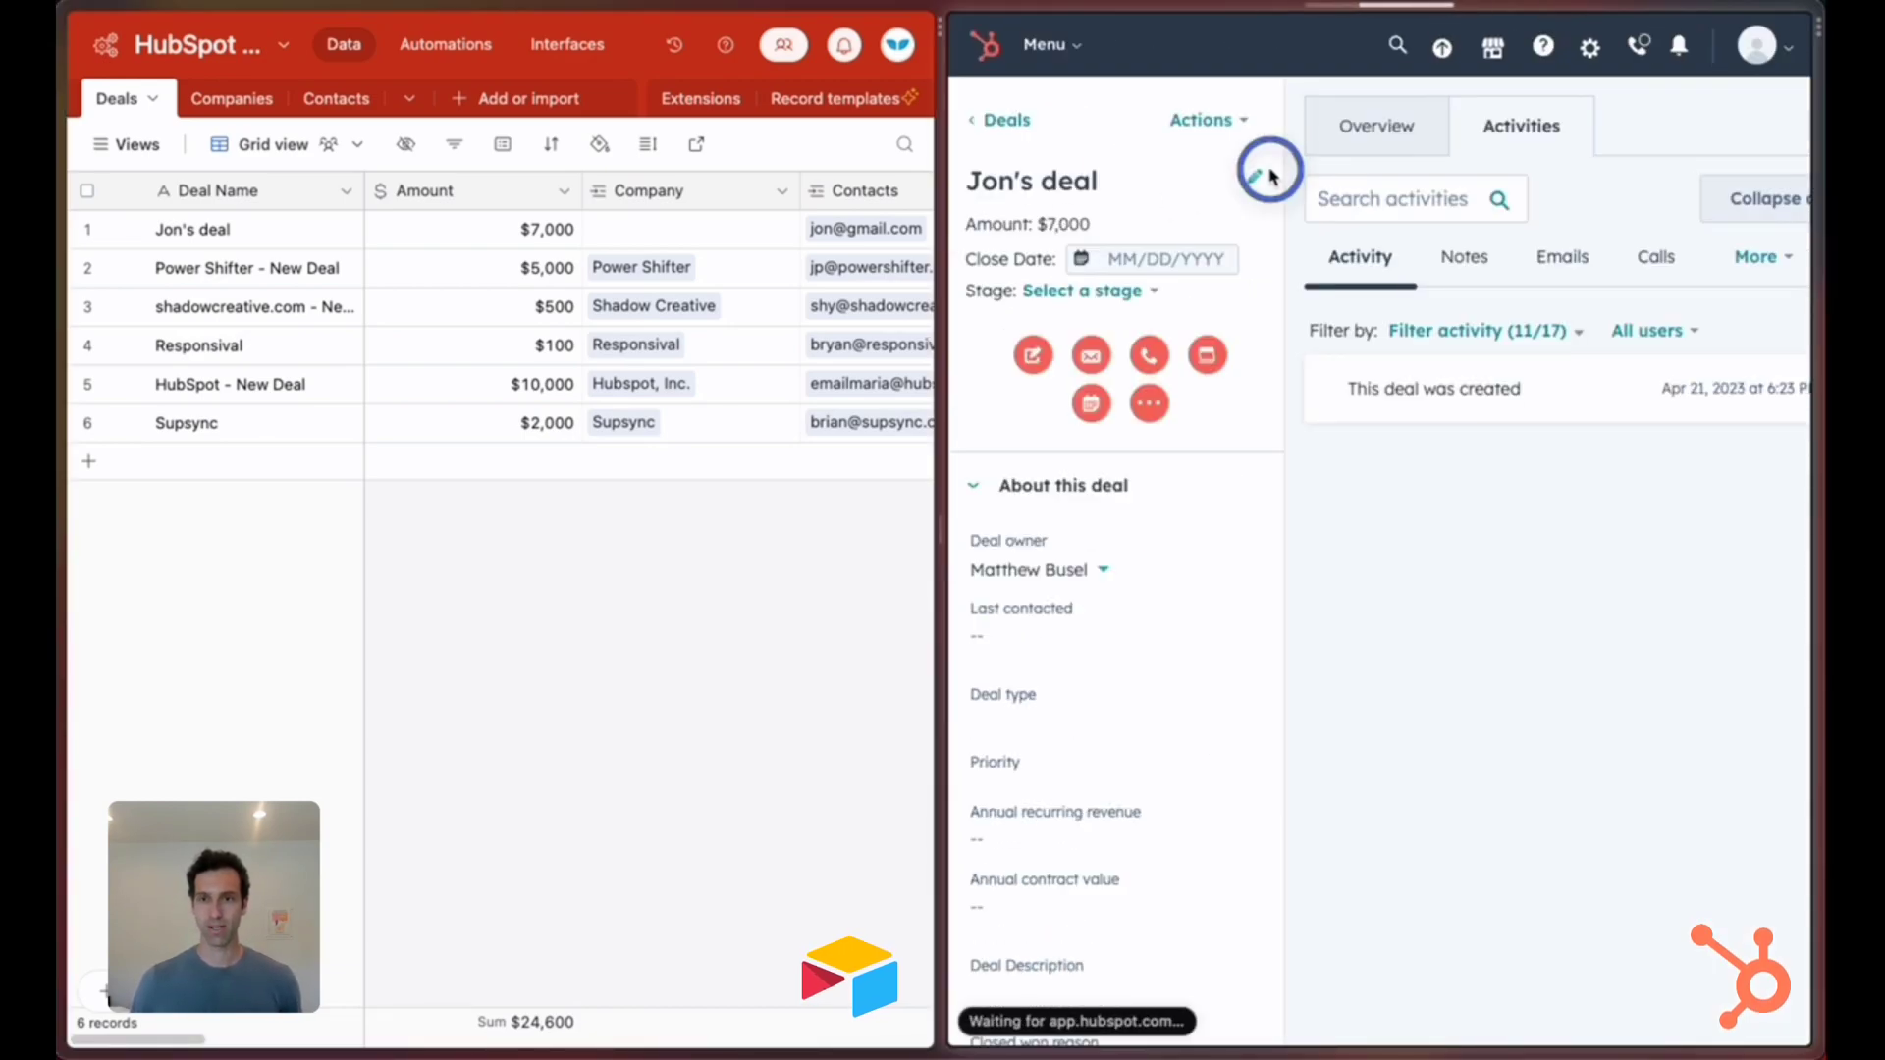
left_click(1253, 176)
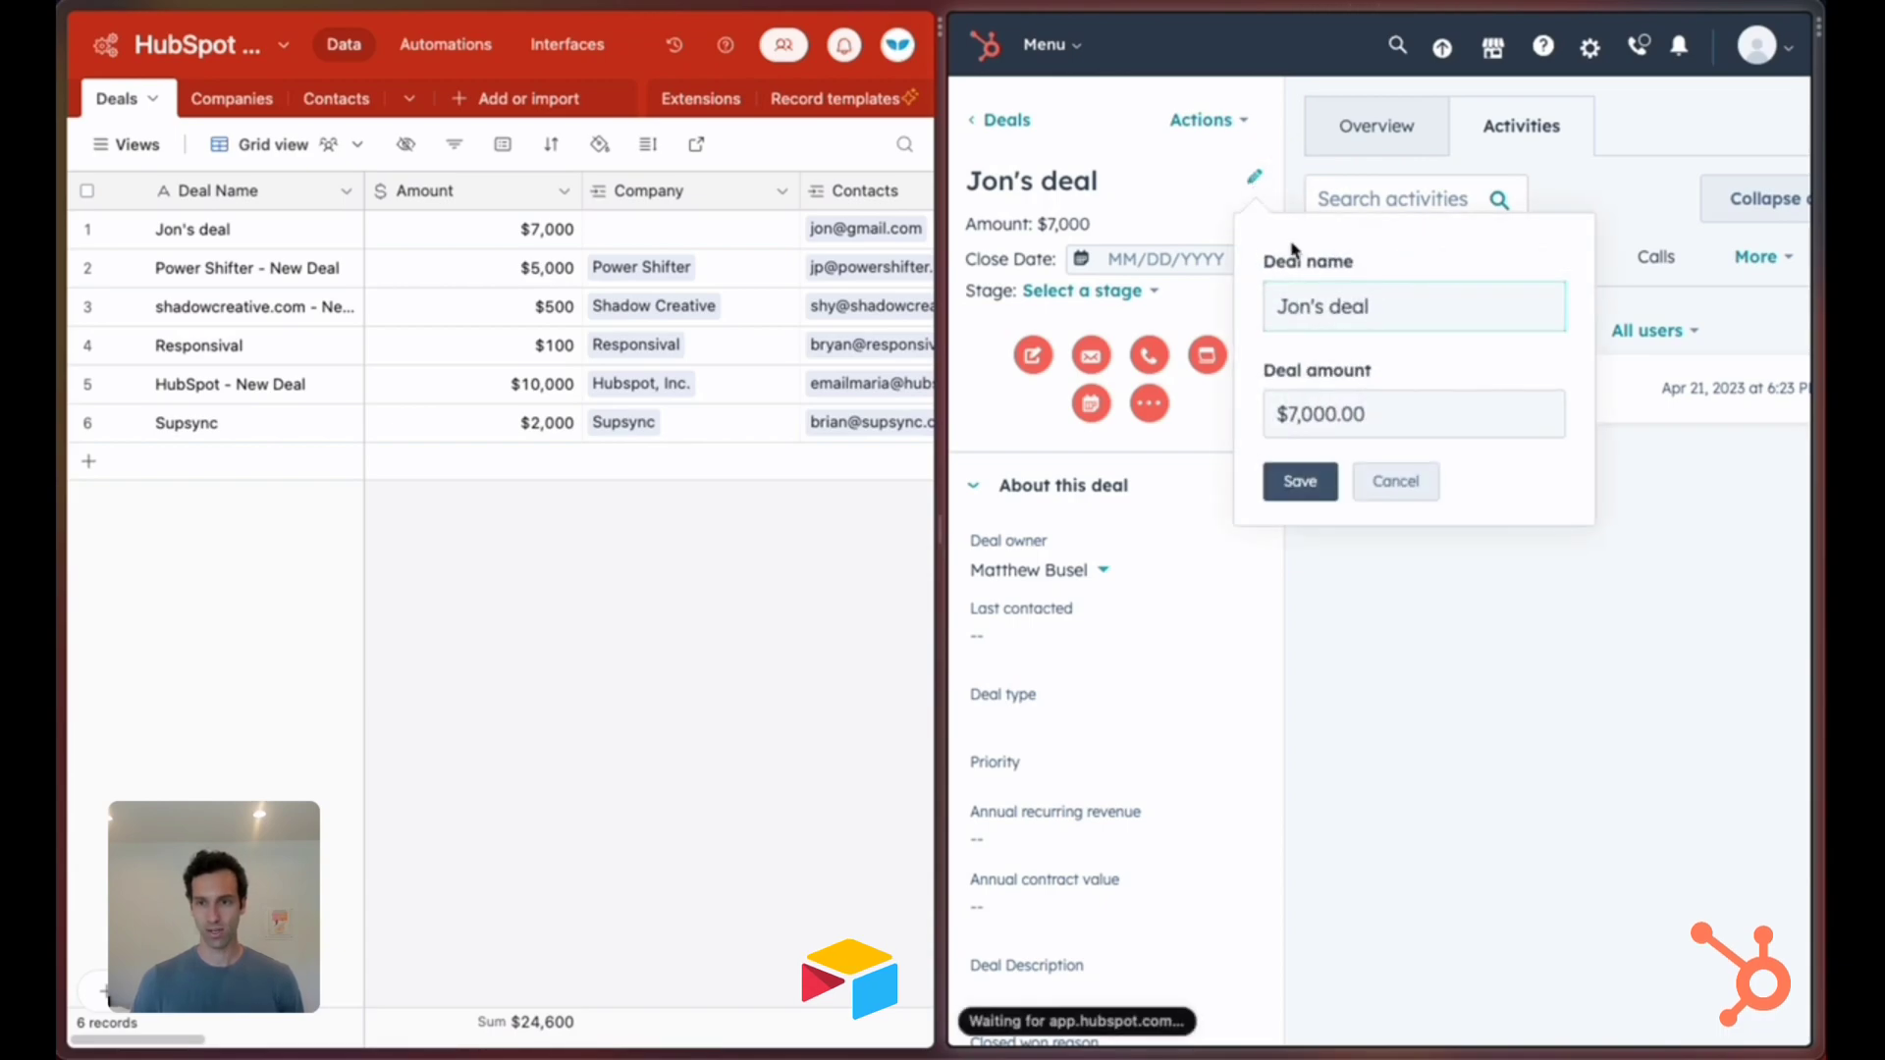
type("Mark")
left_click(1415, 414)
type("10")
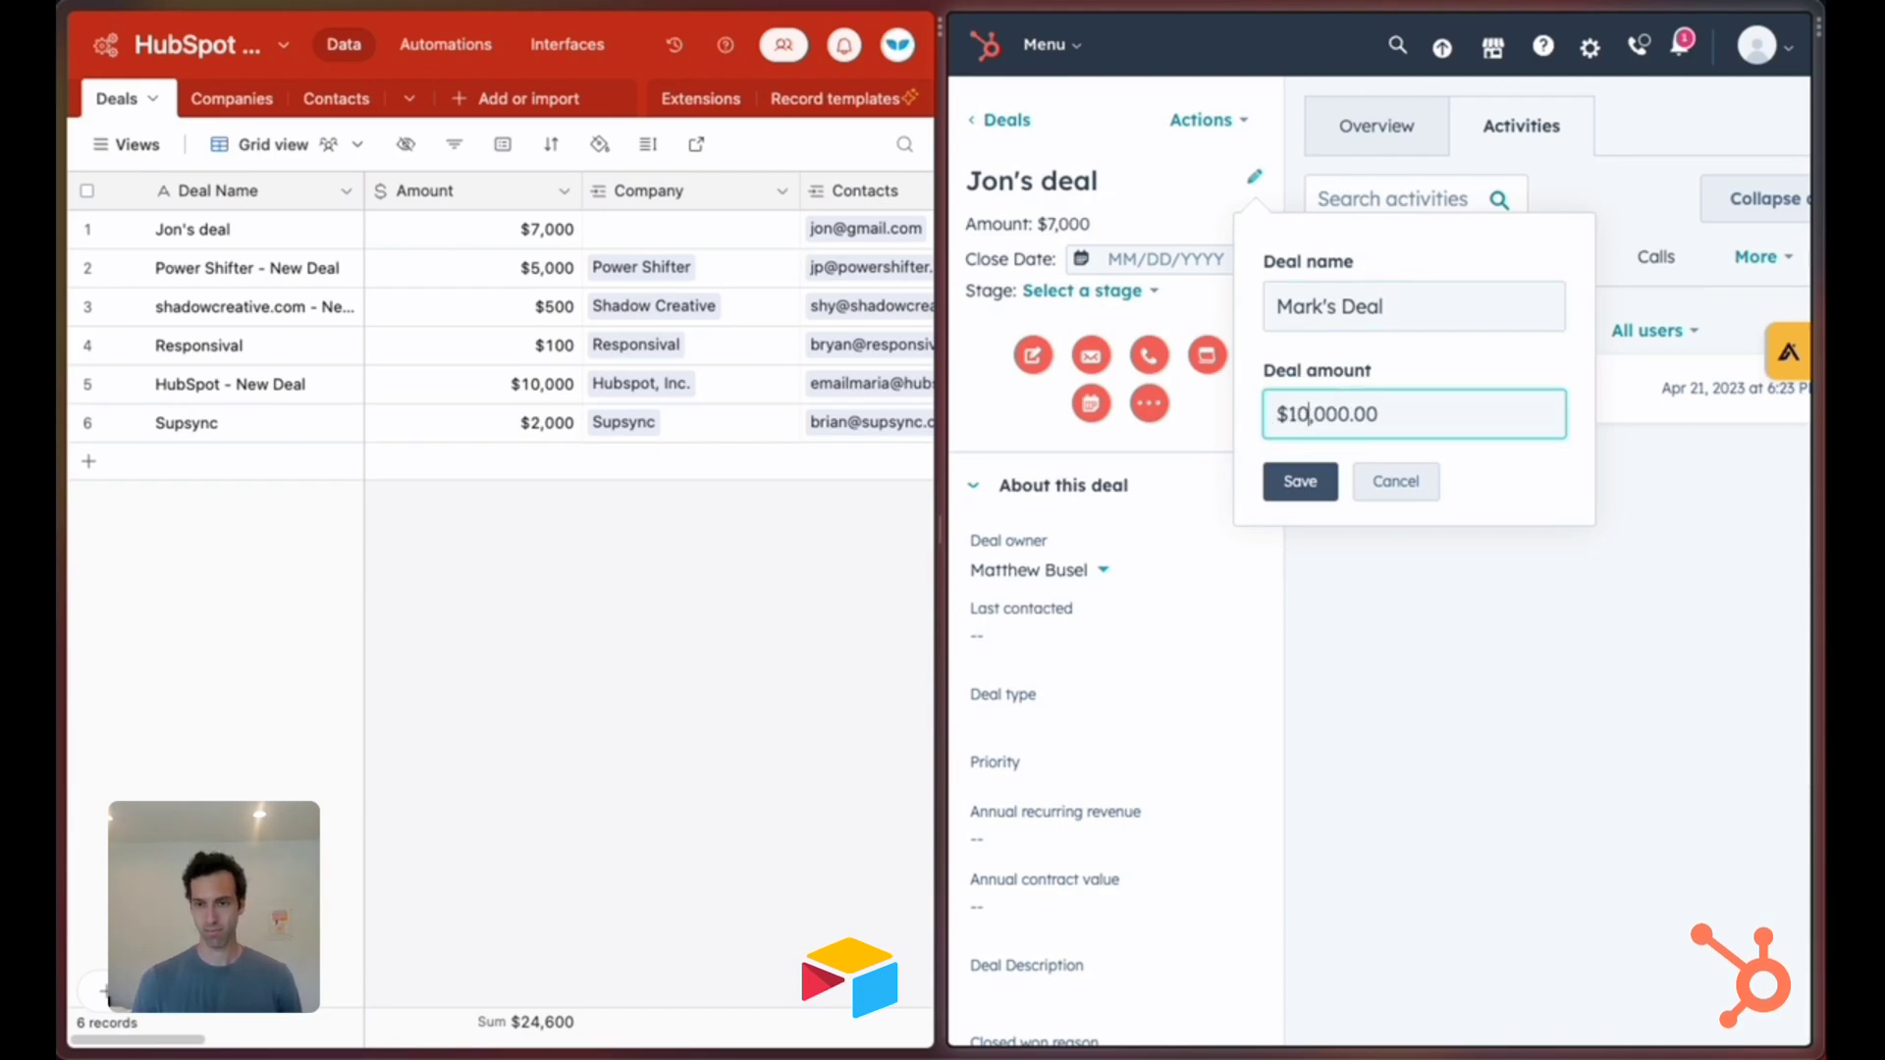
left_click(1298, 481)
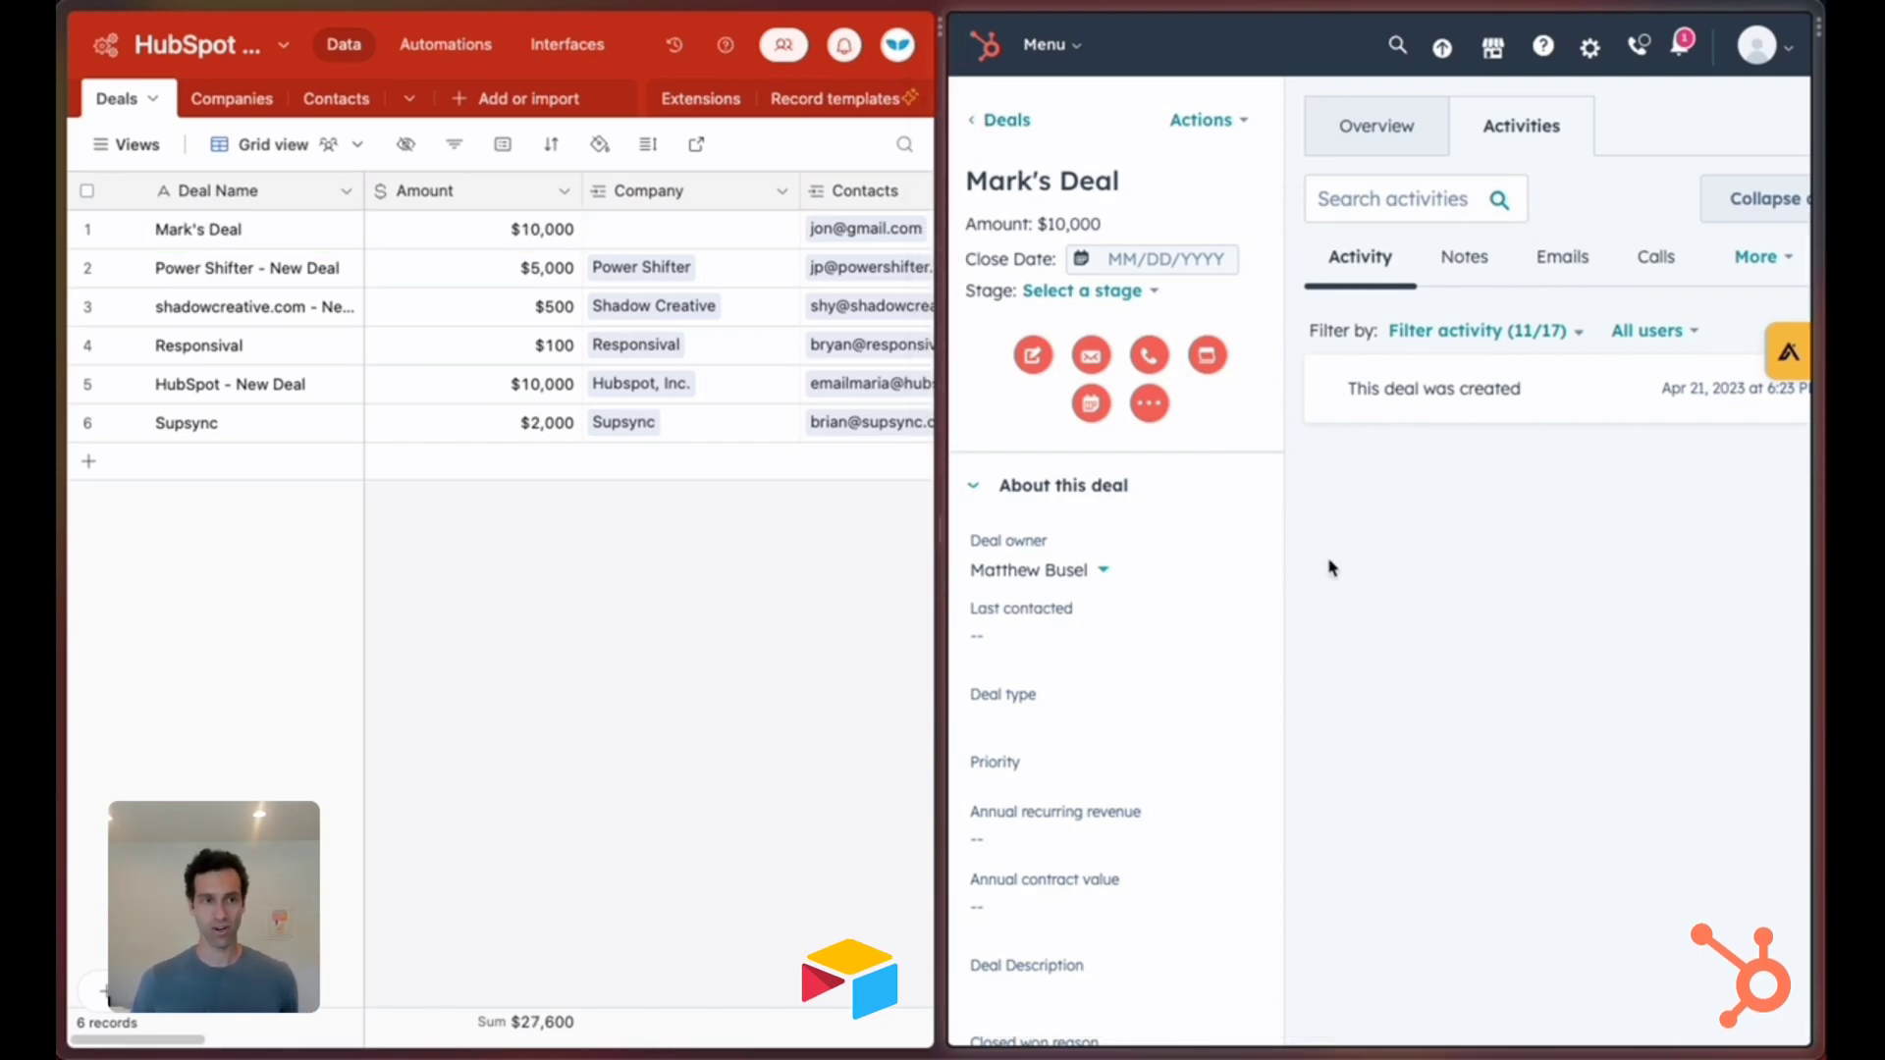
mouse_move(638, 237)
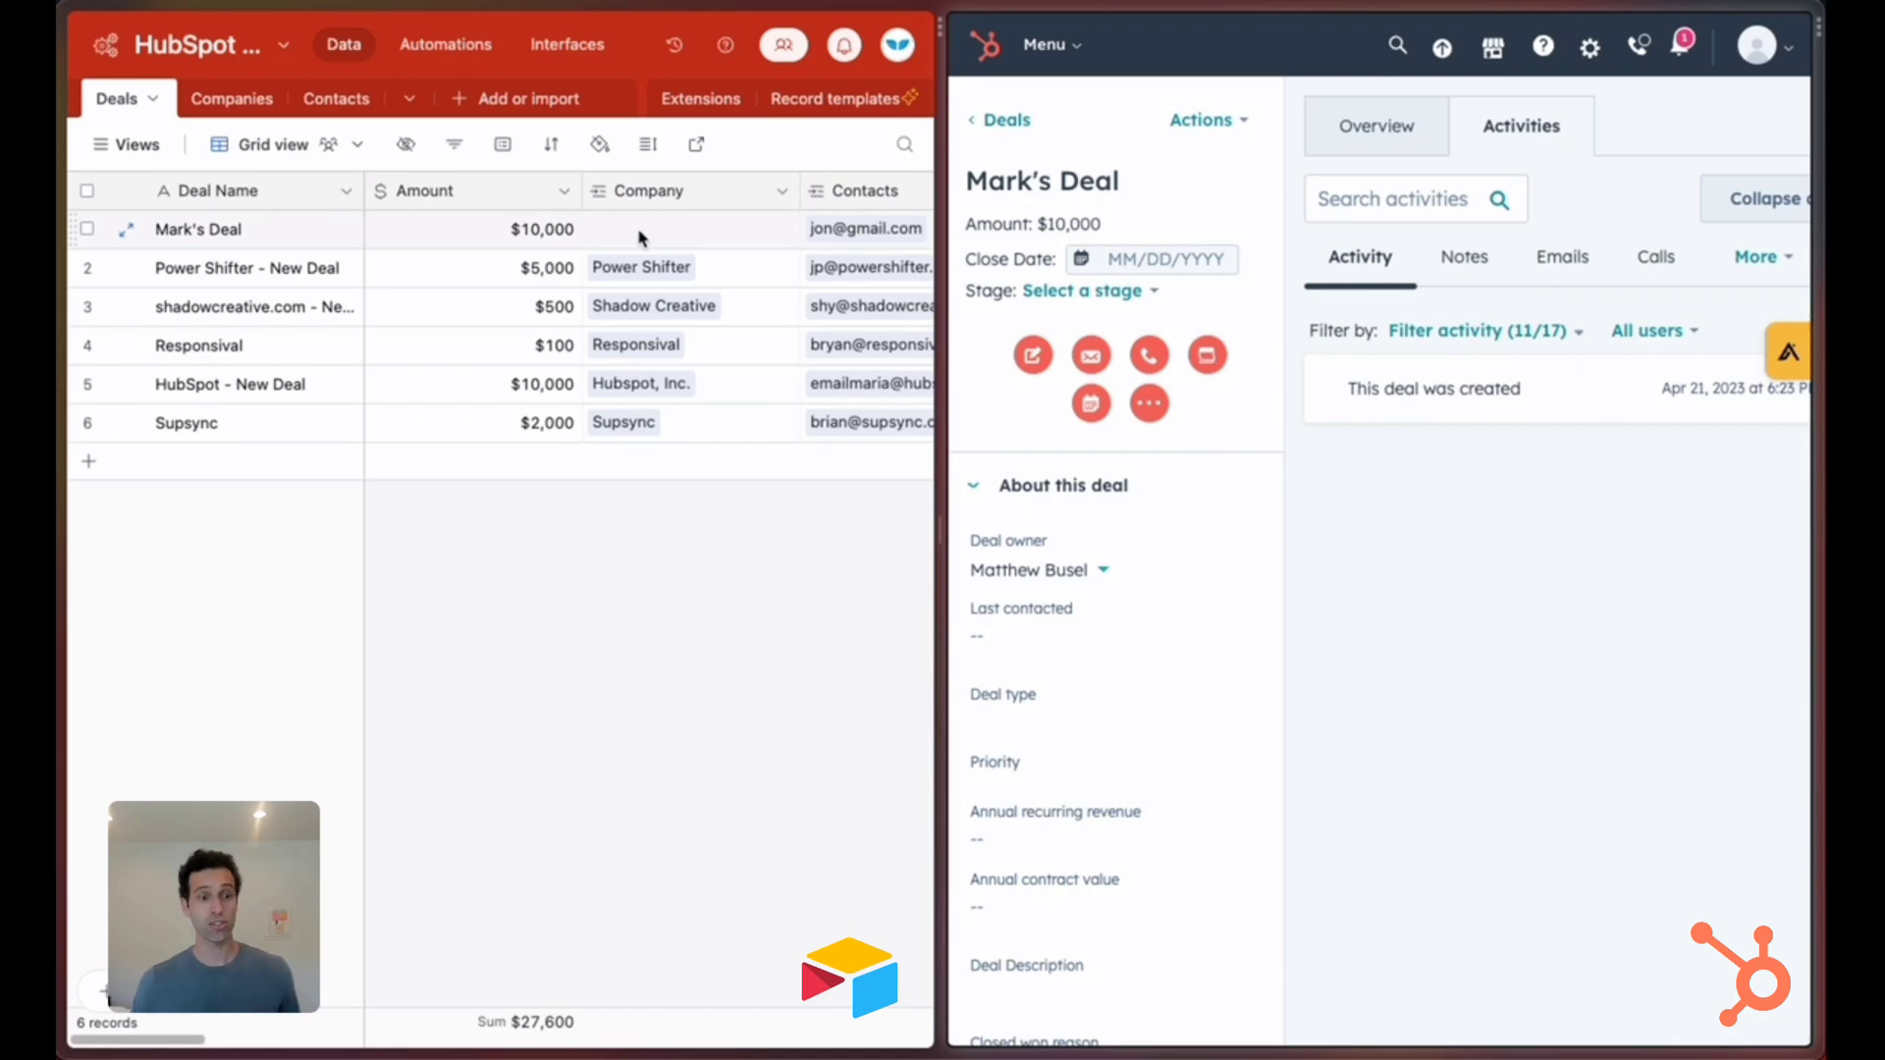
mouse_move(577, 235)
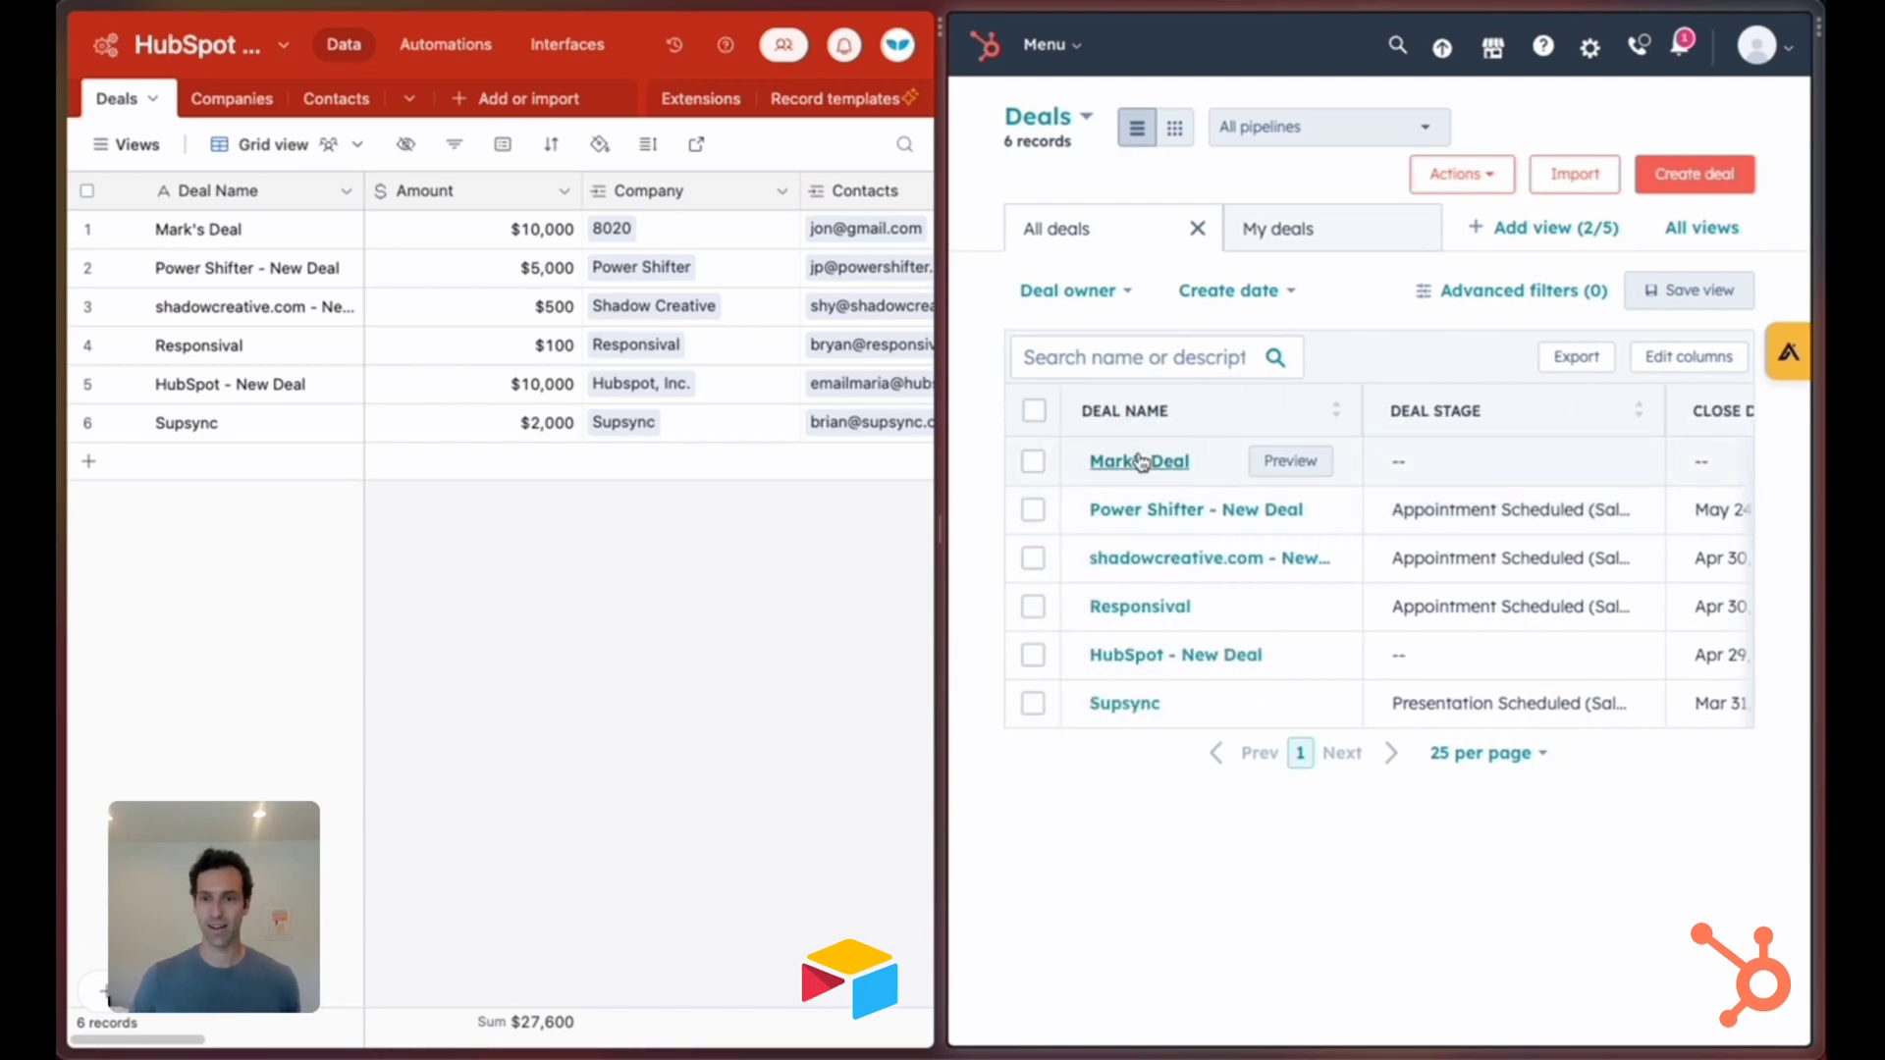
Open the Mark's Deal record from the HubSpot deals list and scroll through it
left_click(1137, 460)
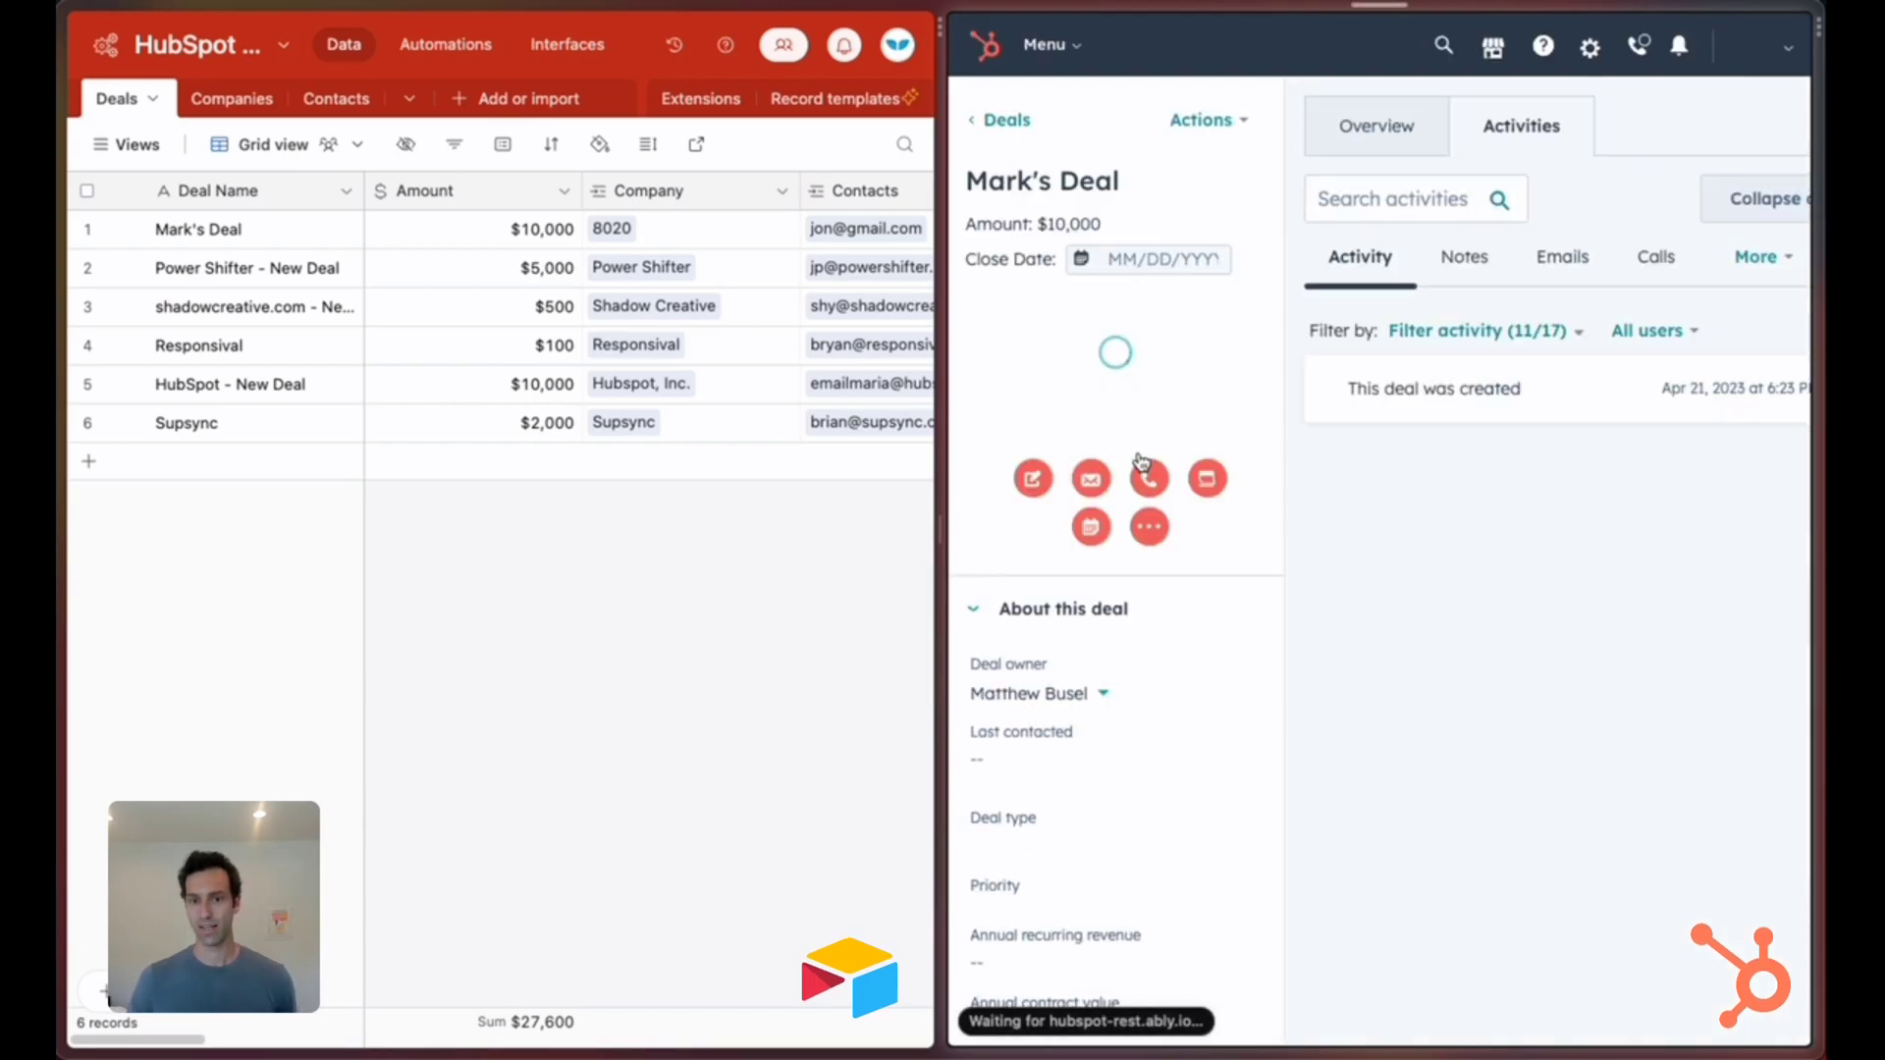
scroll("down", 3)
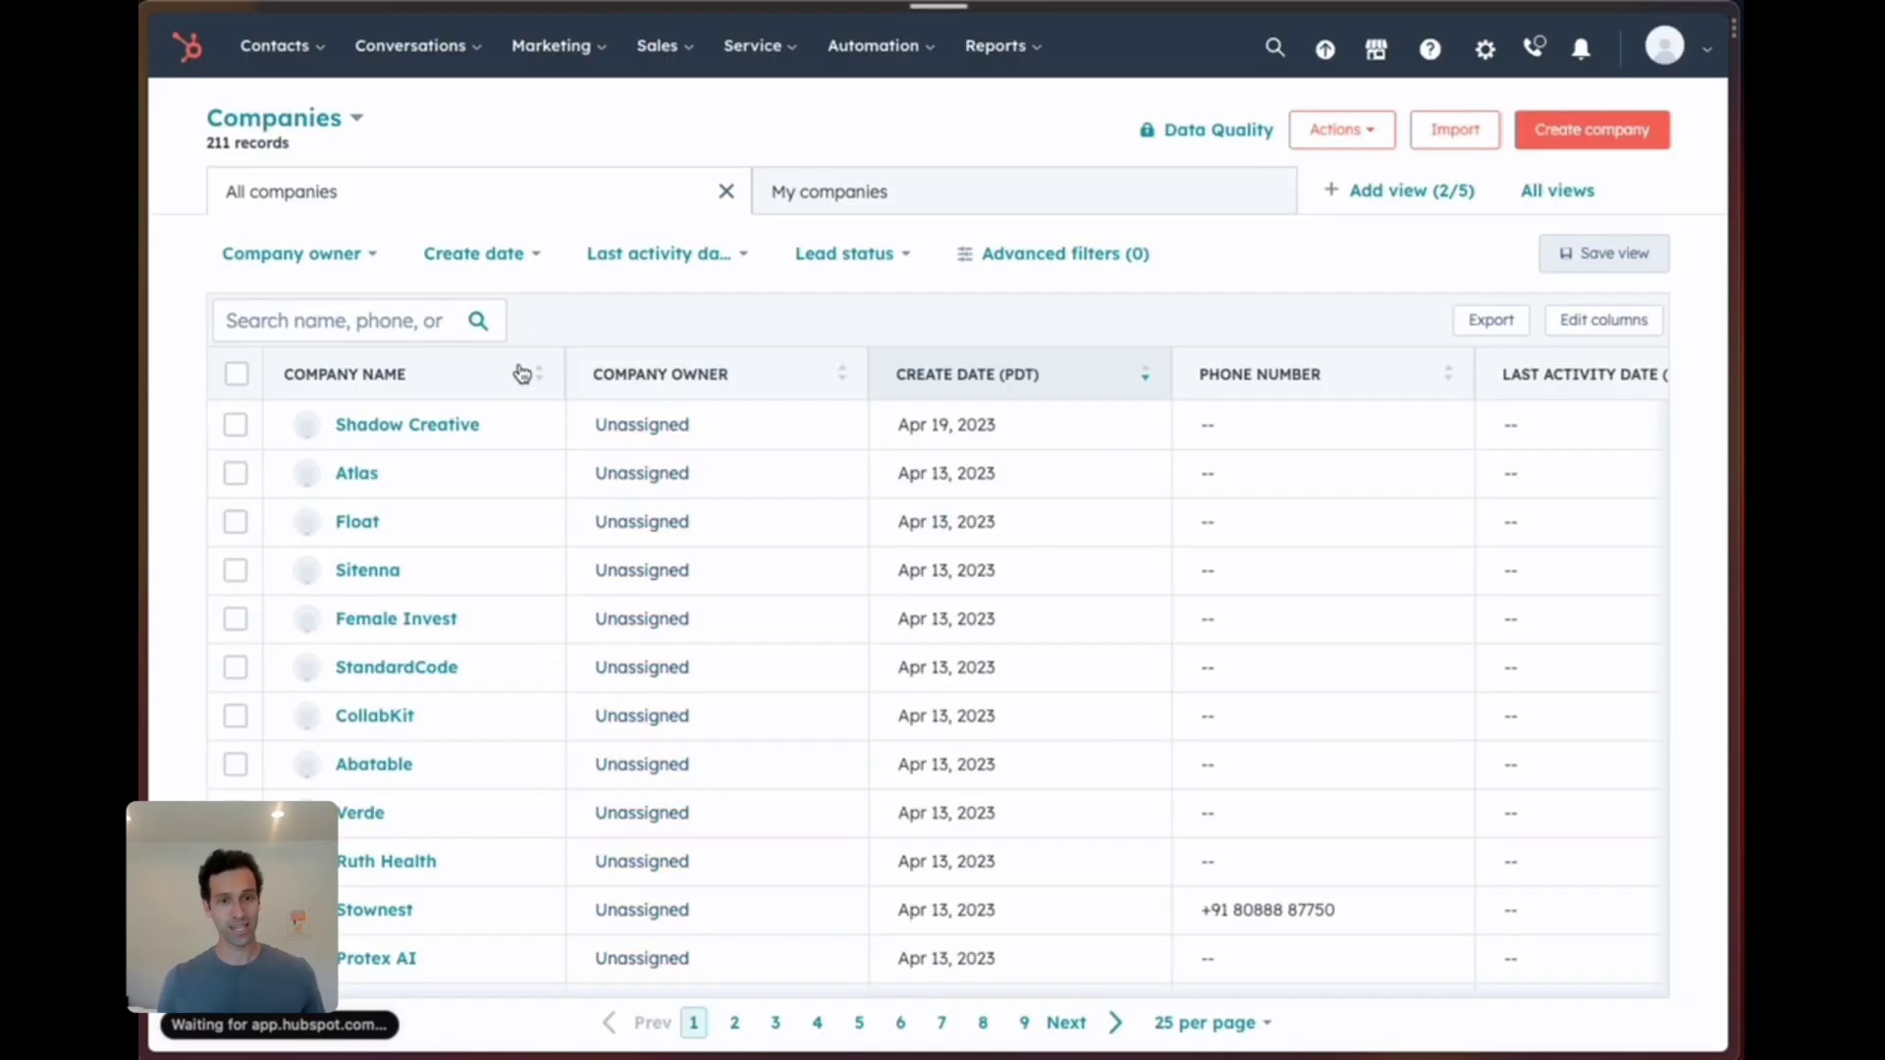
Go to the HubSpot Contacts list through the Contacts menu
left_click(275, 46)
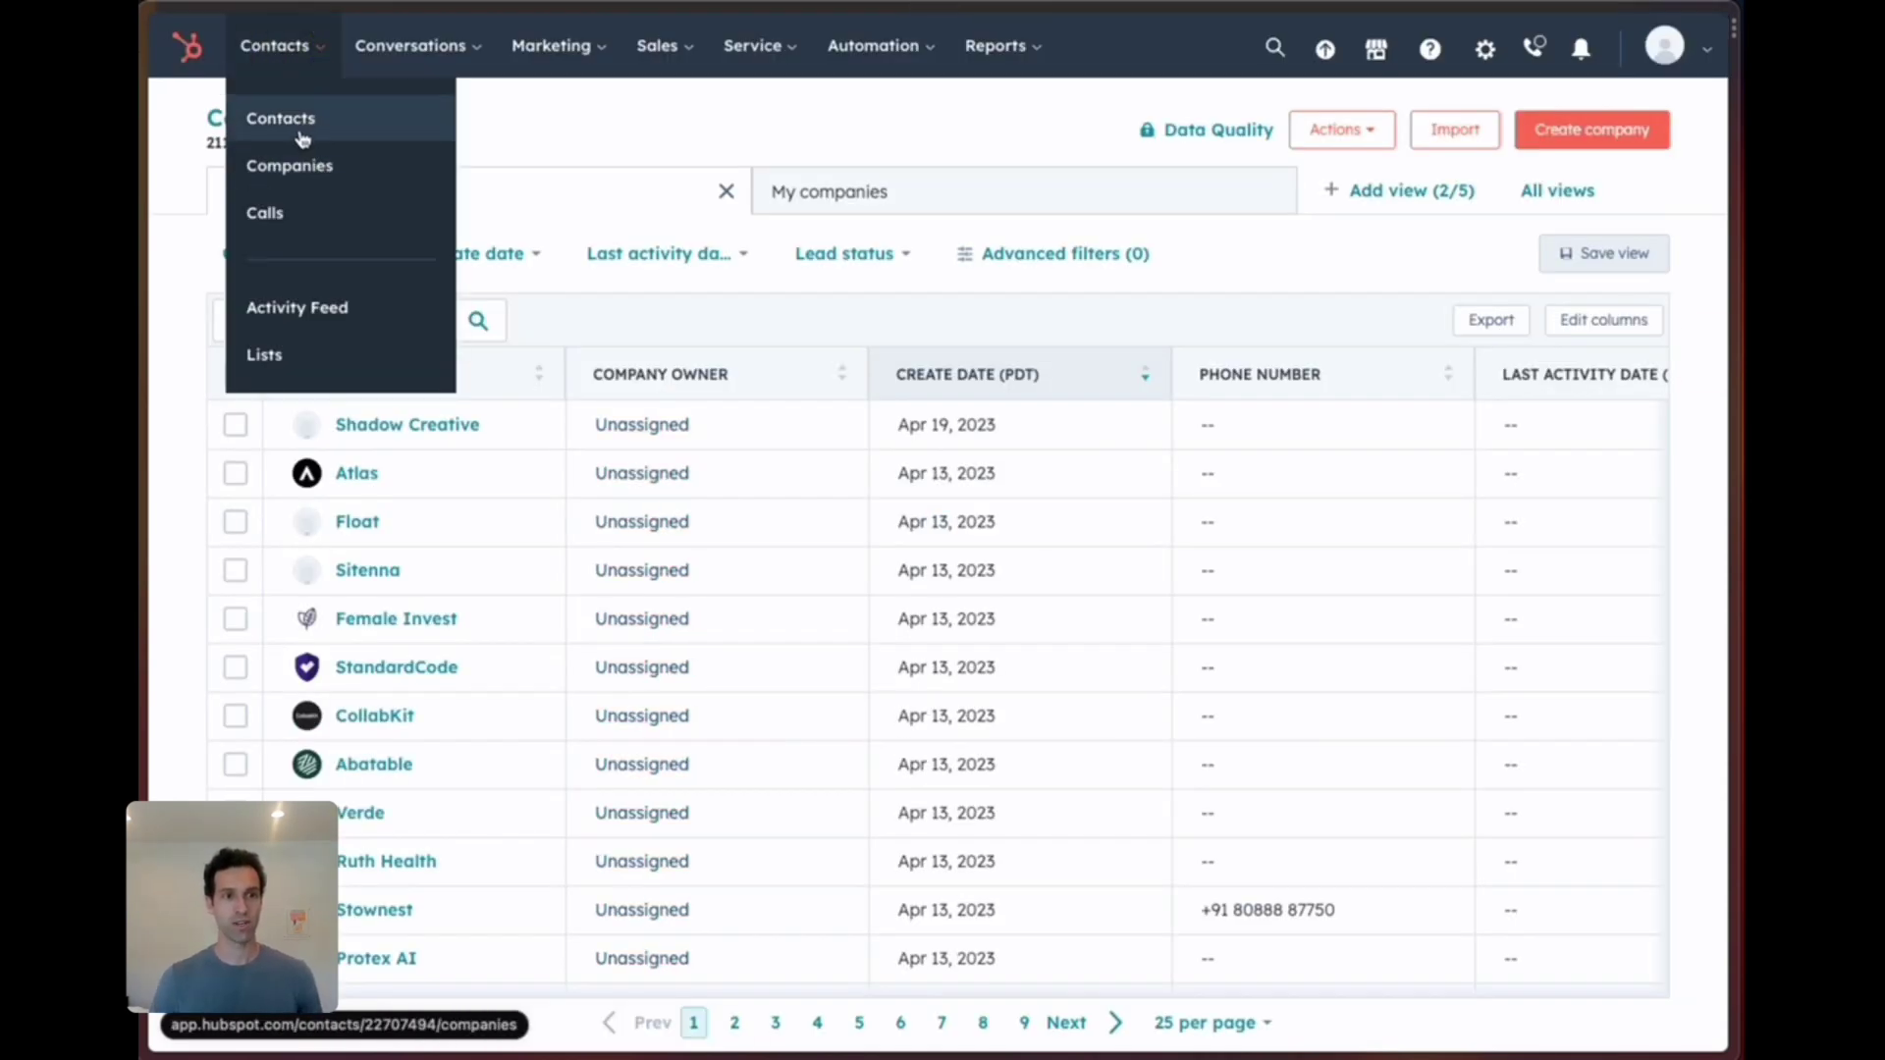
left_click(279, 118)
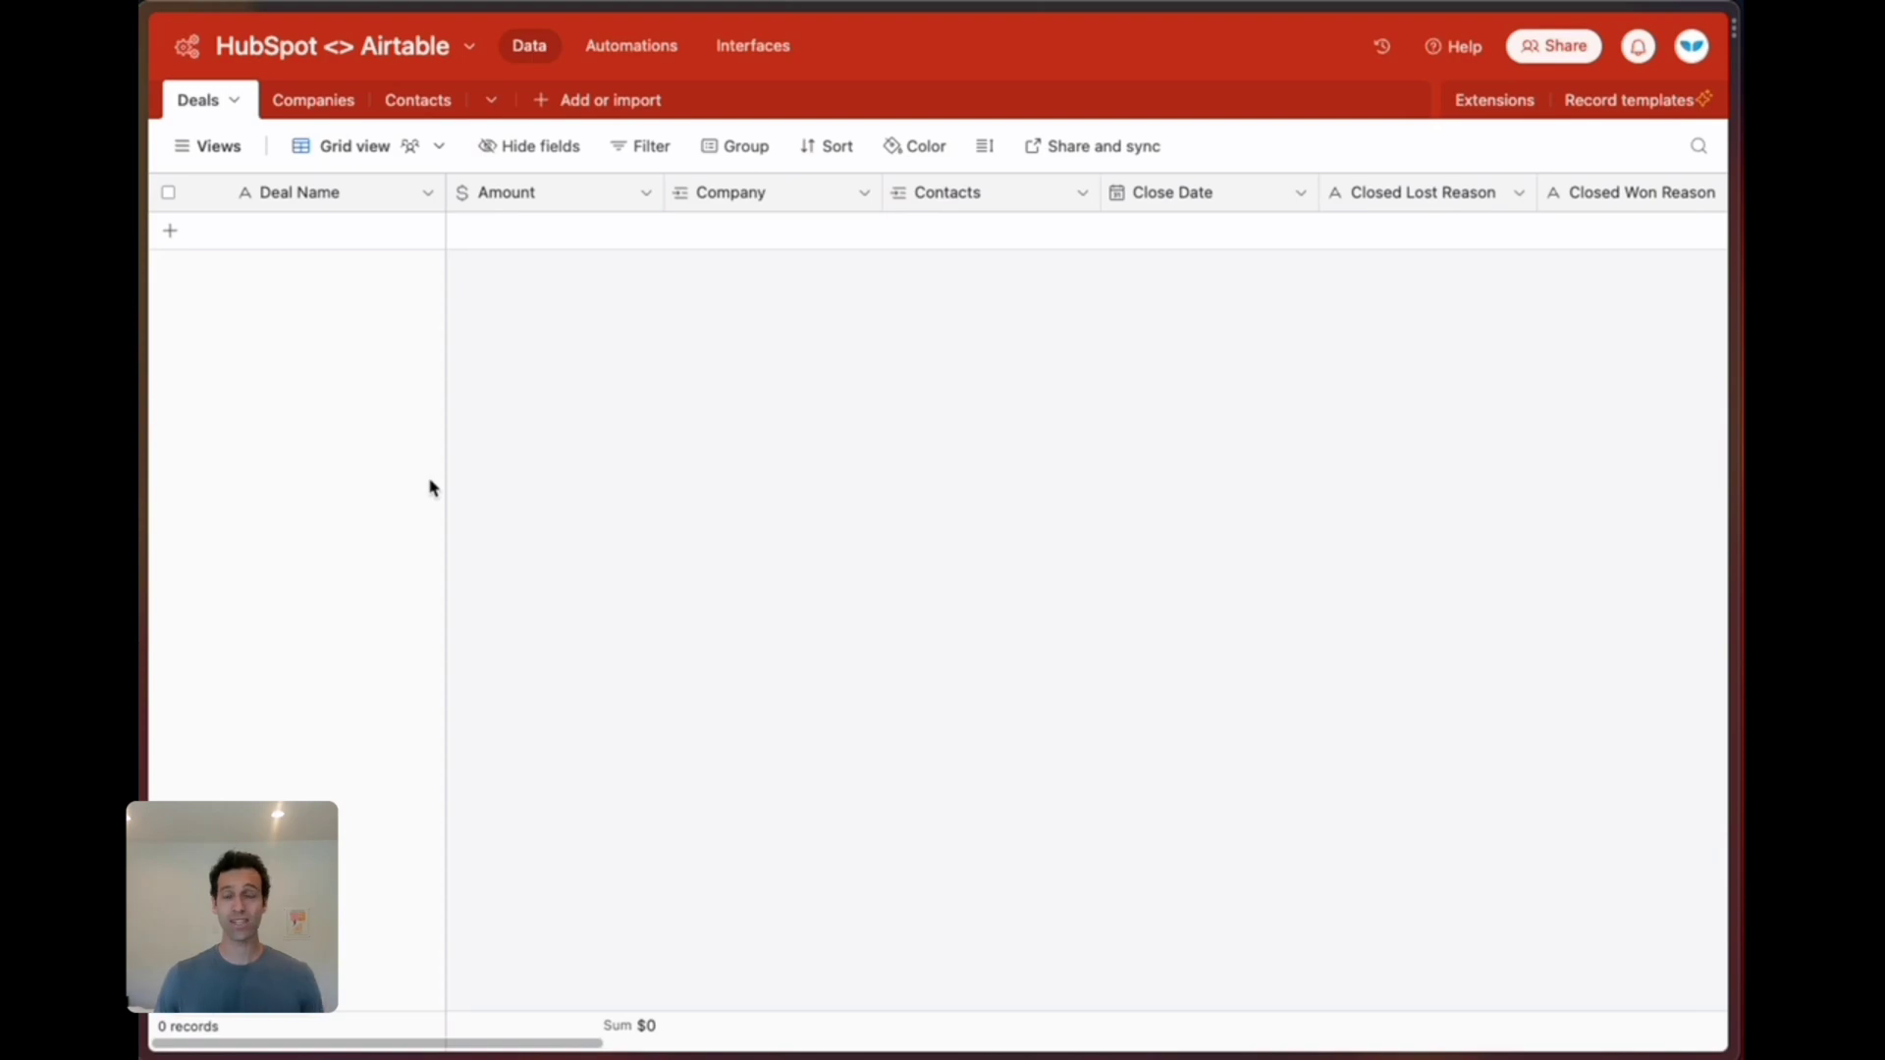
mouse_move(262, 193)
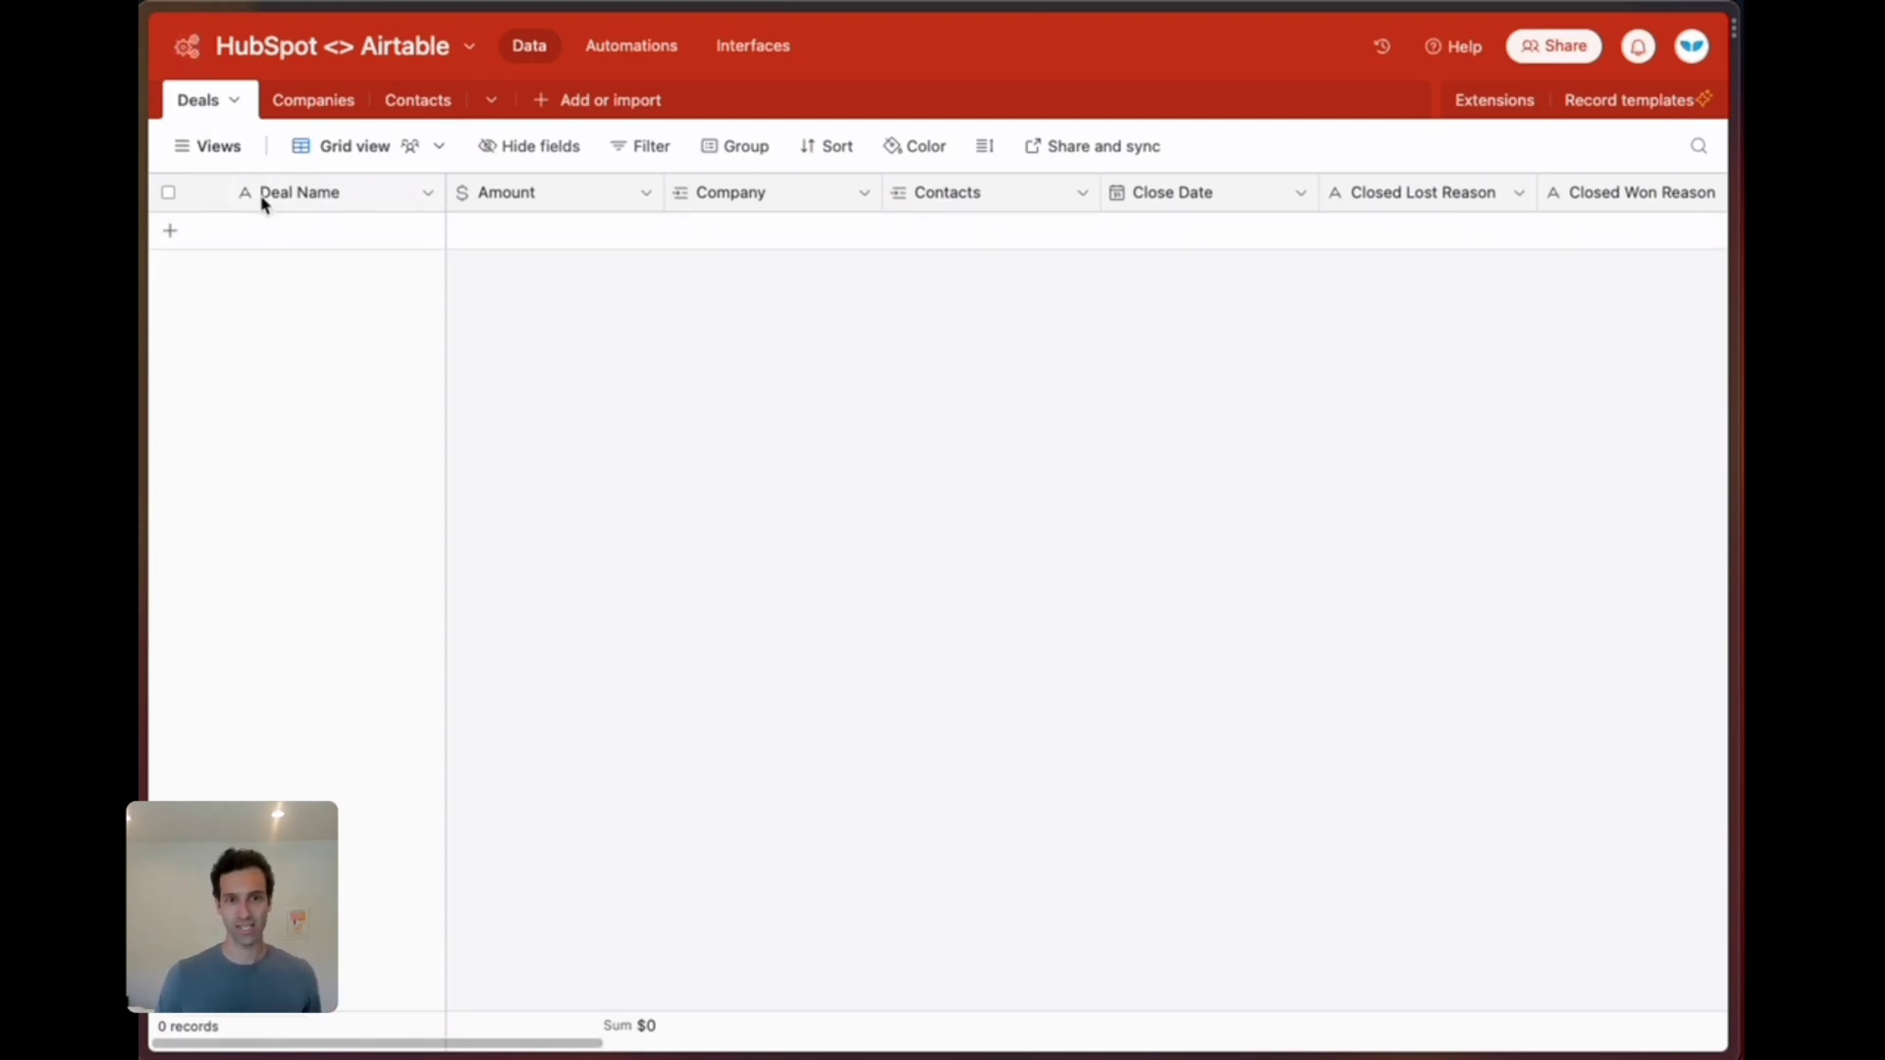
mouse_move(726, 218)
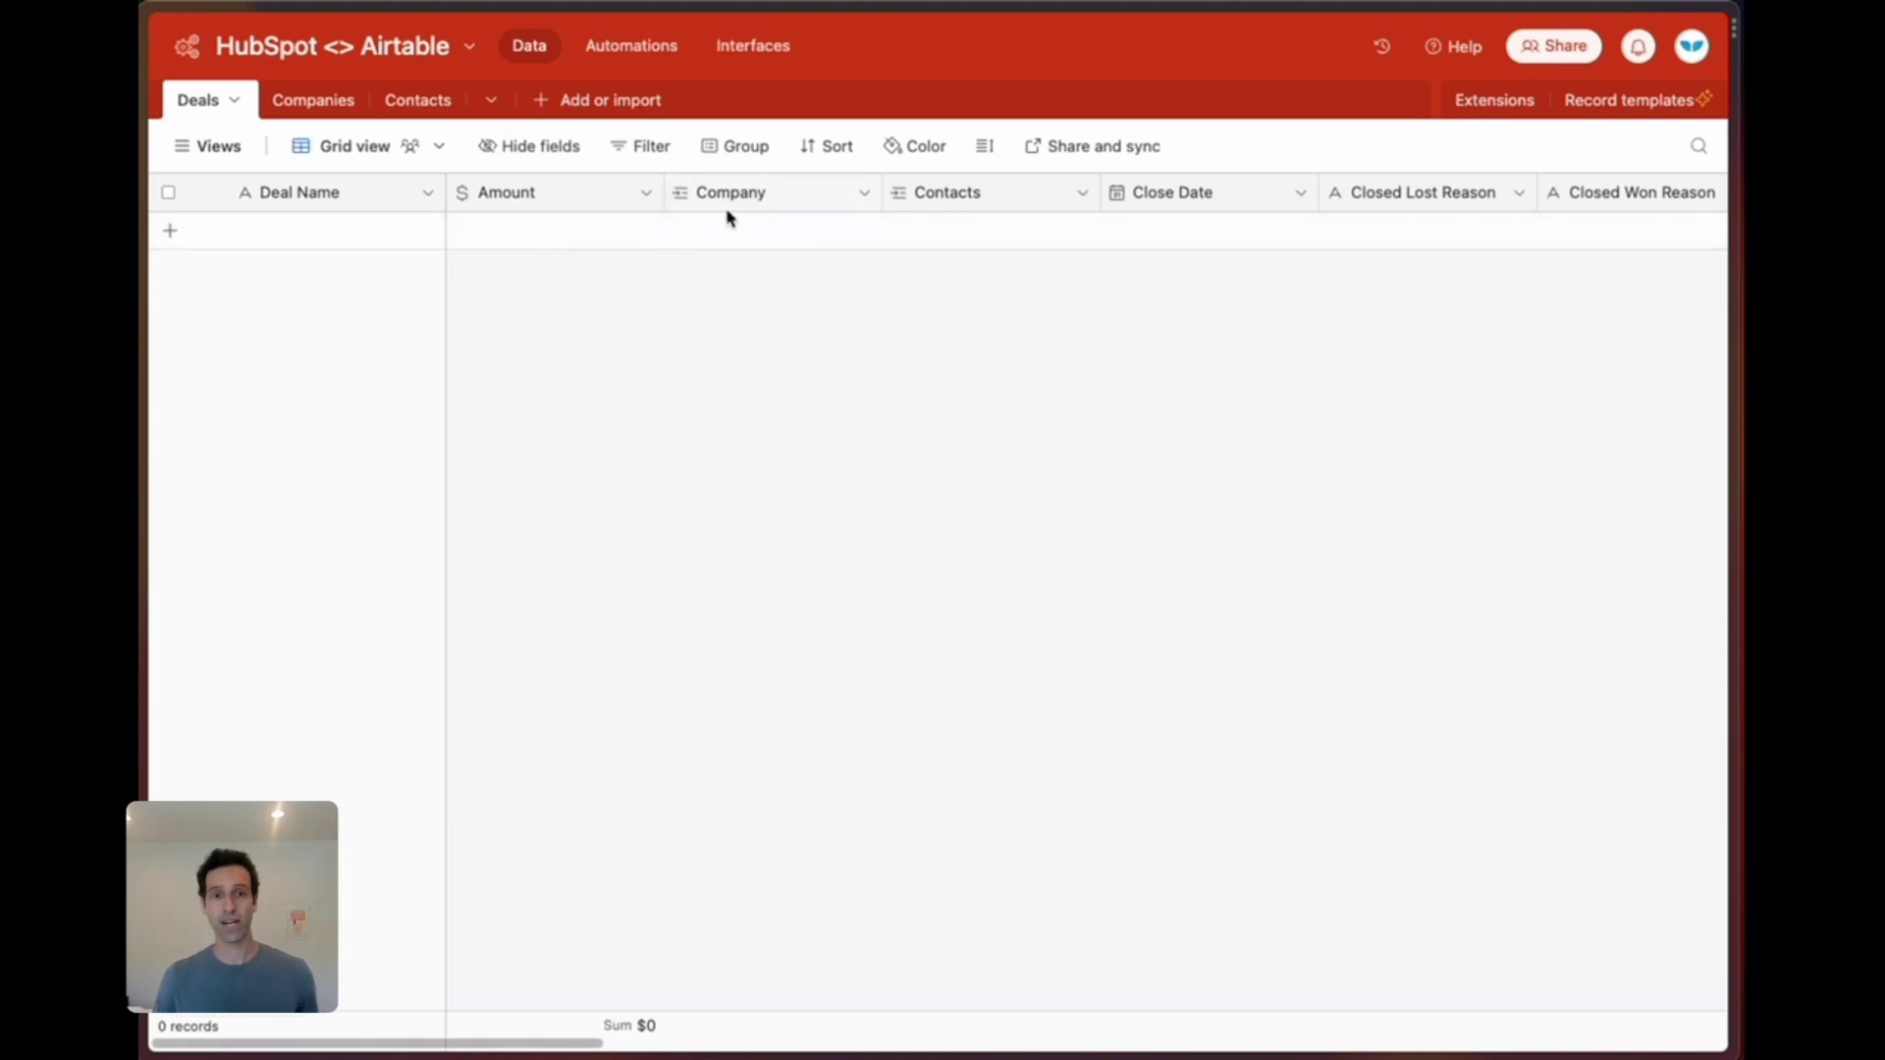
mouse_move(842, 446)
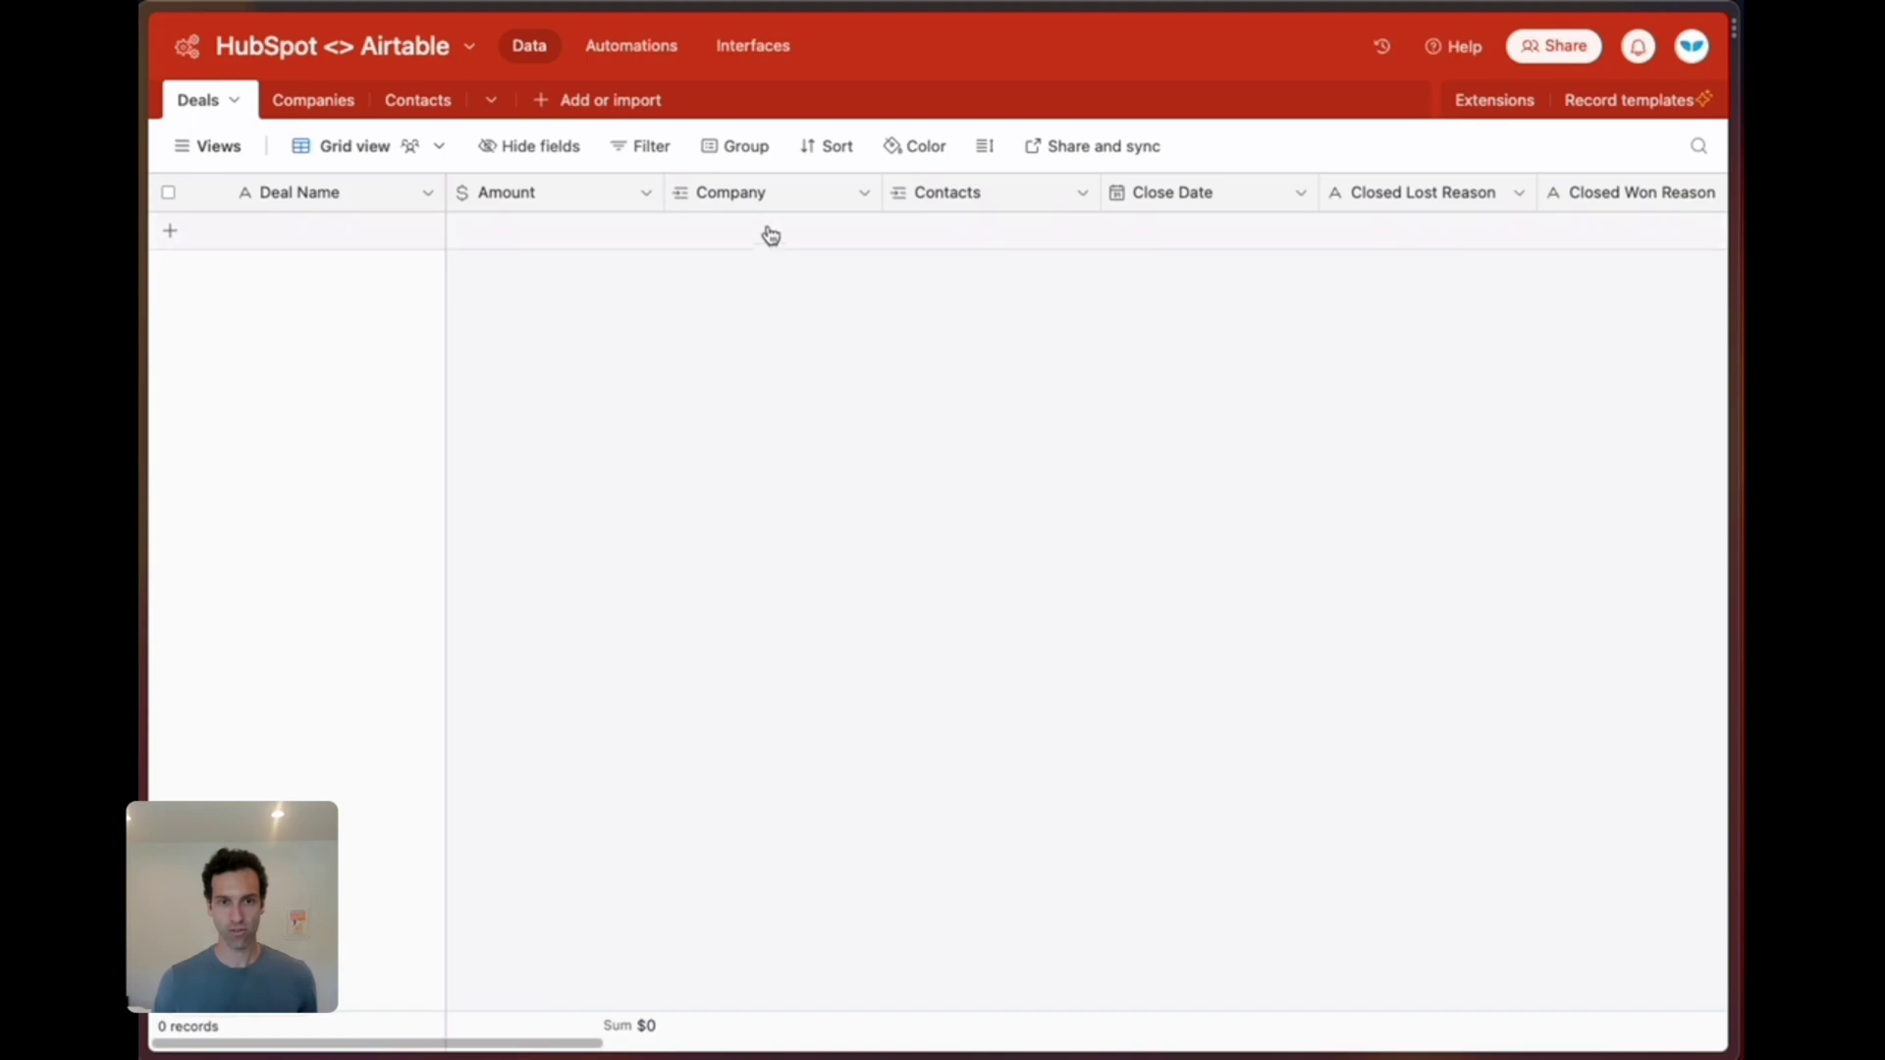
Confirm the Companies and Contacts tables in the HubSpot <> Airtable base are empty
left_click(283, 101)
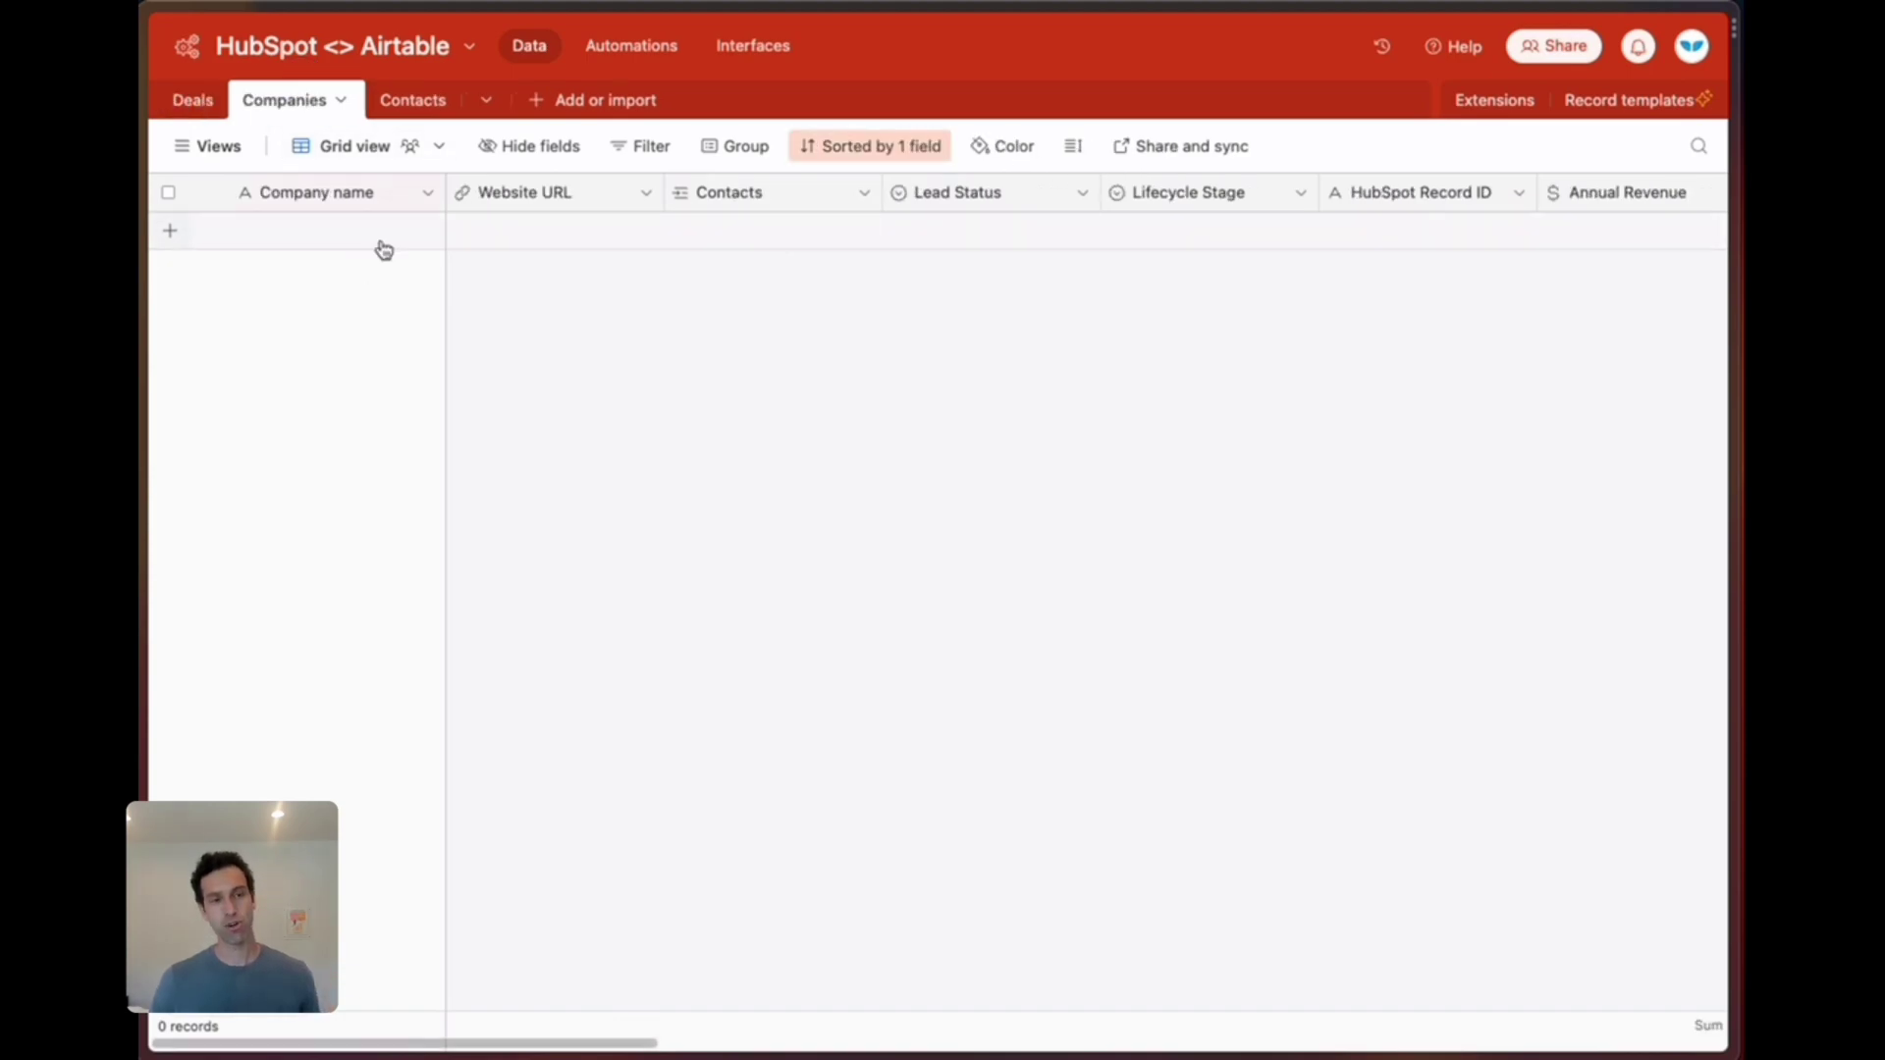
left_click(413, 100)
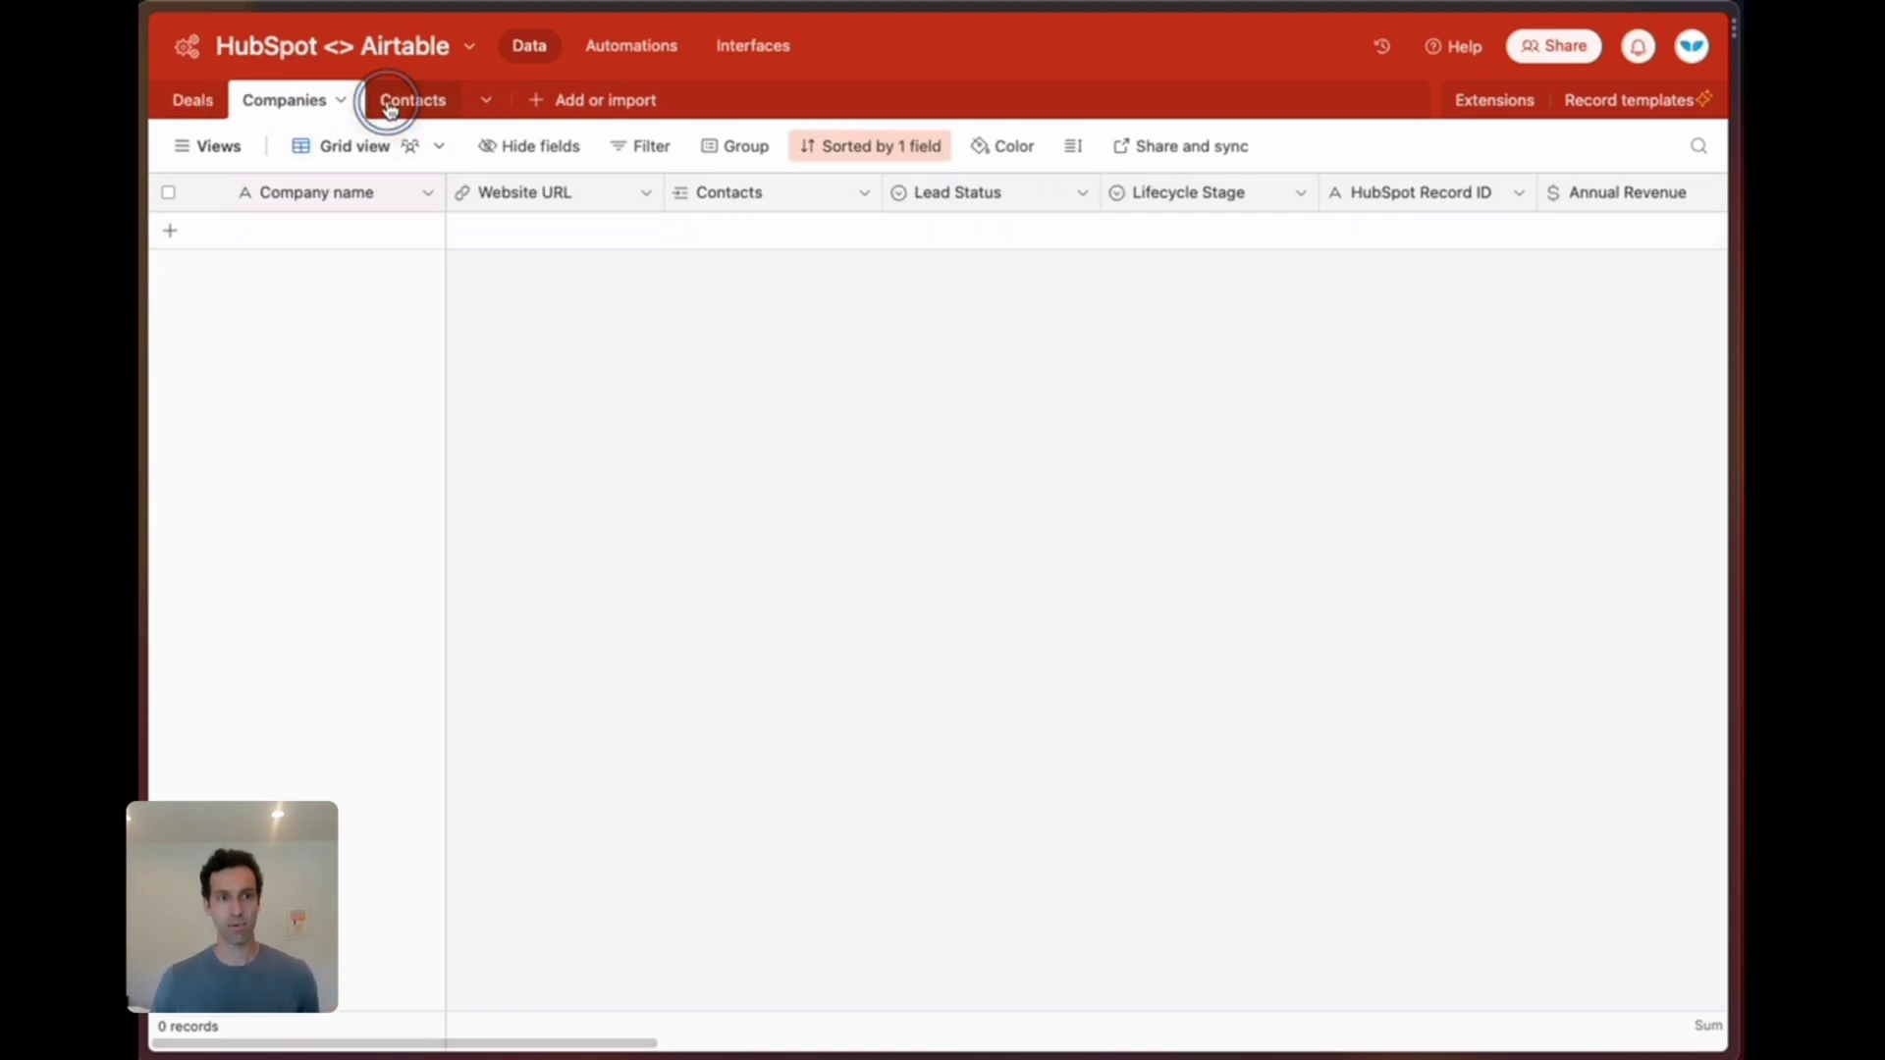
left_click(412, 100)
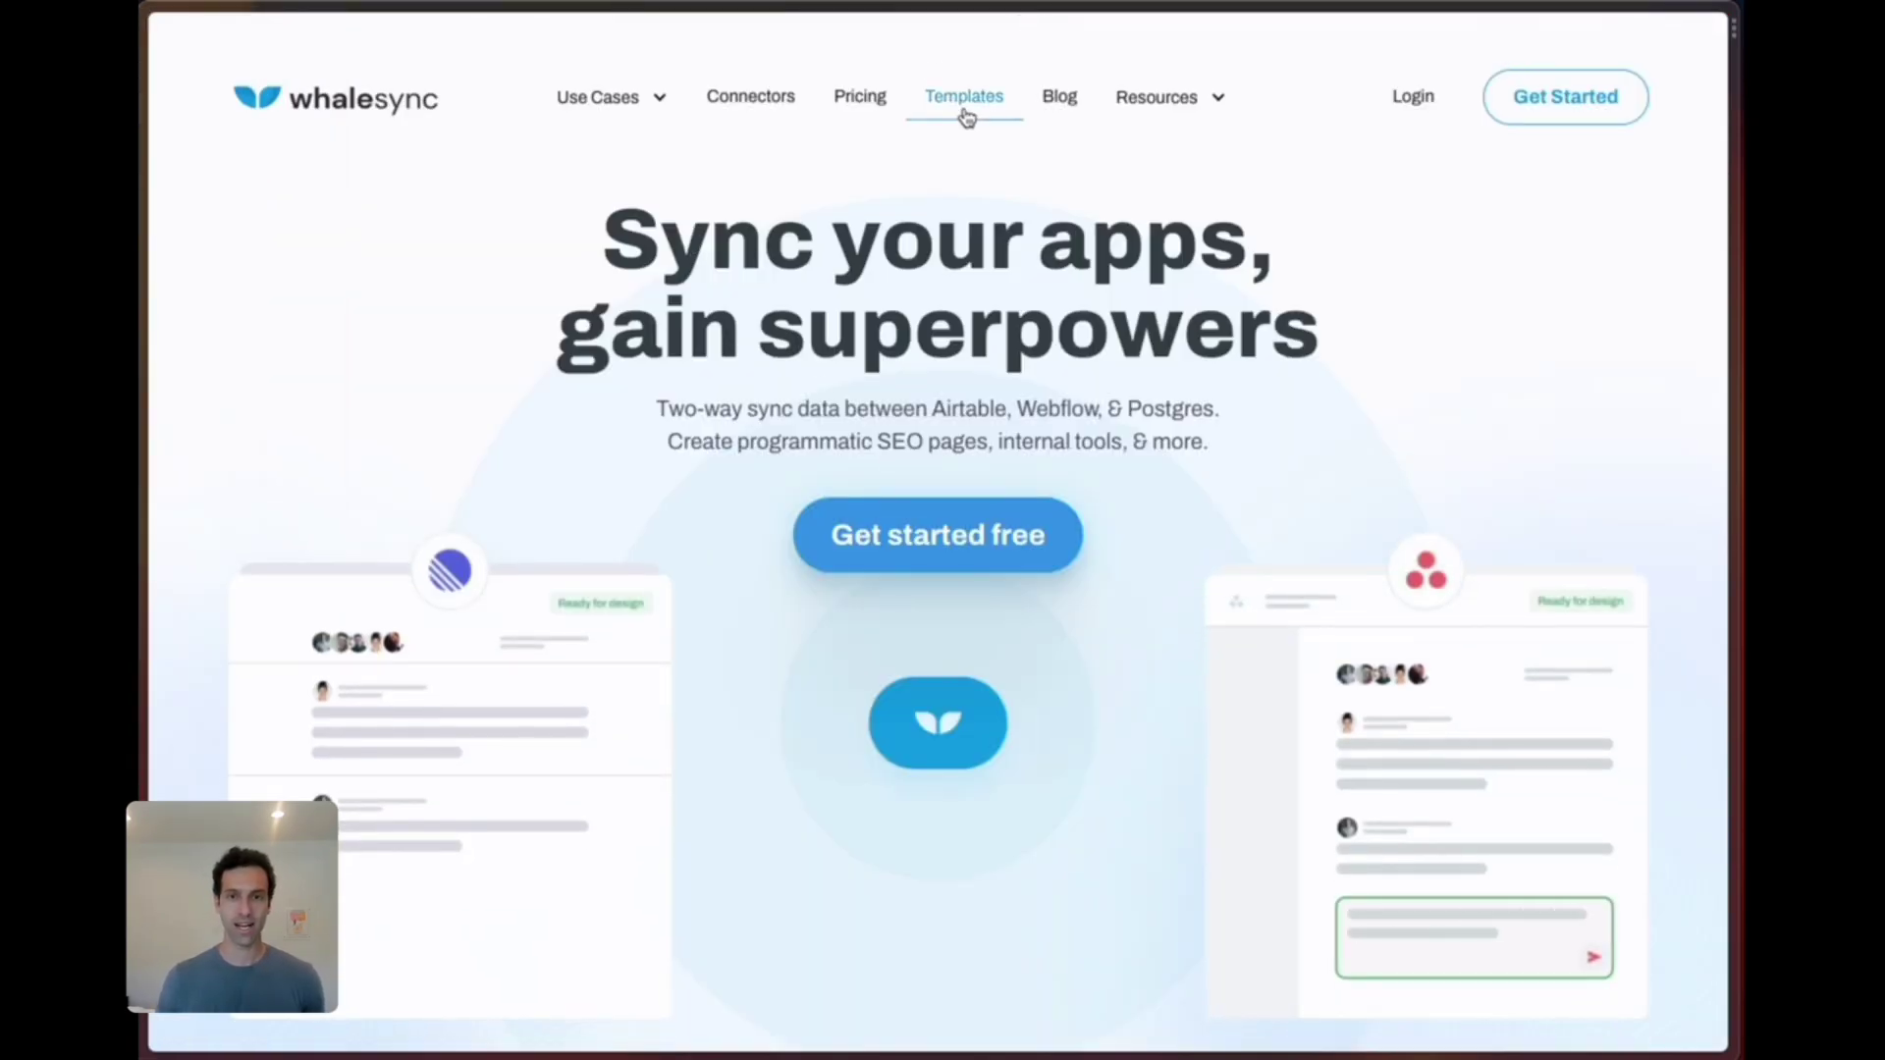
Browse to the HubSpot - Simple template pack and its Copy Hubspot and Copy Airtable steps
left_click(963, 96)
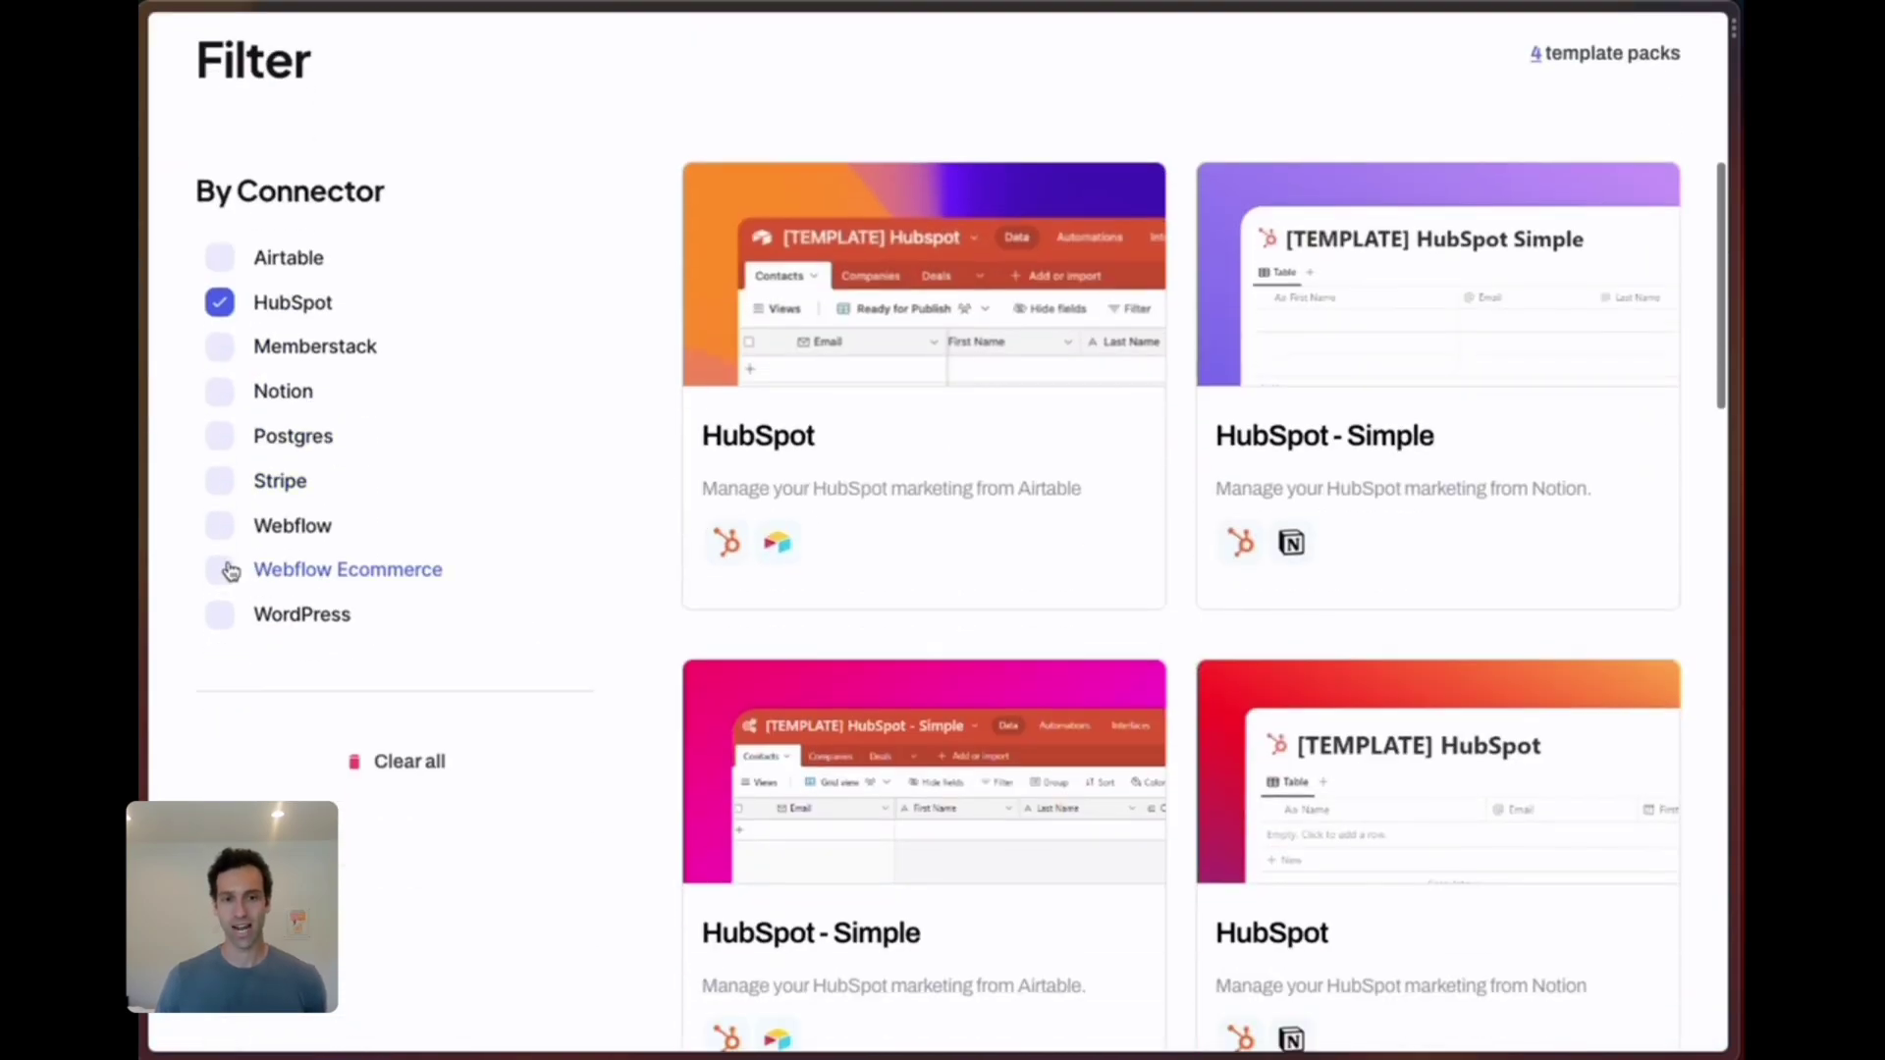
scroll("down", 3)
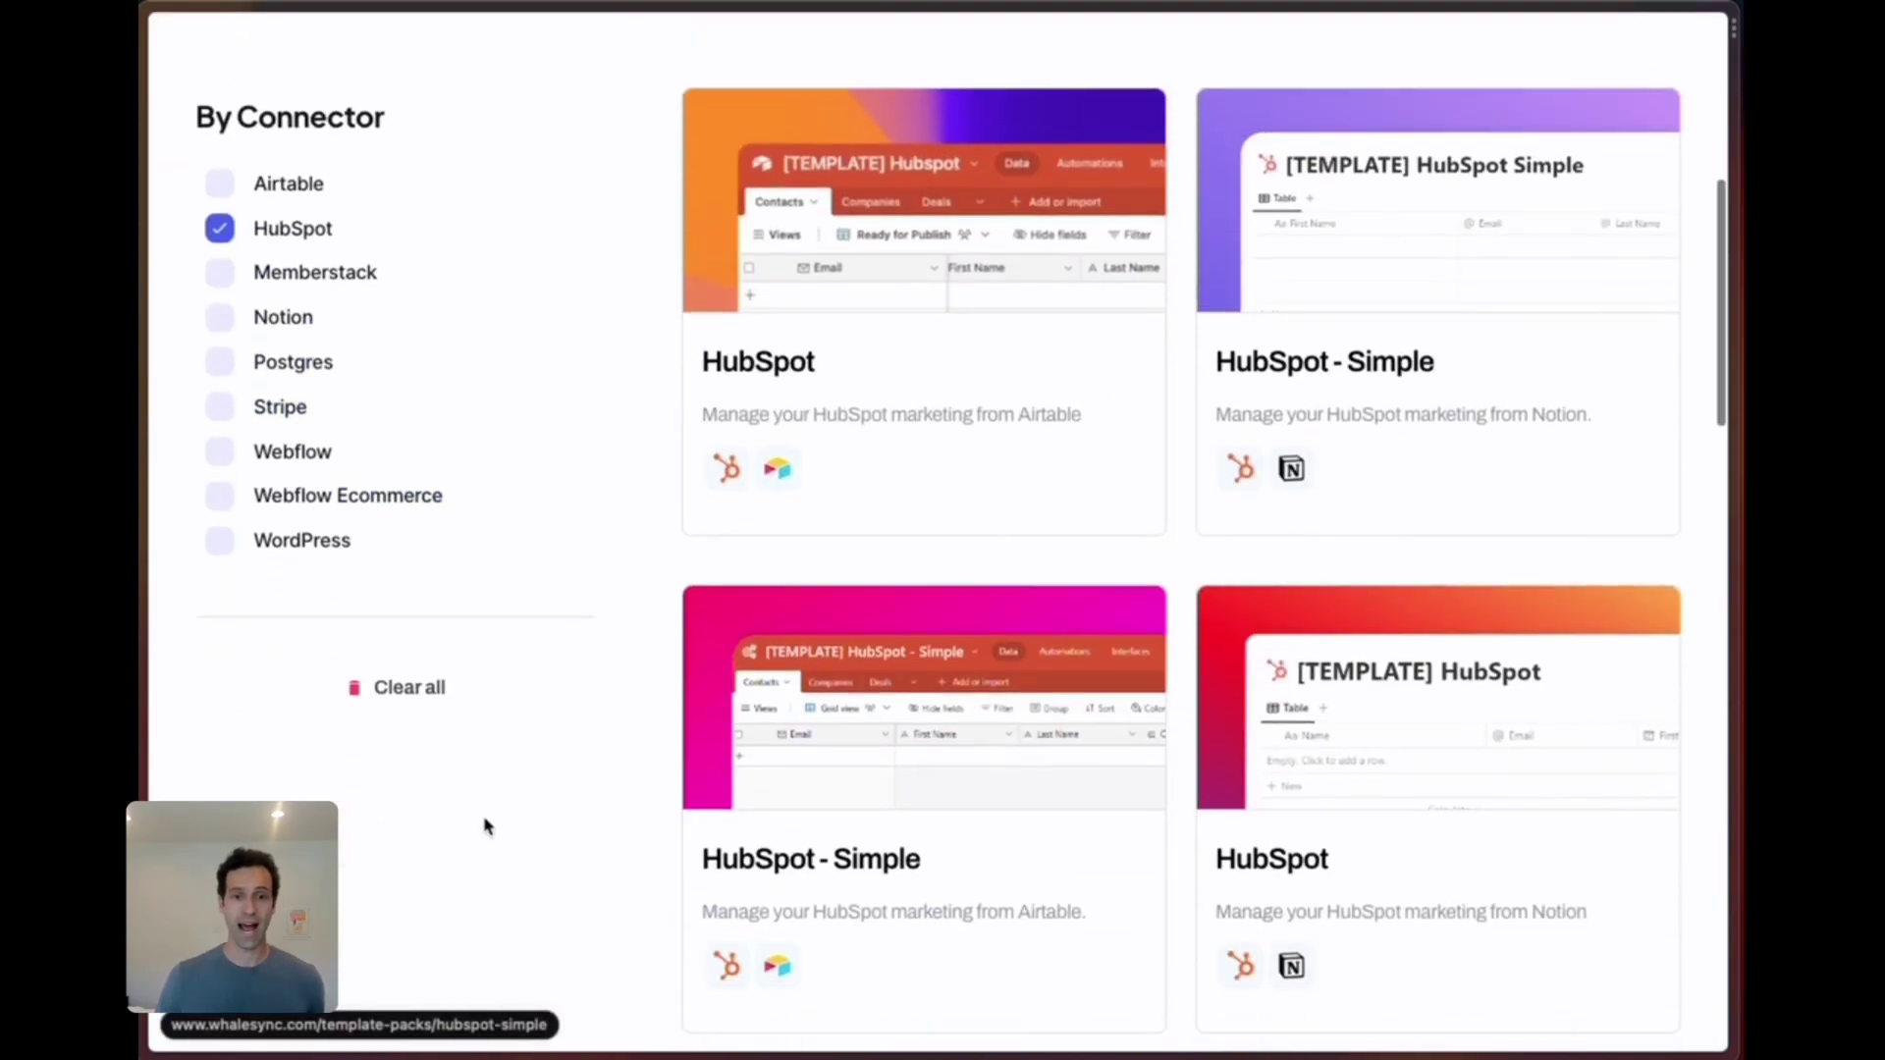
scroll("down", 3)
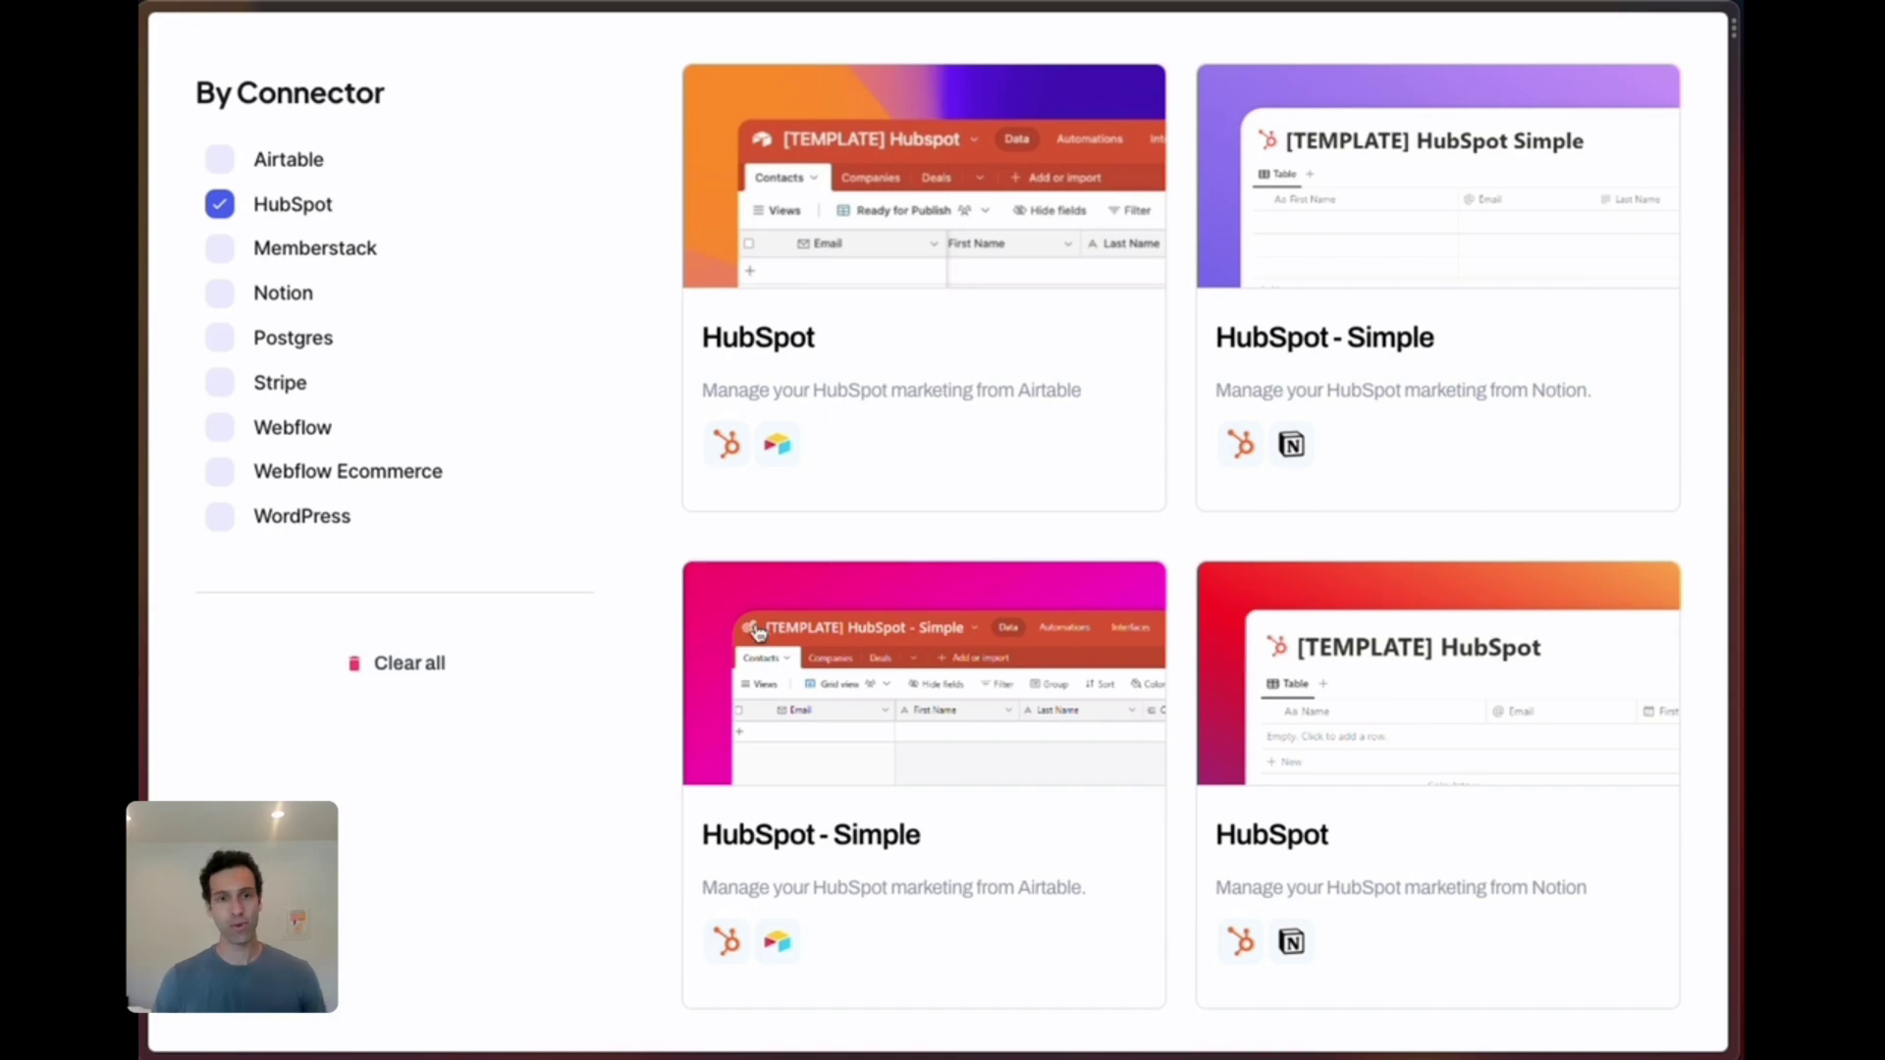
mouse_move(826, 336)
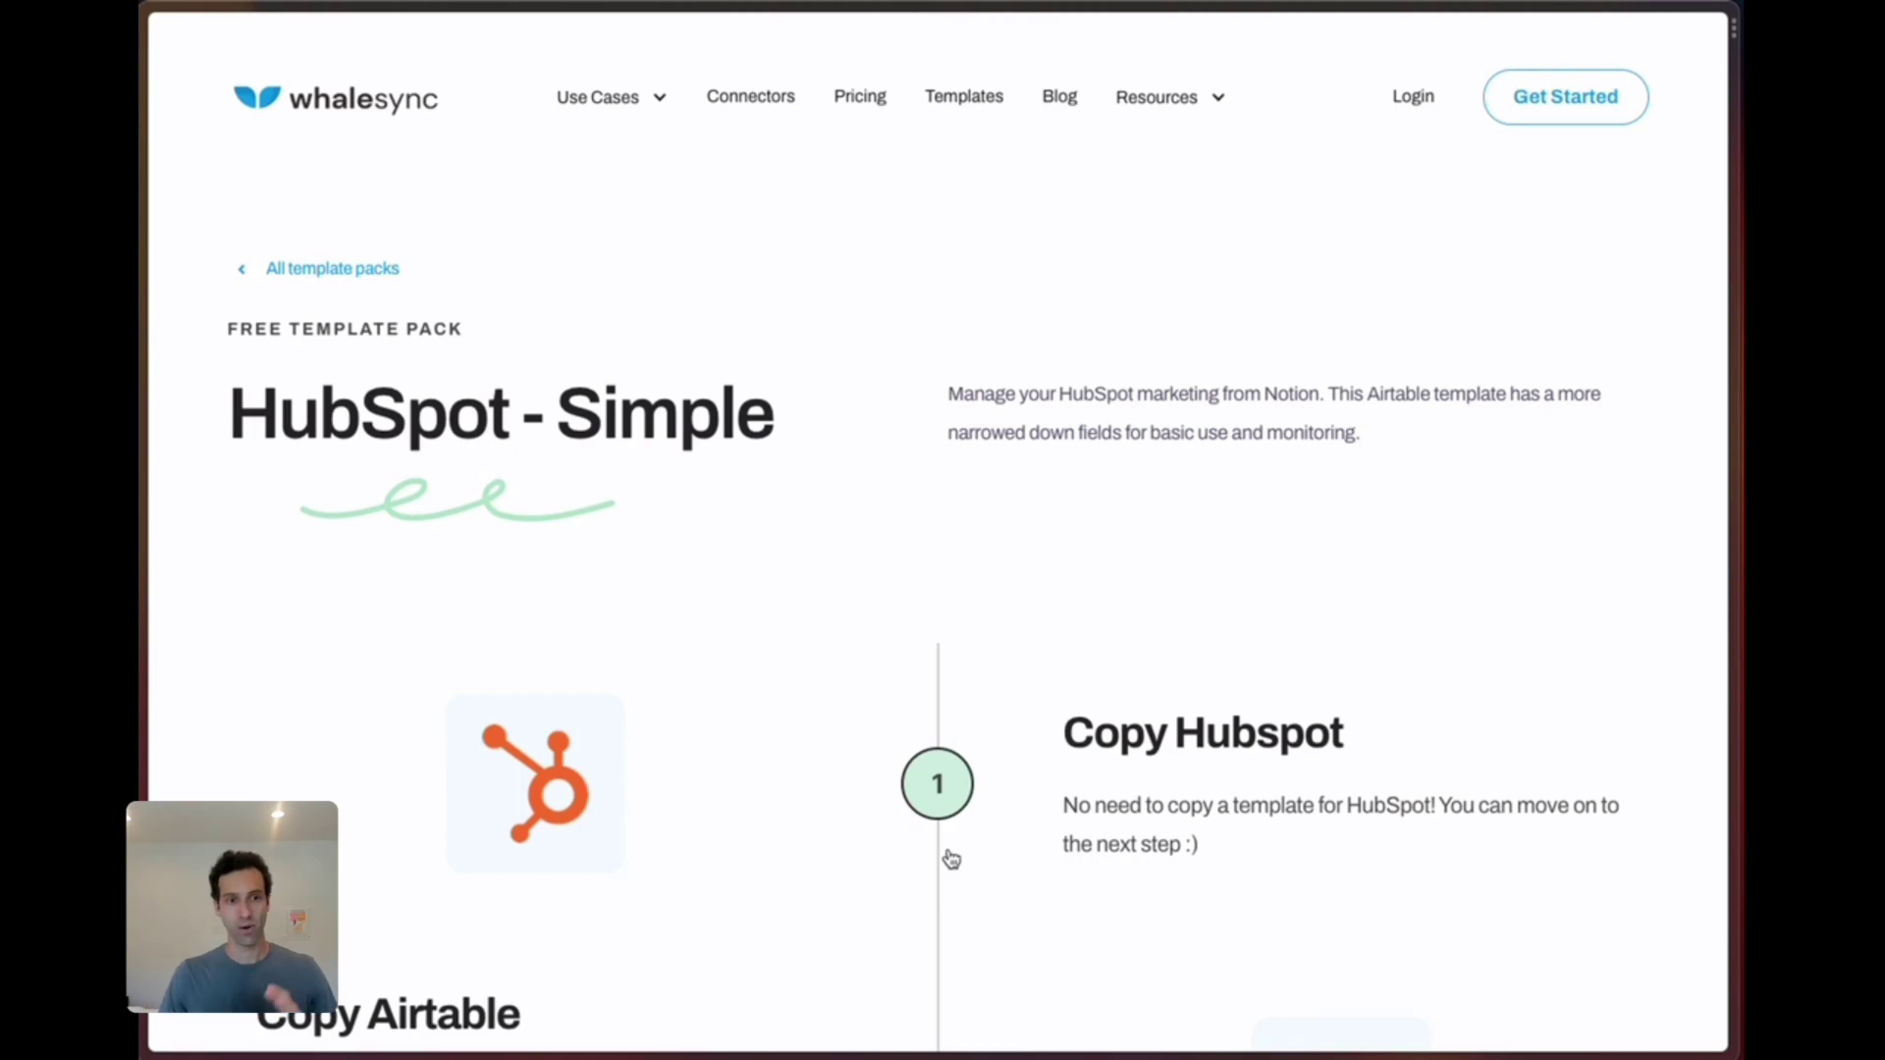
scroll("down", 3)
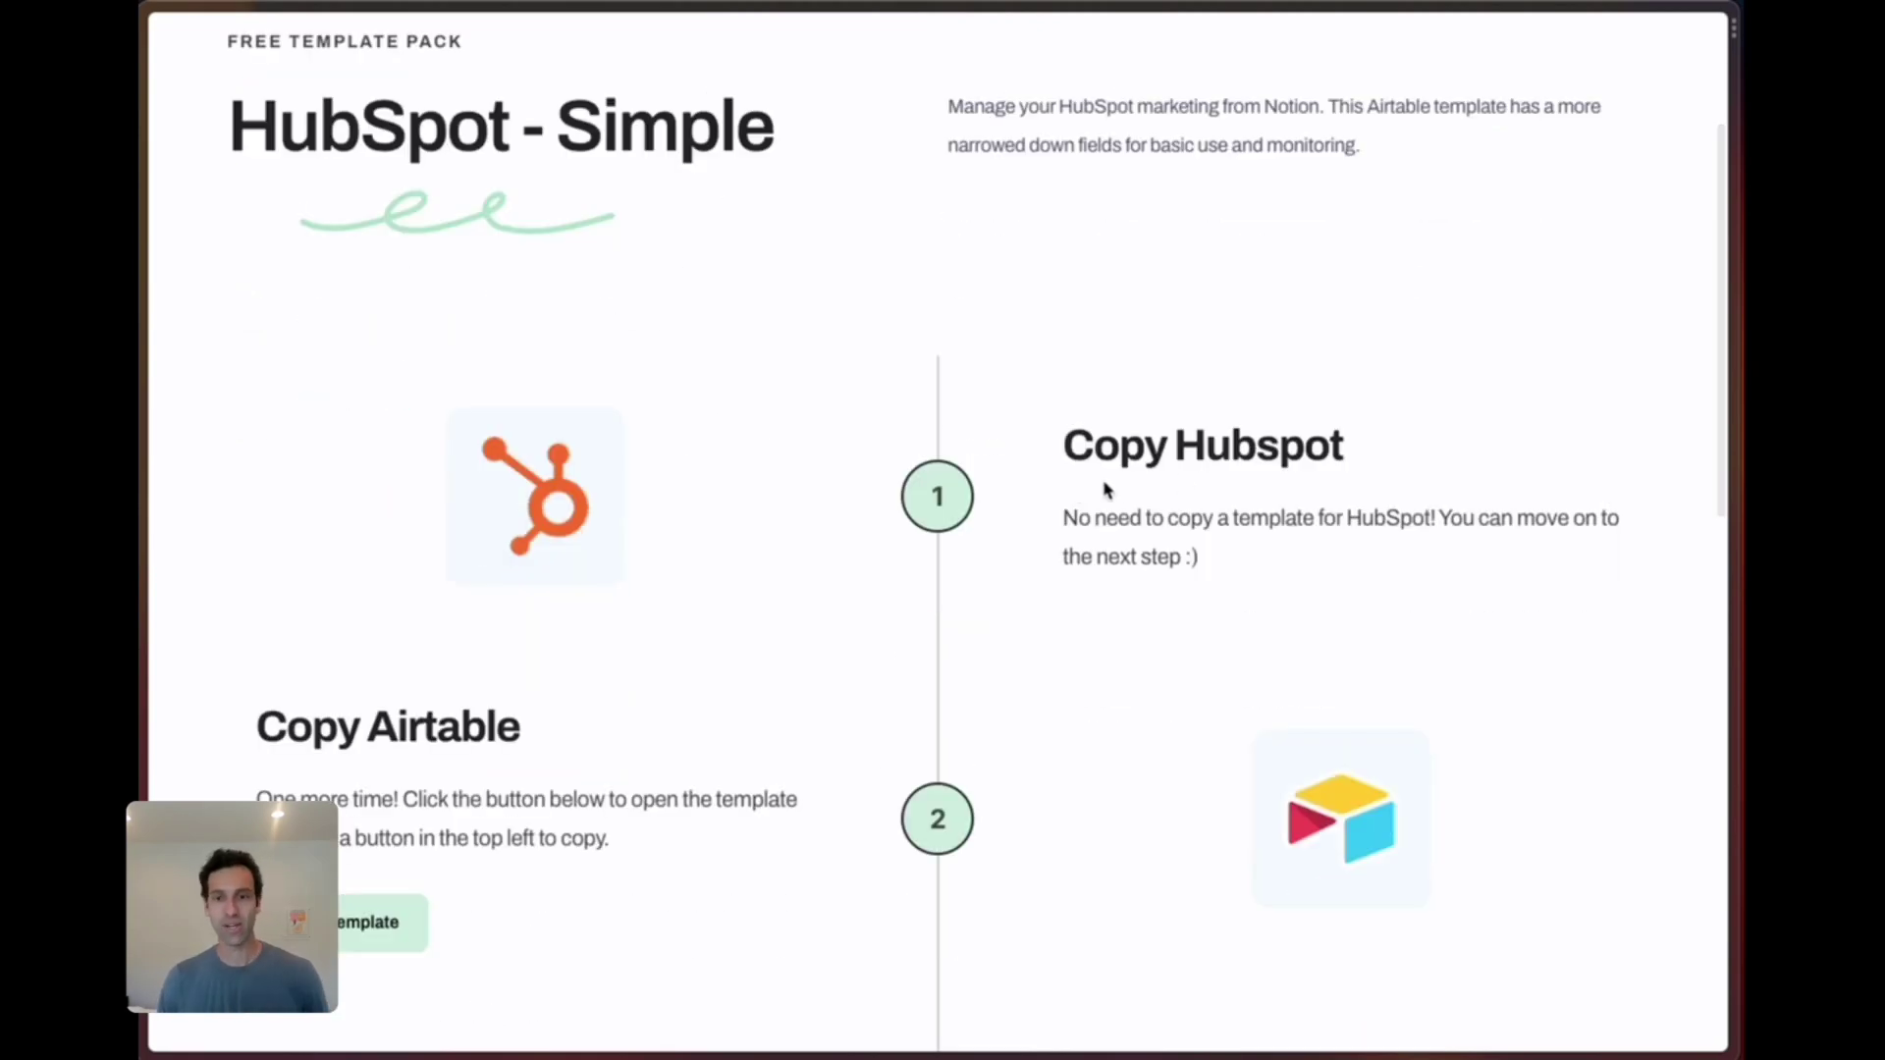
scroll("down", 3)
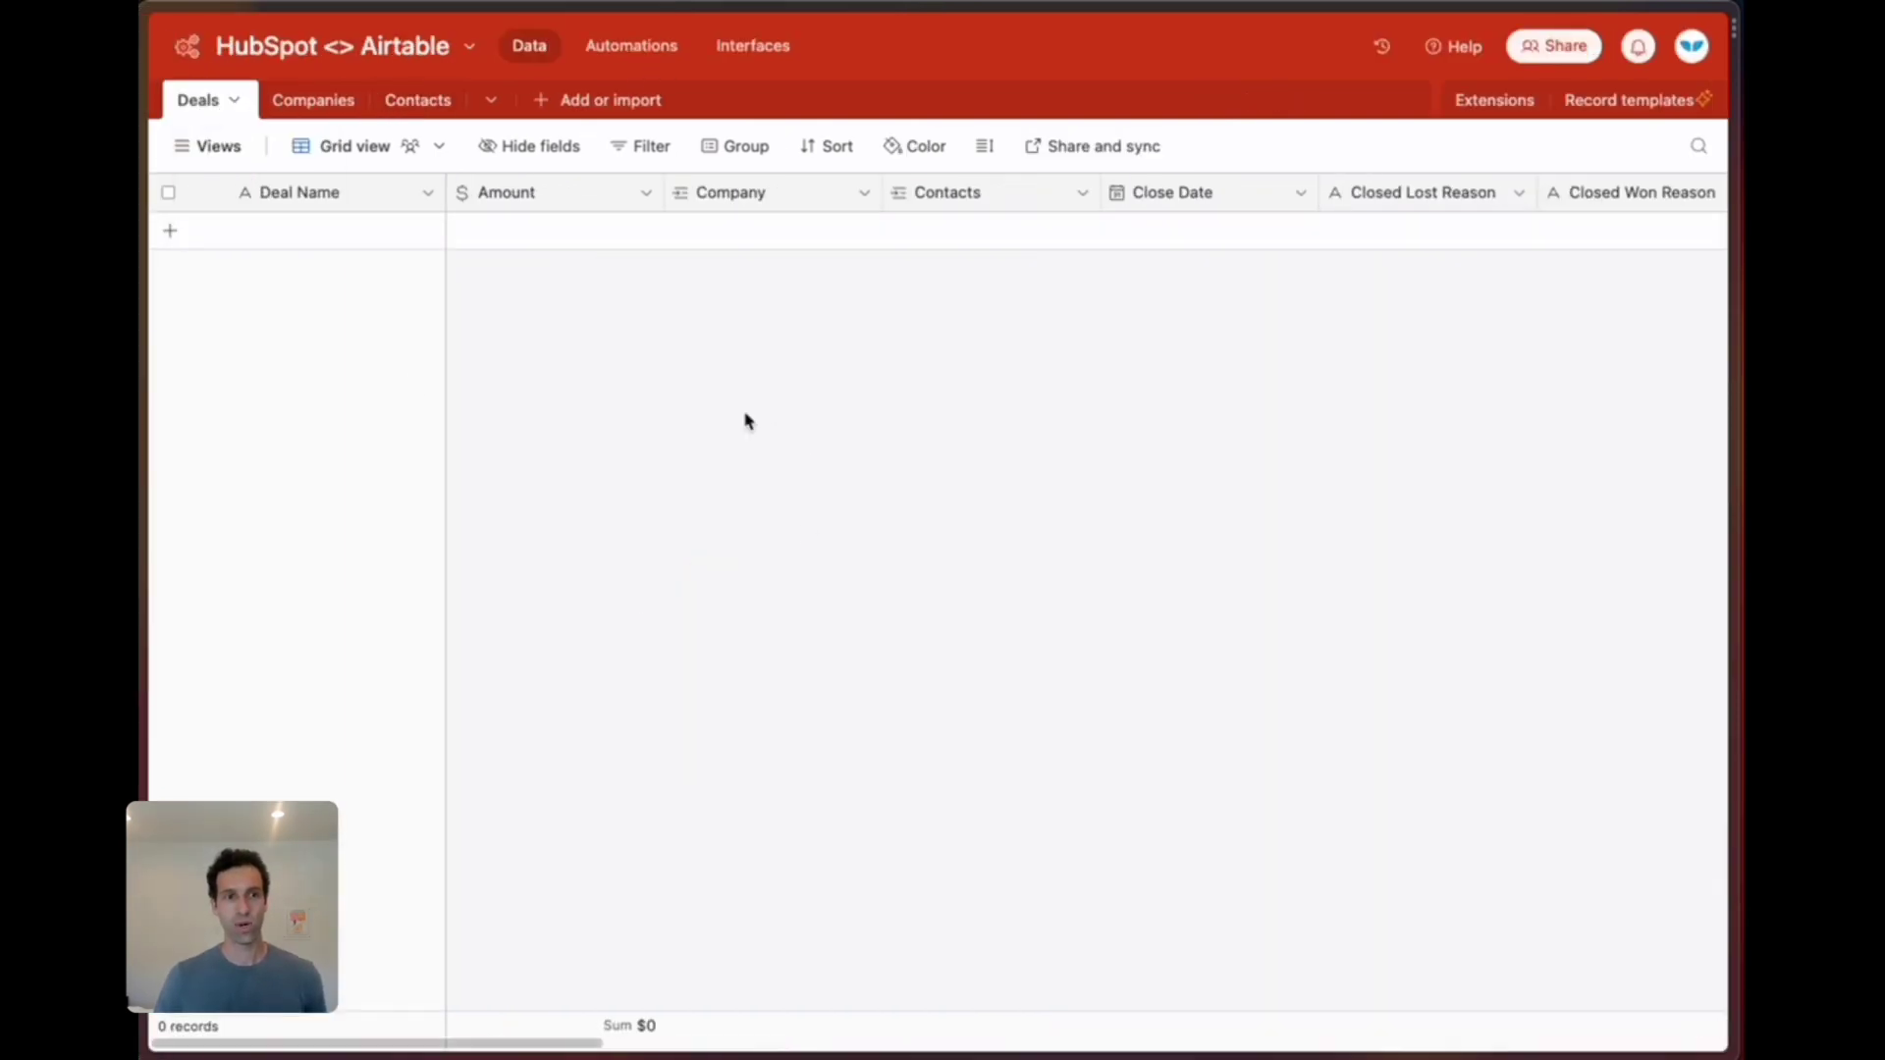
mouse_move(751, 433)
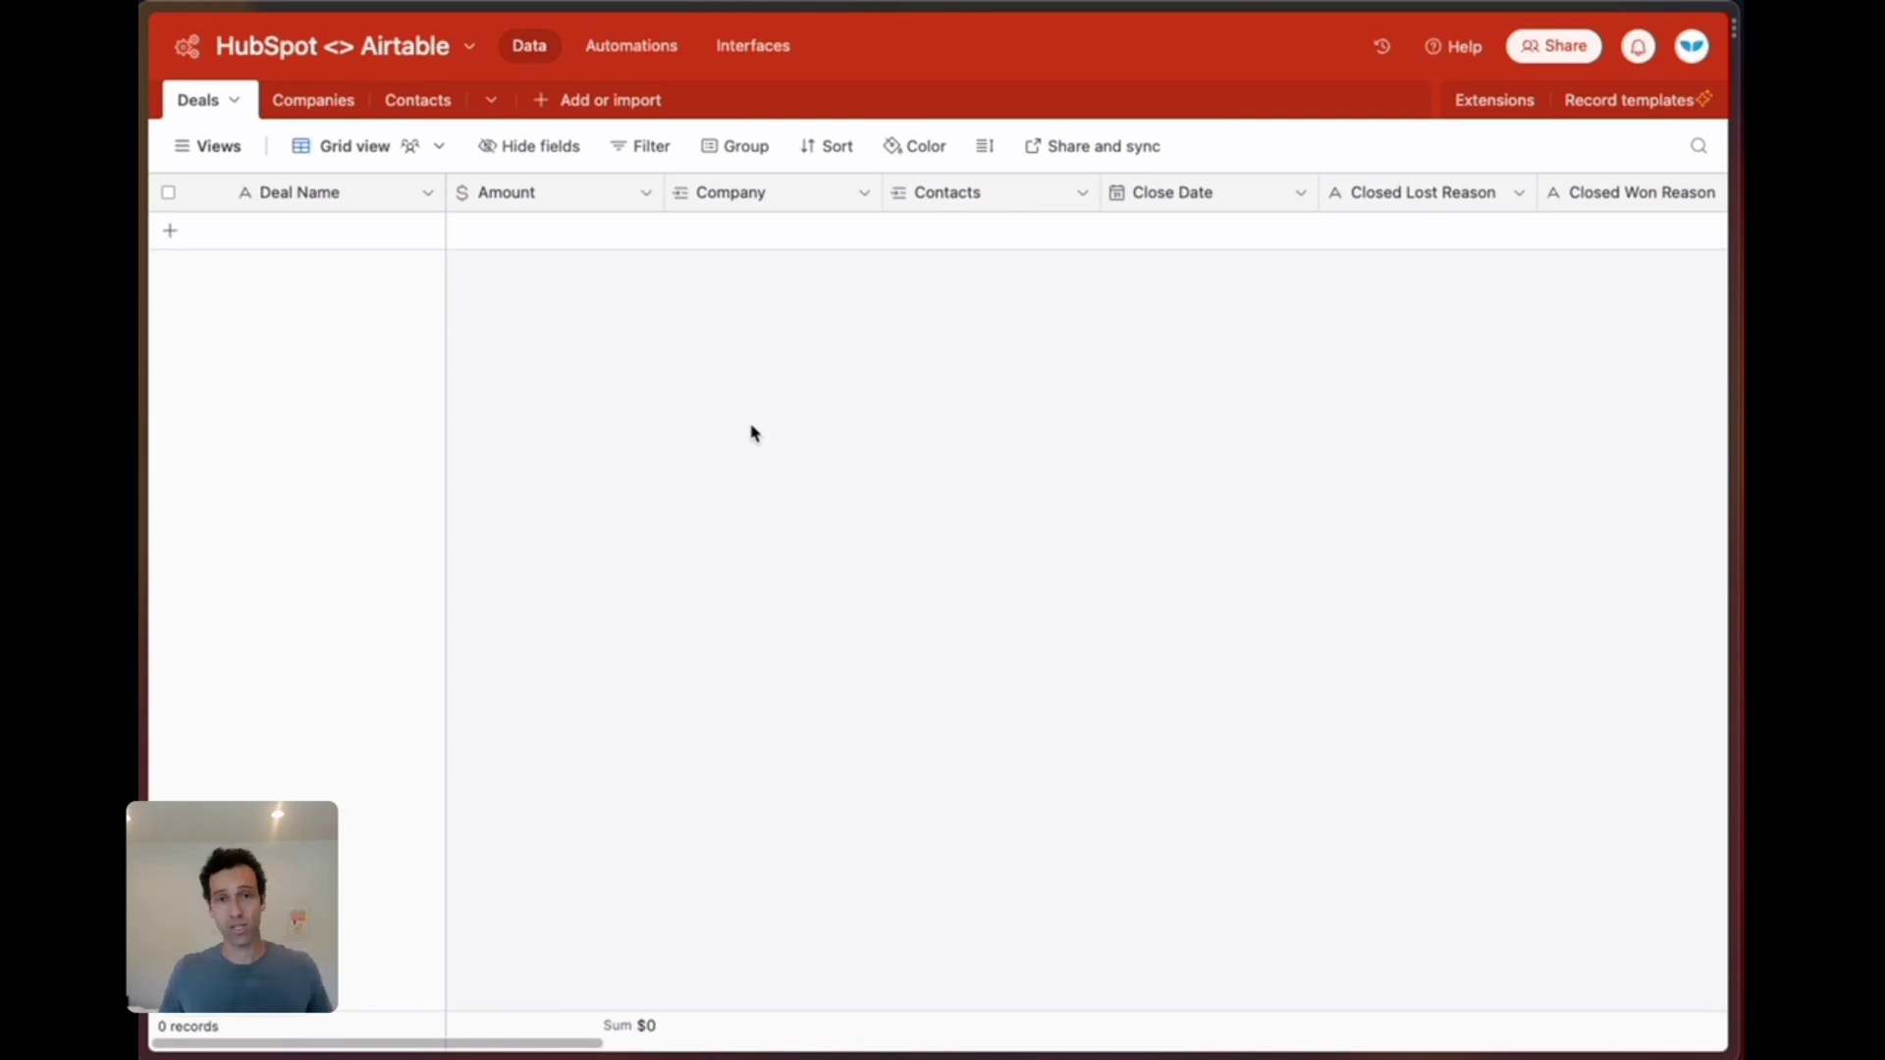
mouse_move(164, 633)
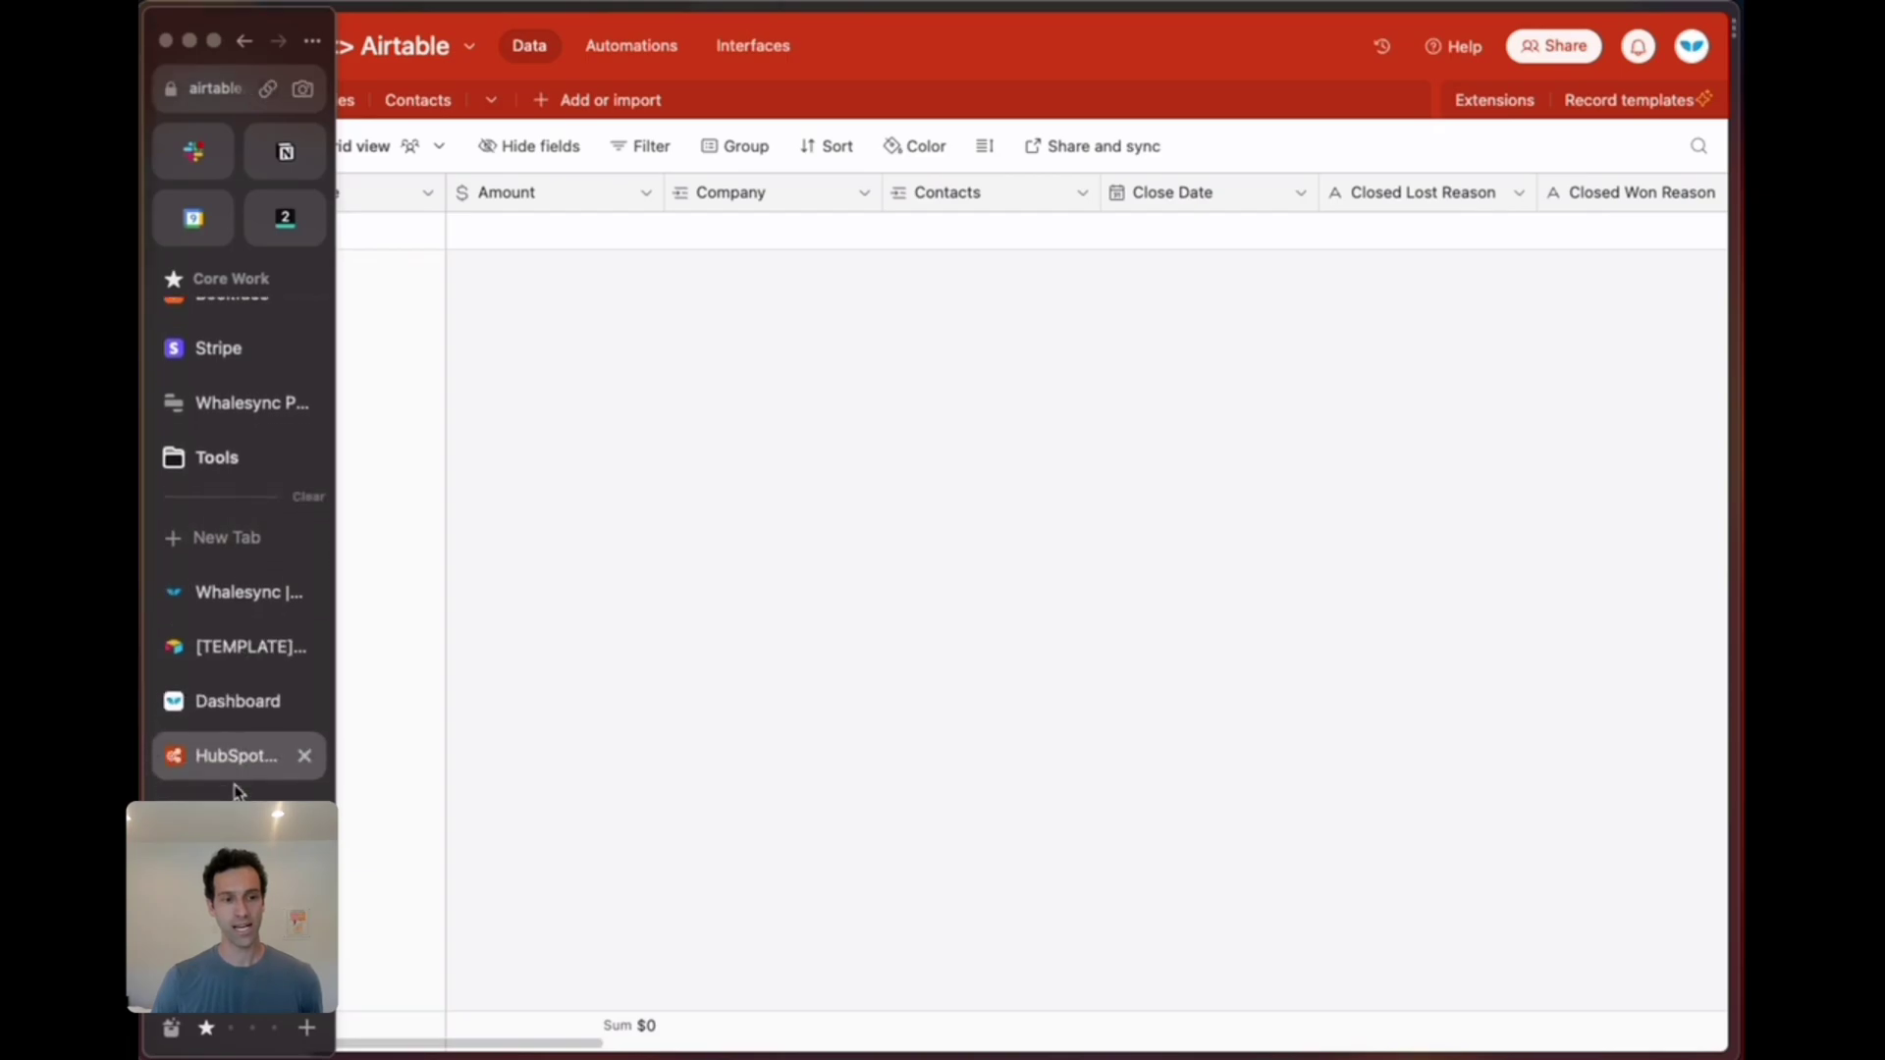
Switch to the Whalesync Dashboard tab, which shows no bases yet
left_click(236, 701)
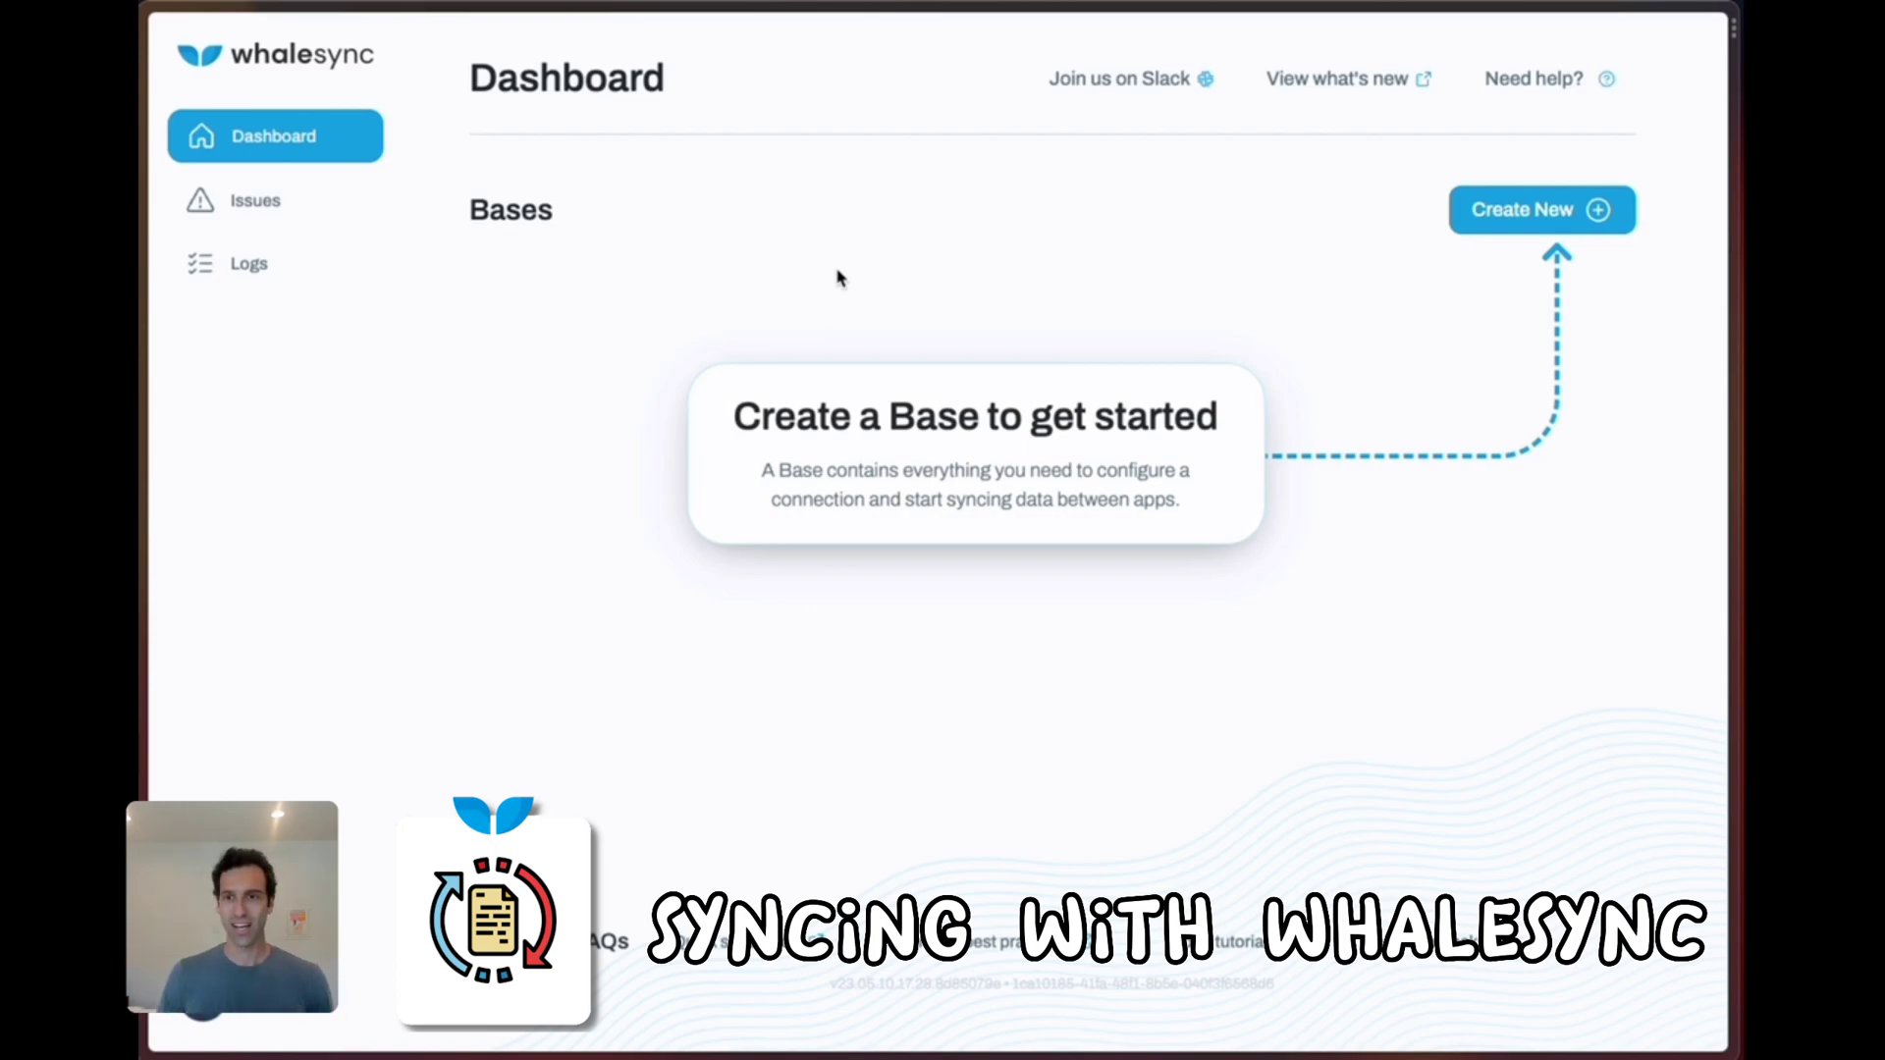
mouse_move(1334, 256)
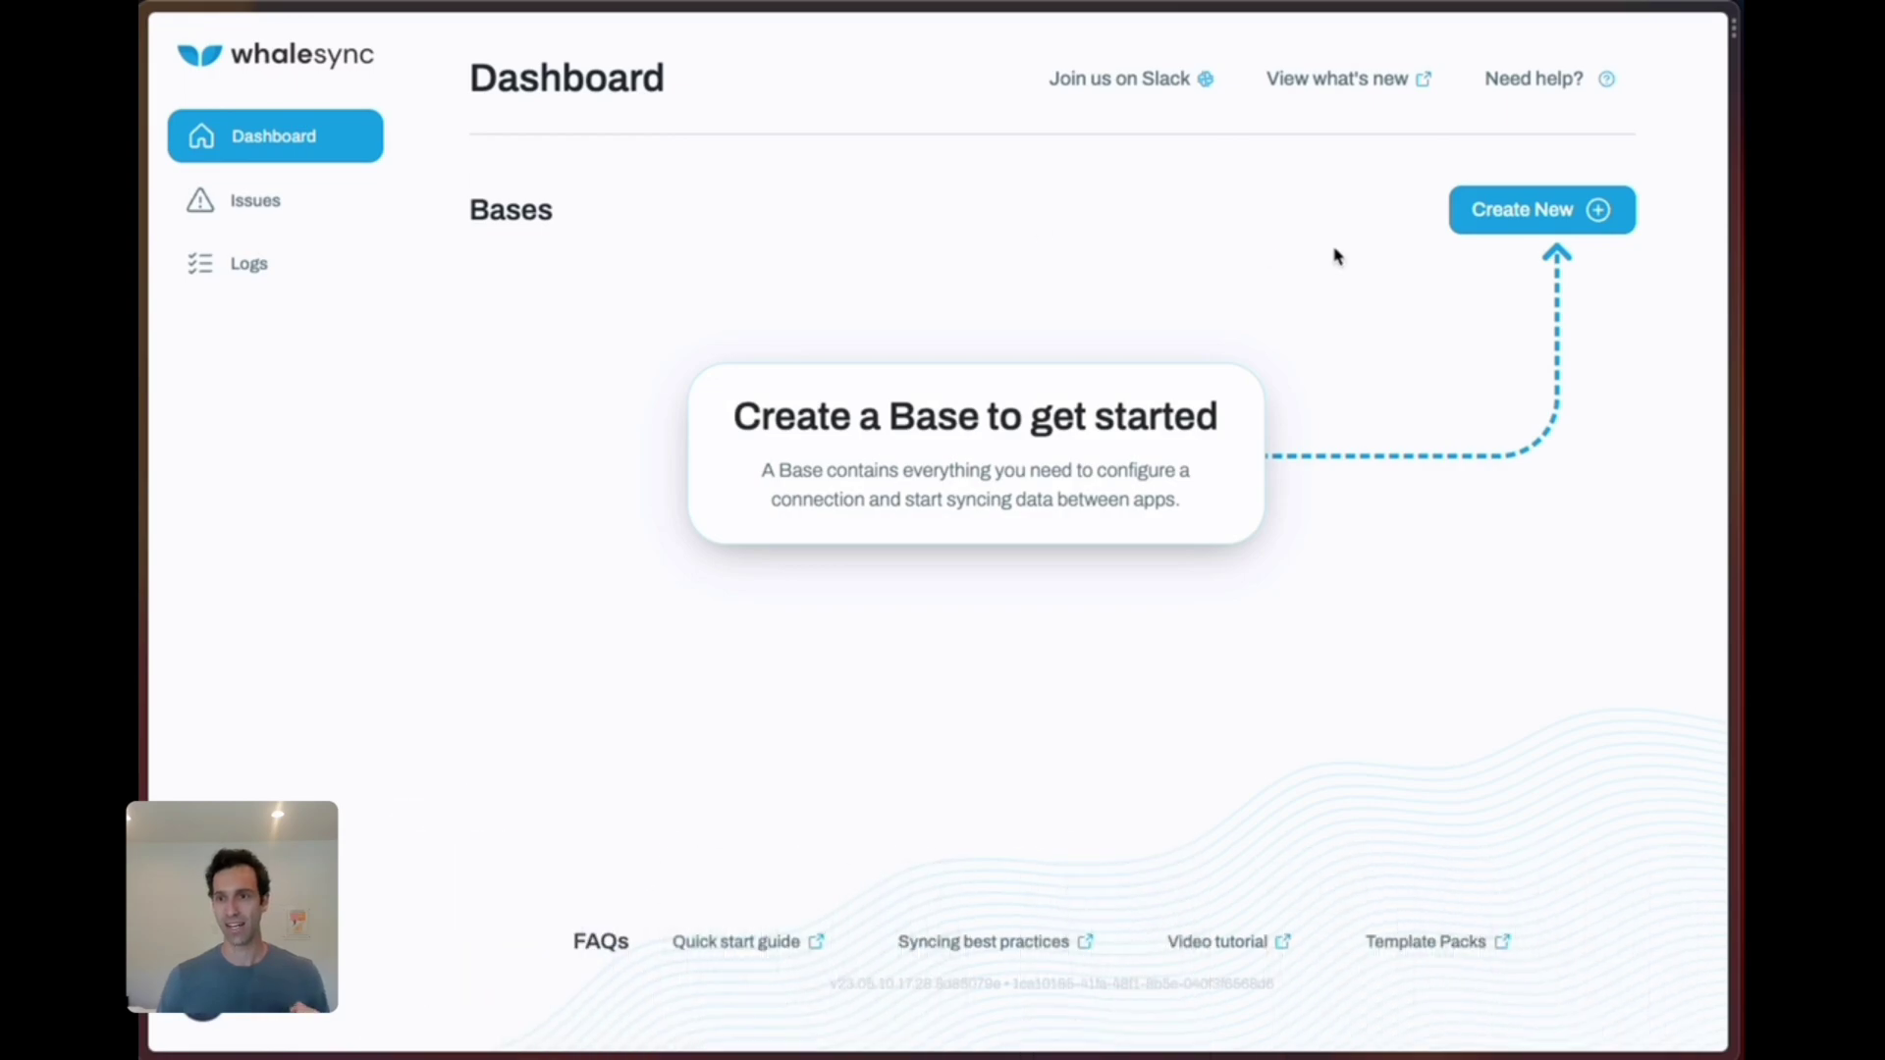
Start a new base with HubSpot, authorizing and approving access for the chosen account
left_click(1540, 209)
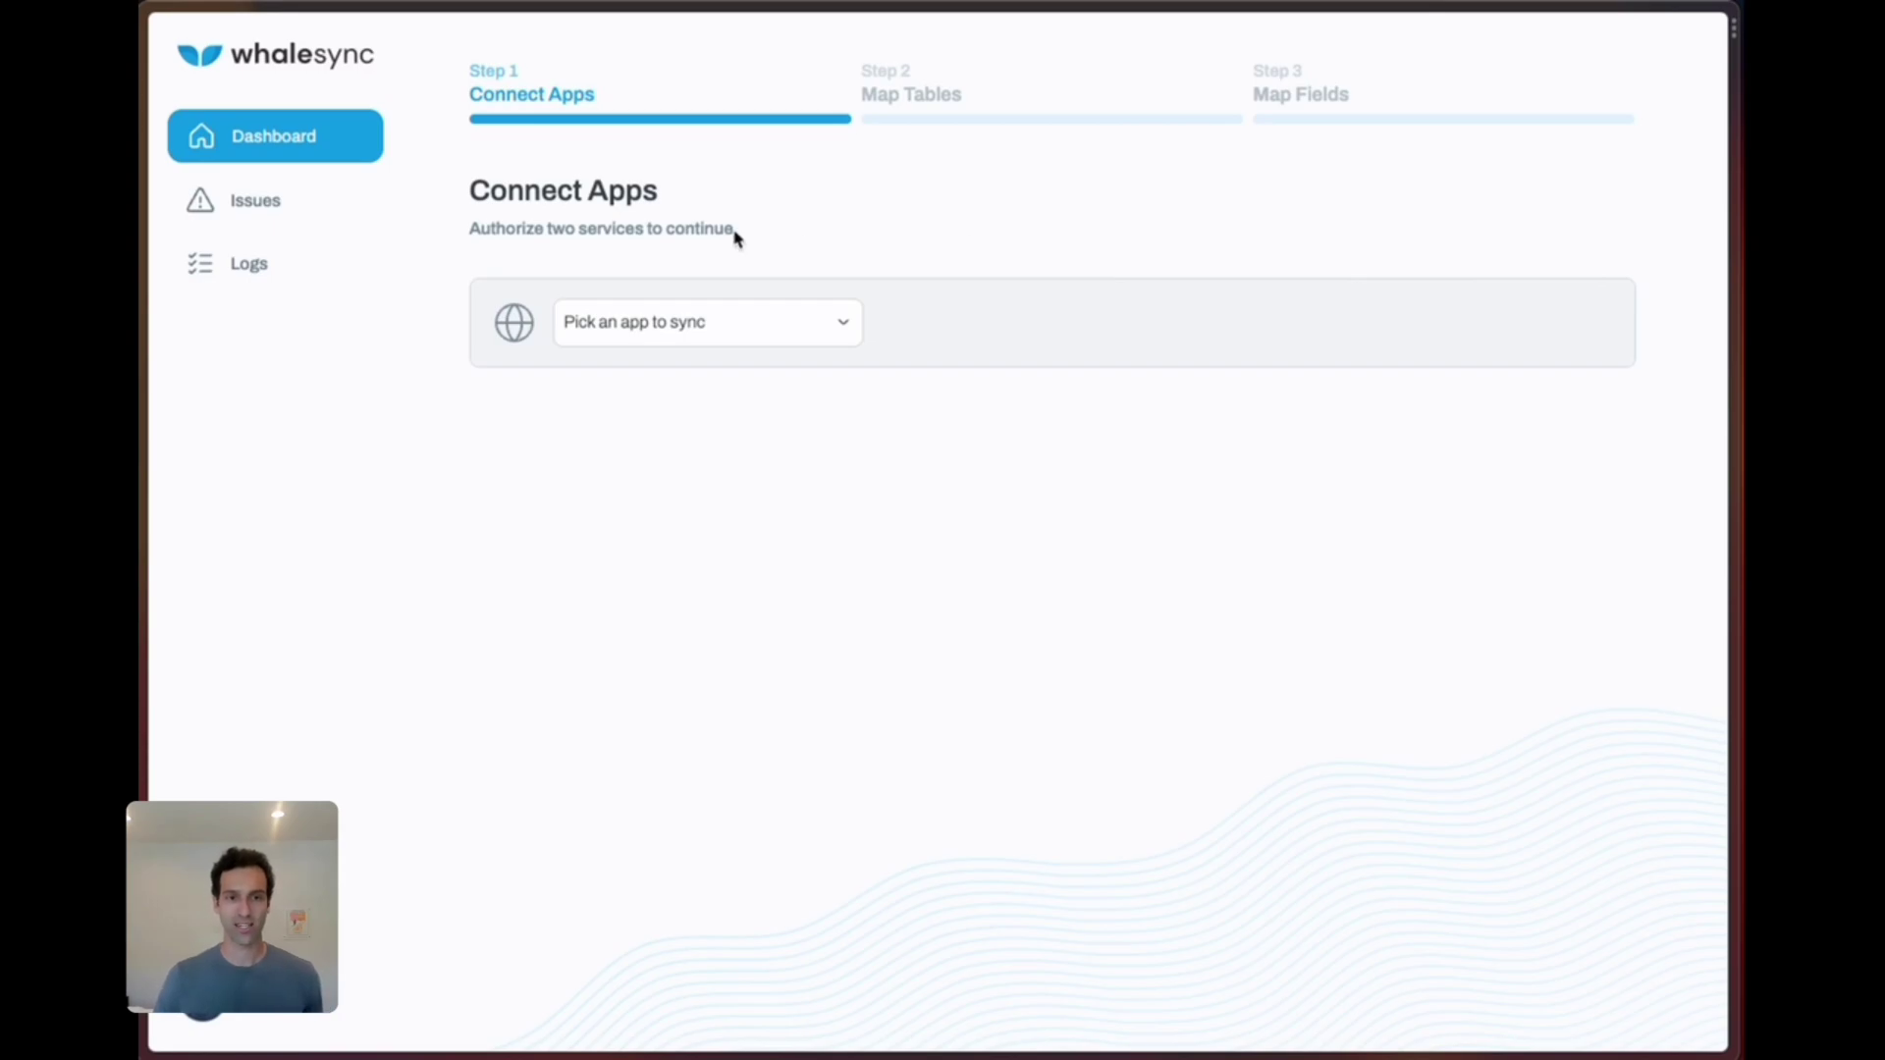
left_click(707, 321)
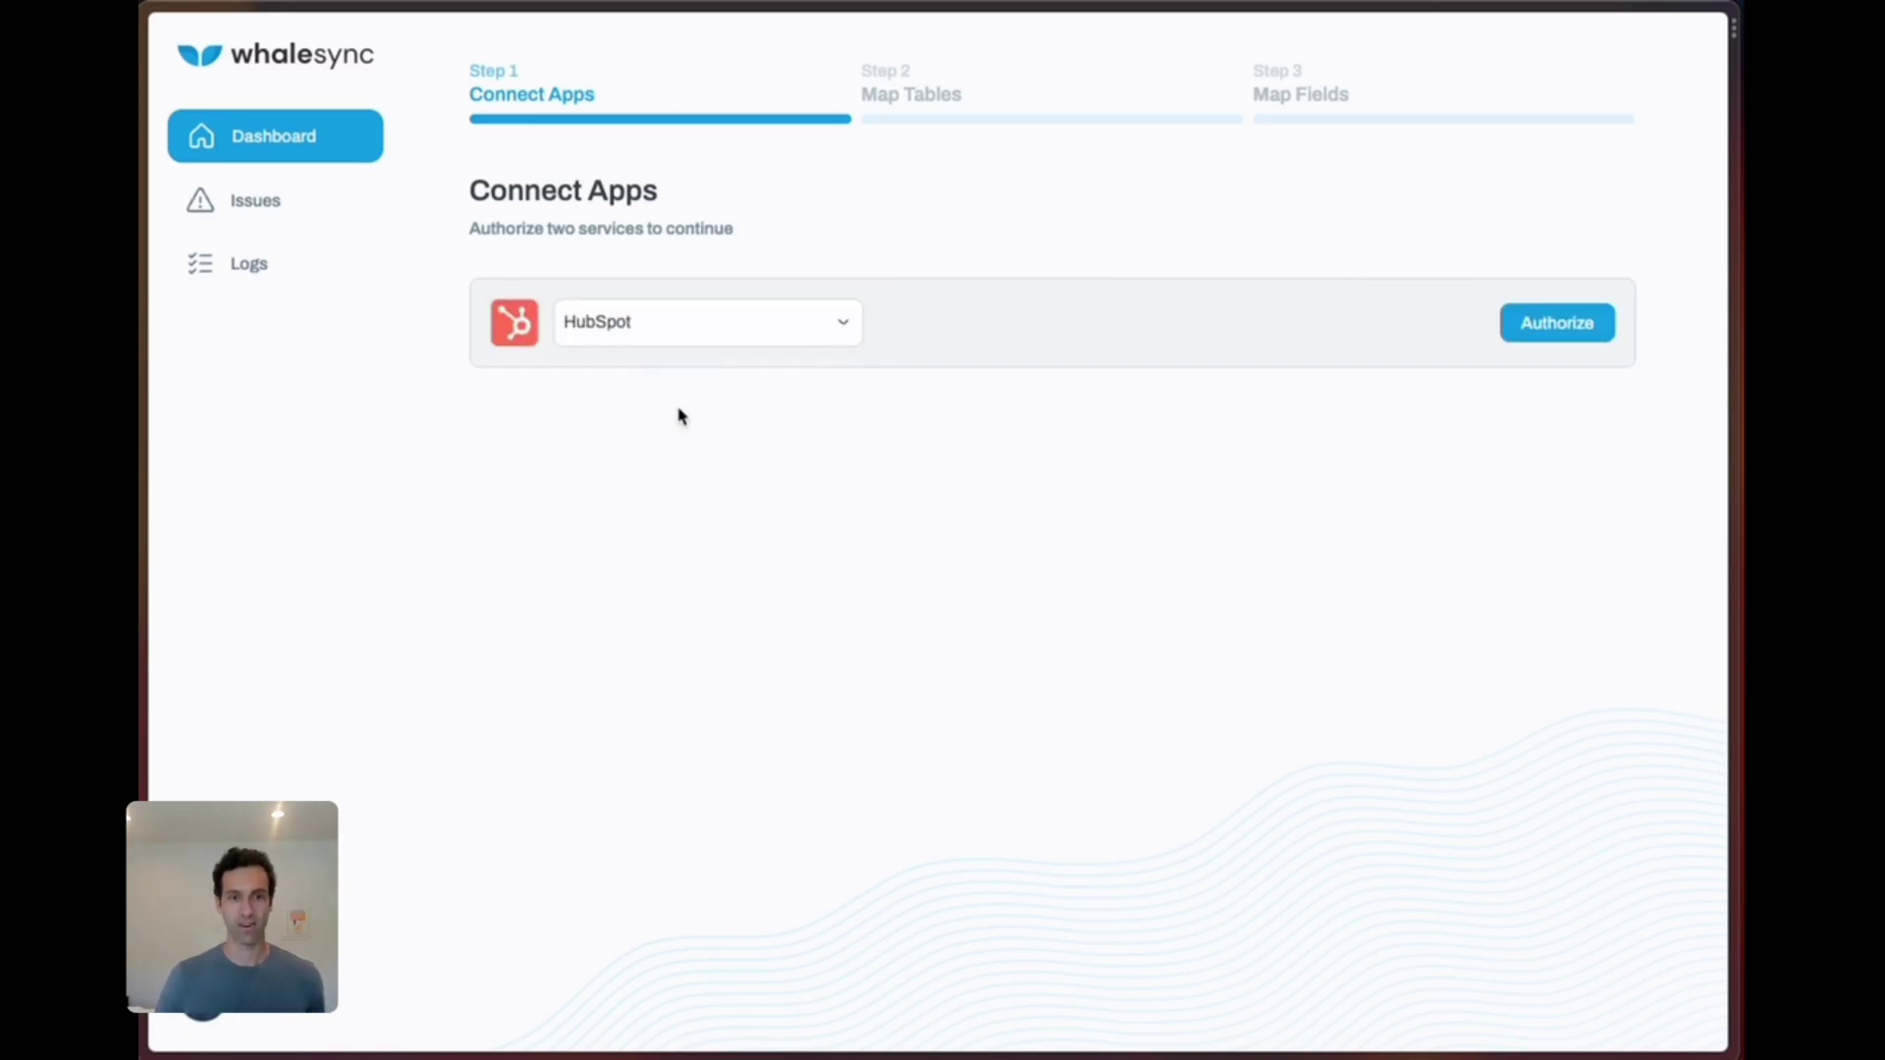
left_click(1555, 322)
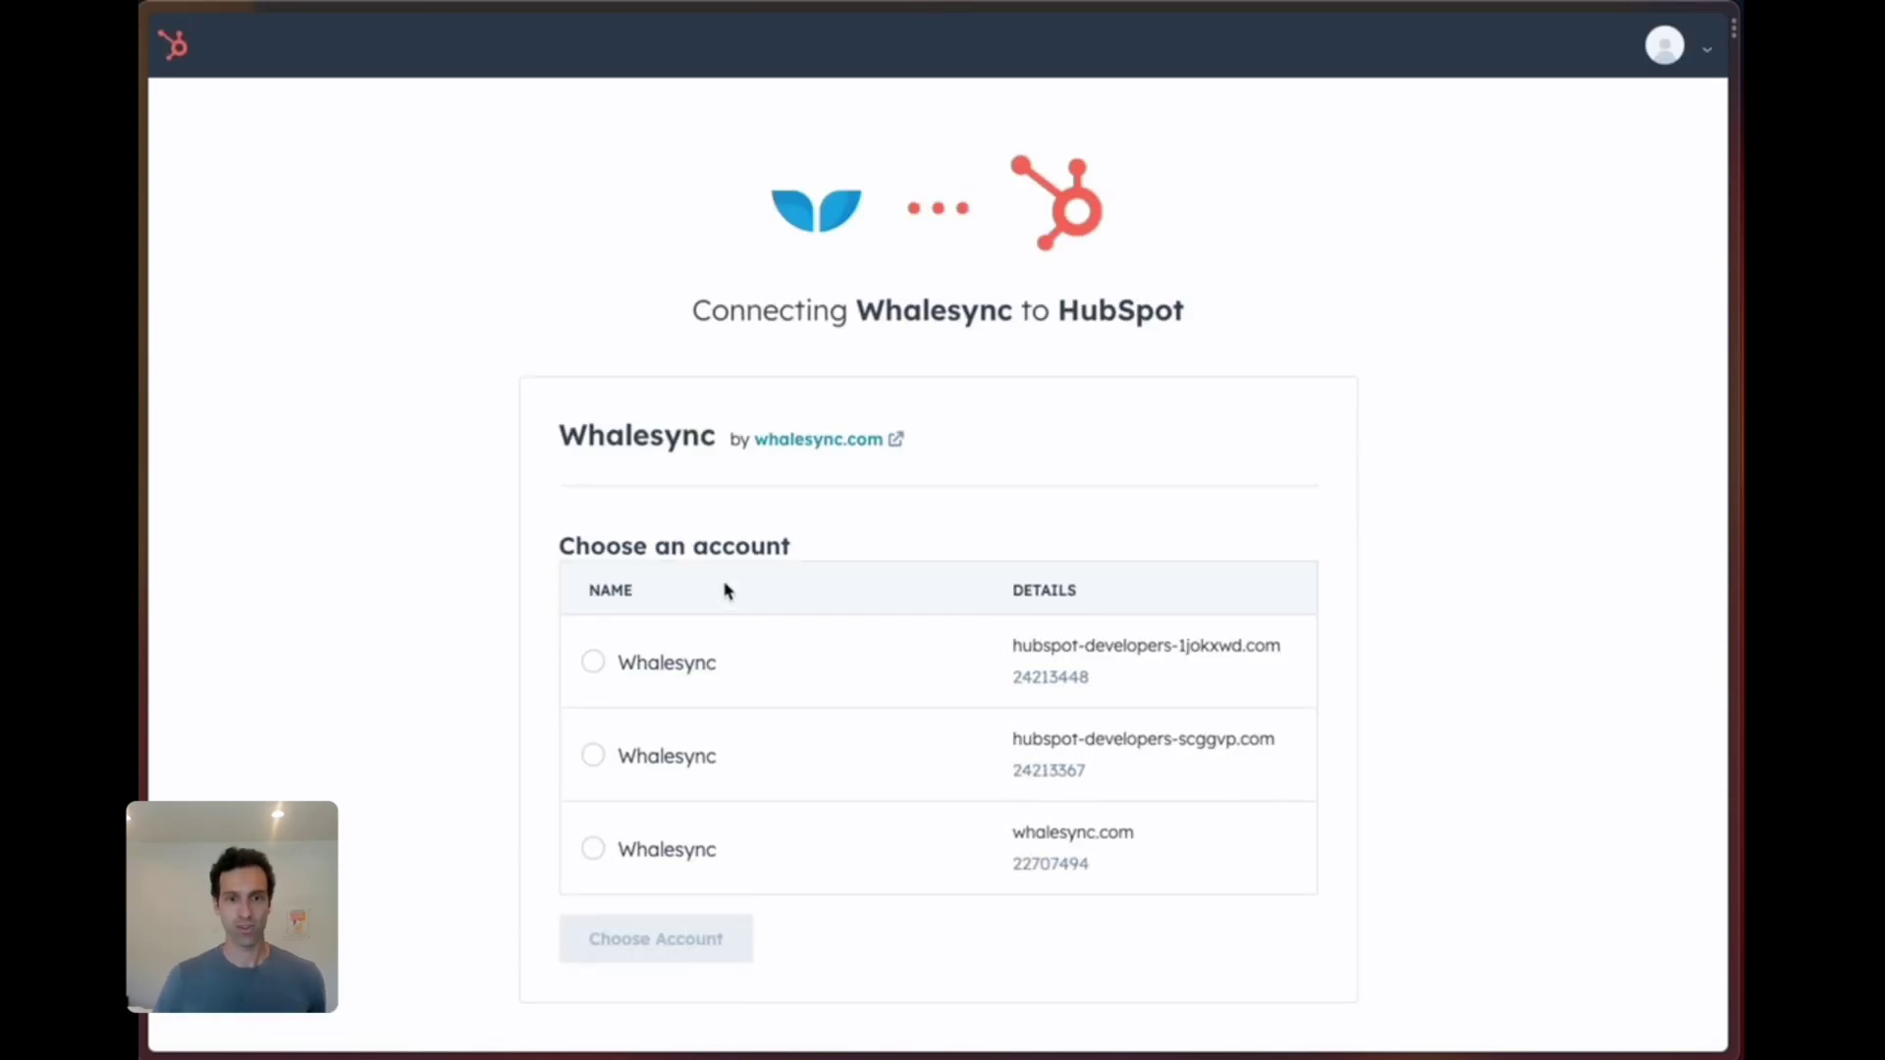
left_click(591, 848)
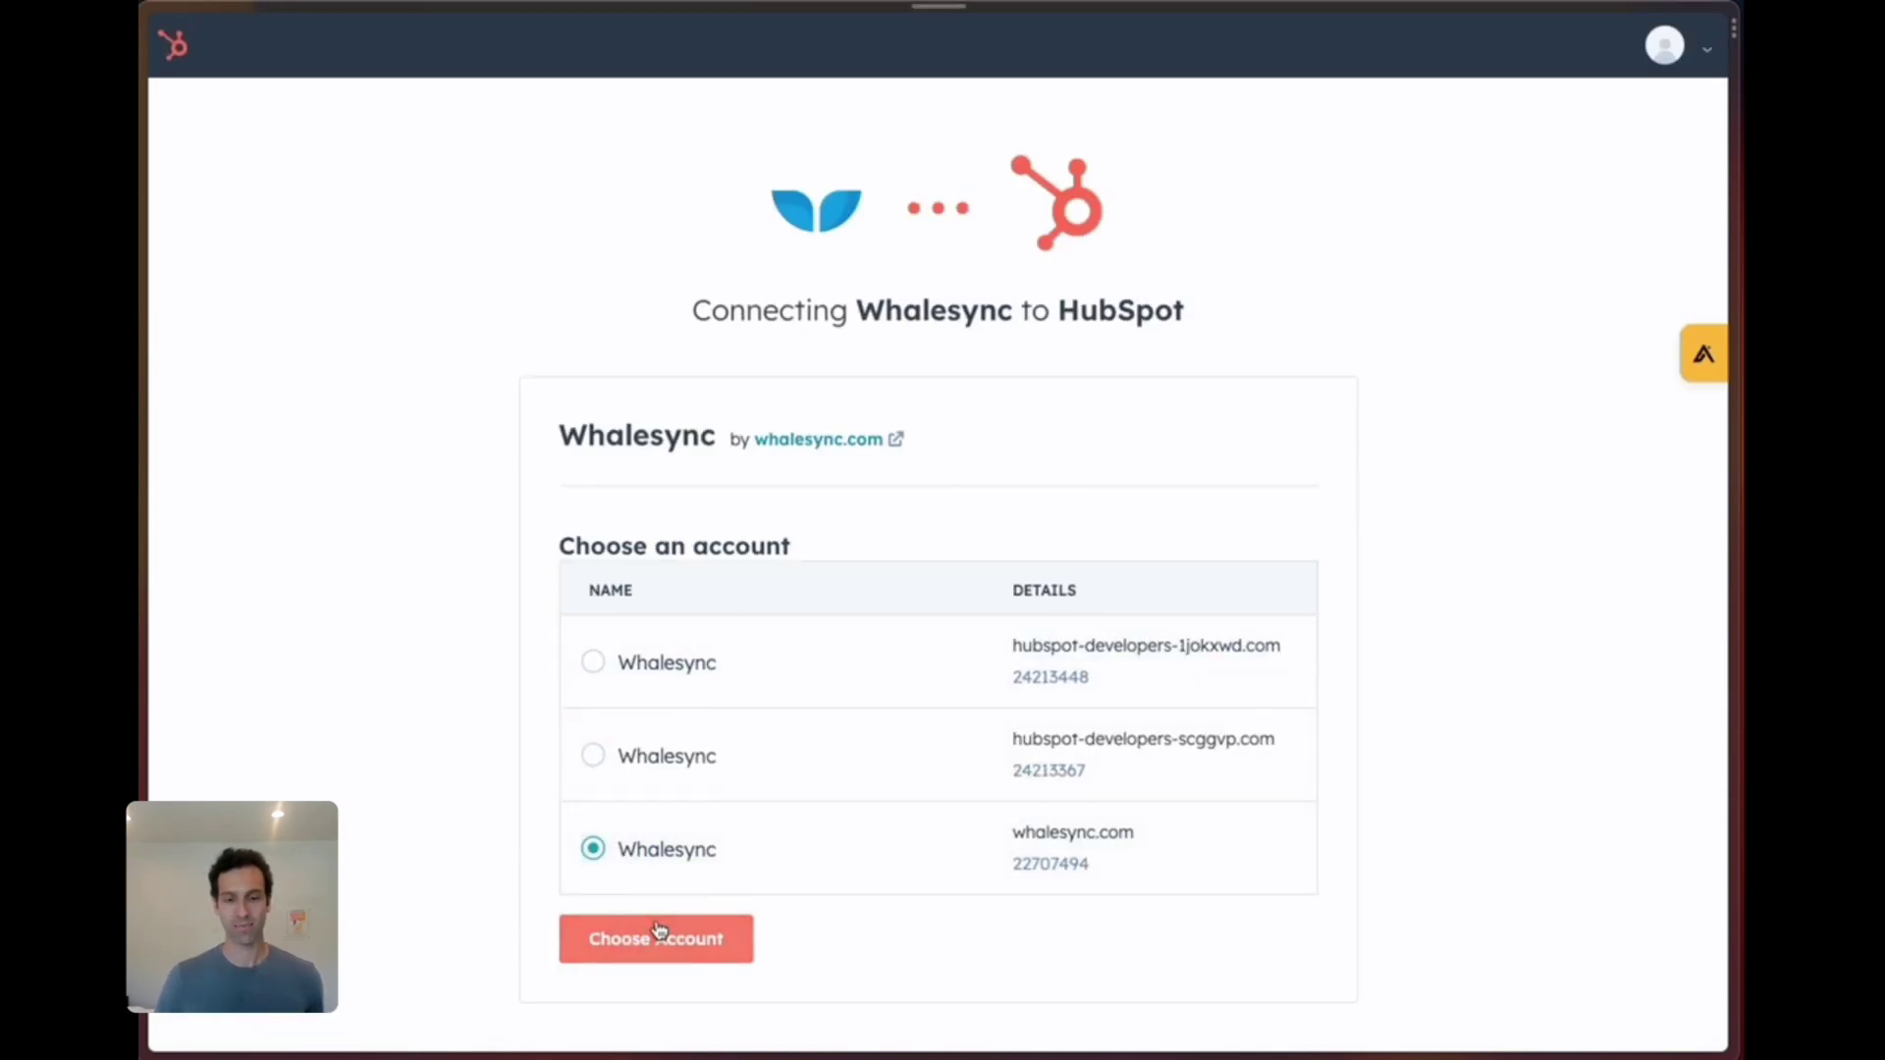
left_click(655, 939)
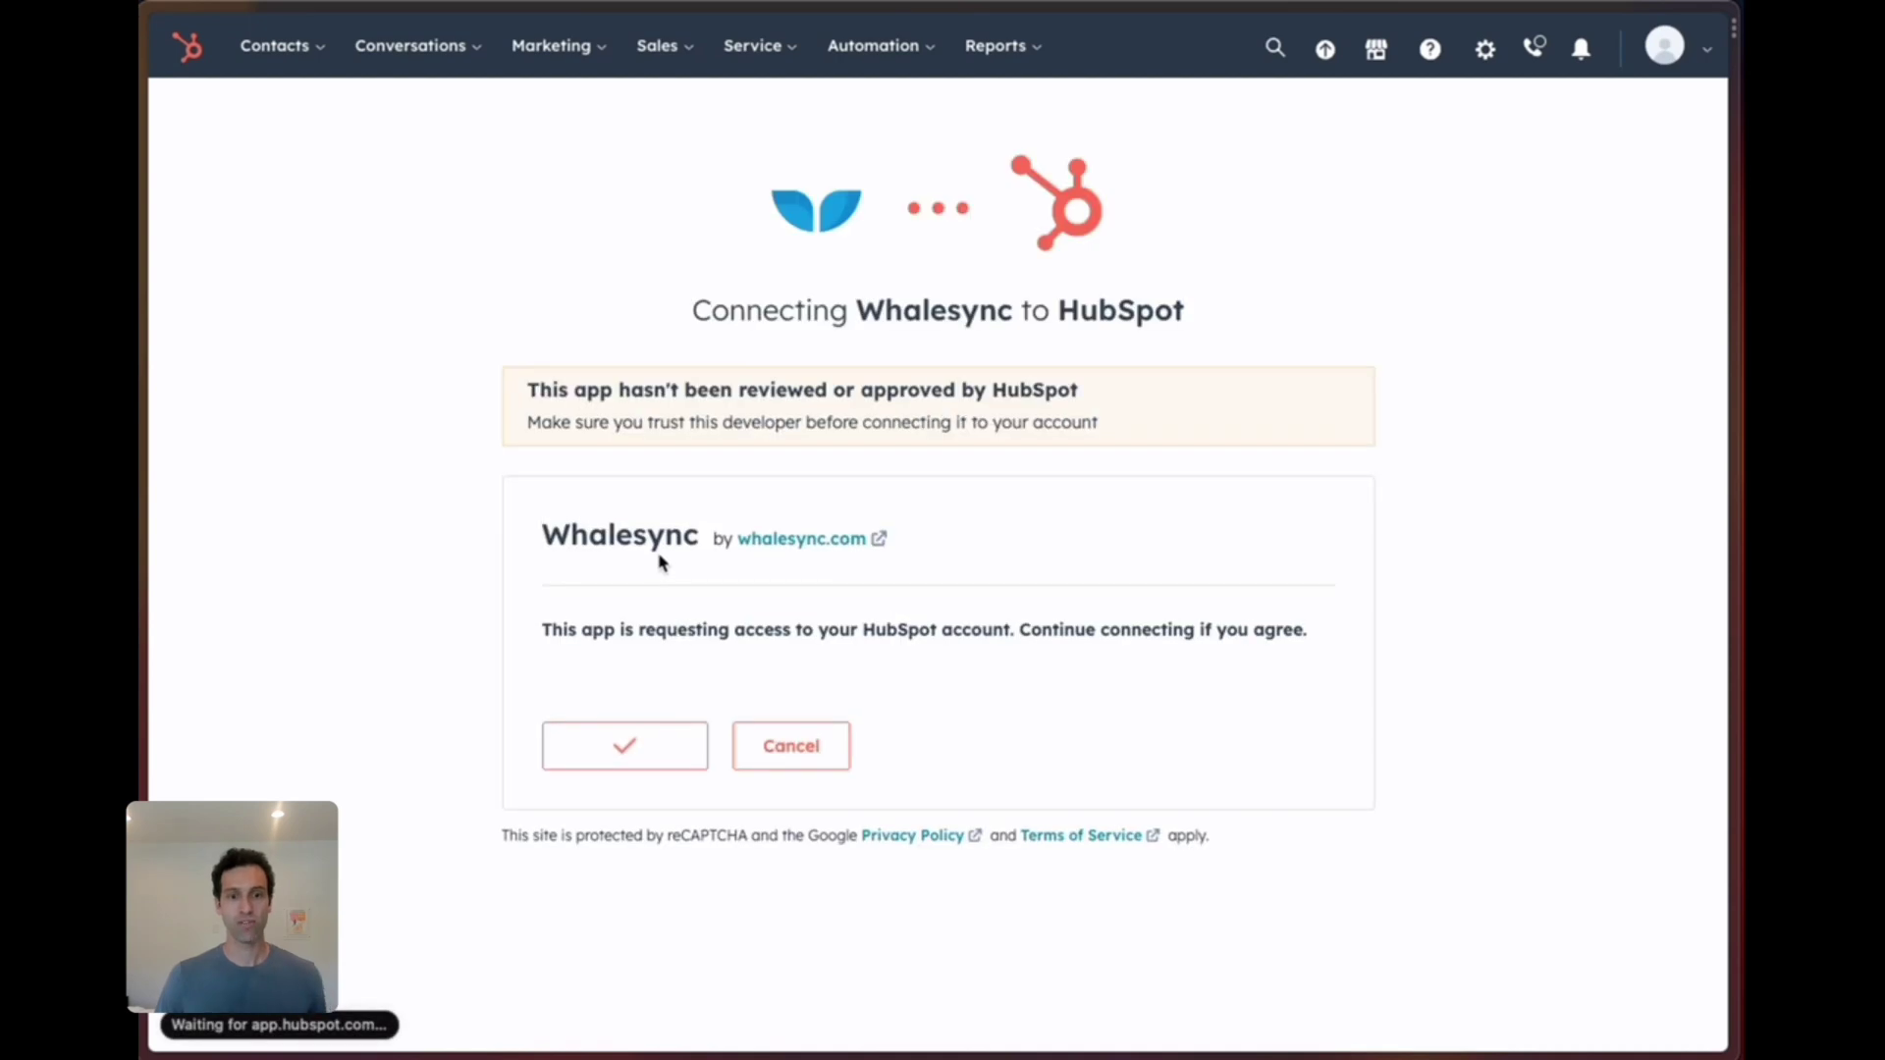
left_click(625, 745)
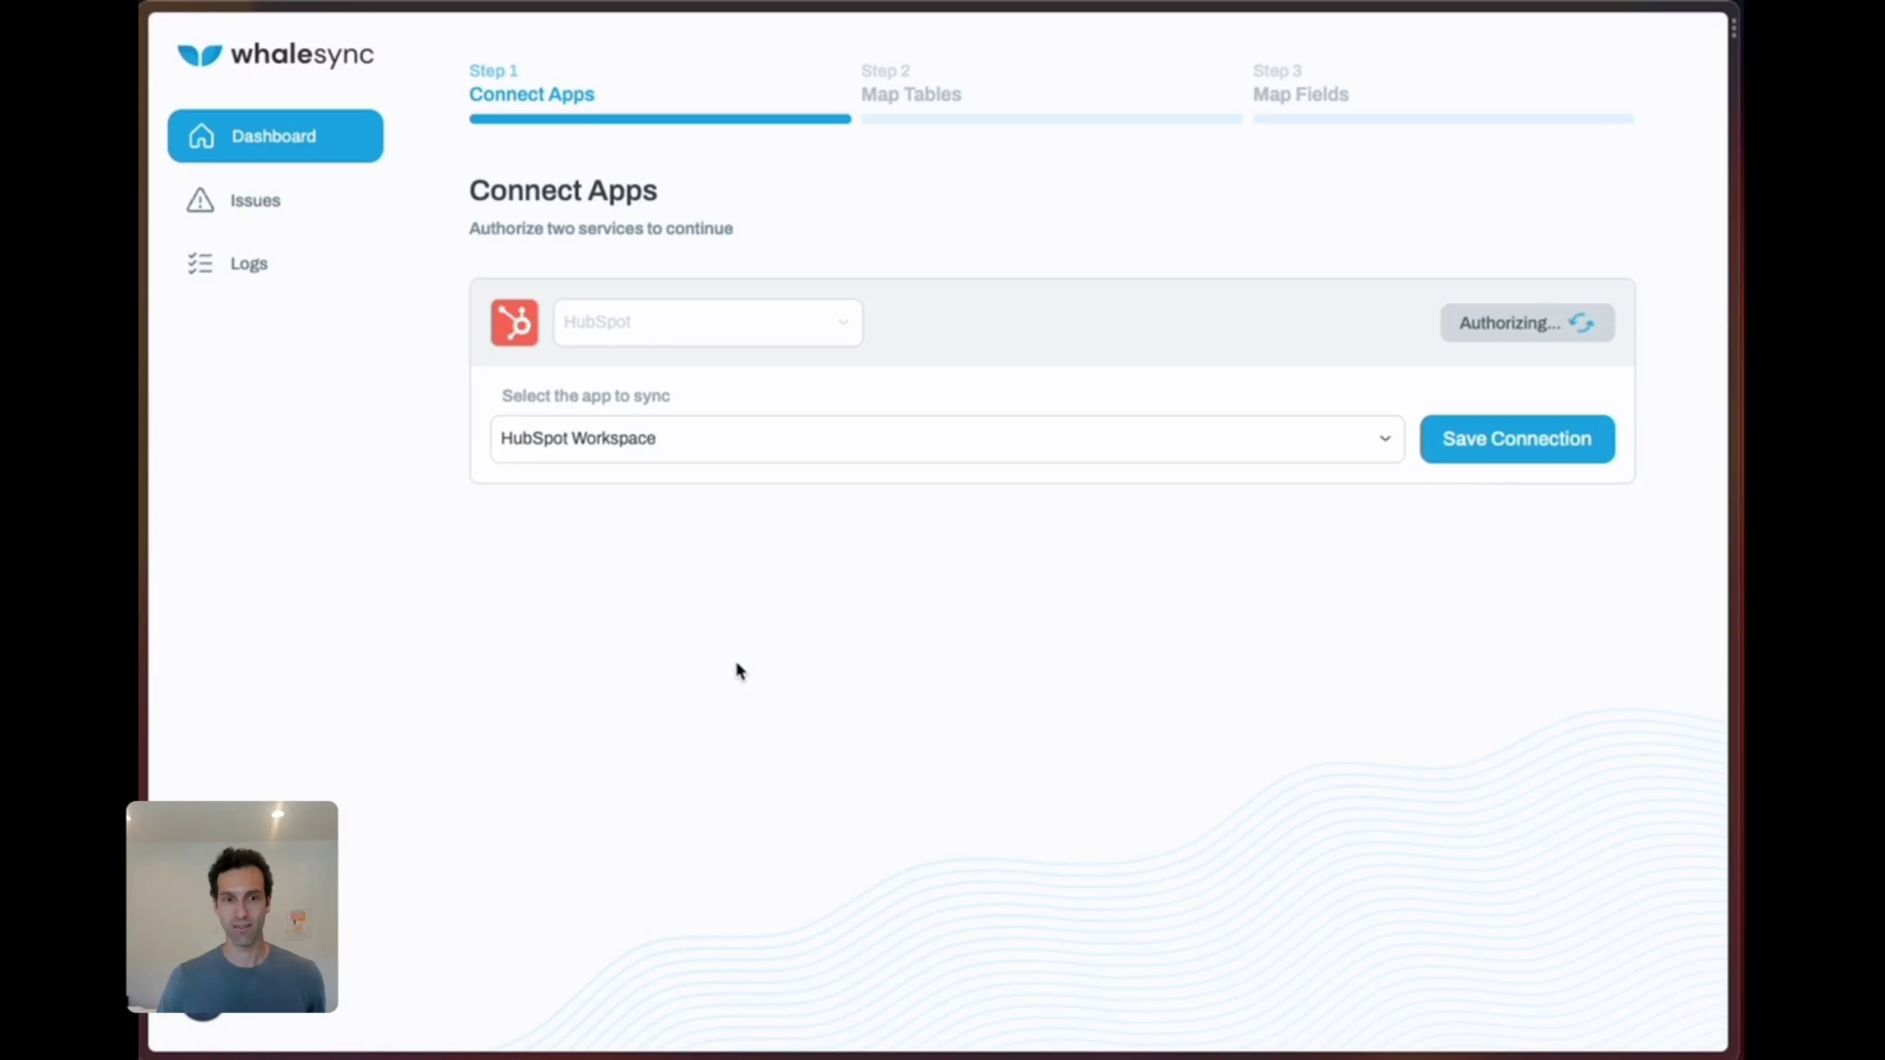
Save the HubSpot Workspace connection and authorize the Airtable base
left_click(1516, 437)
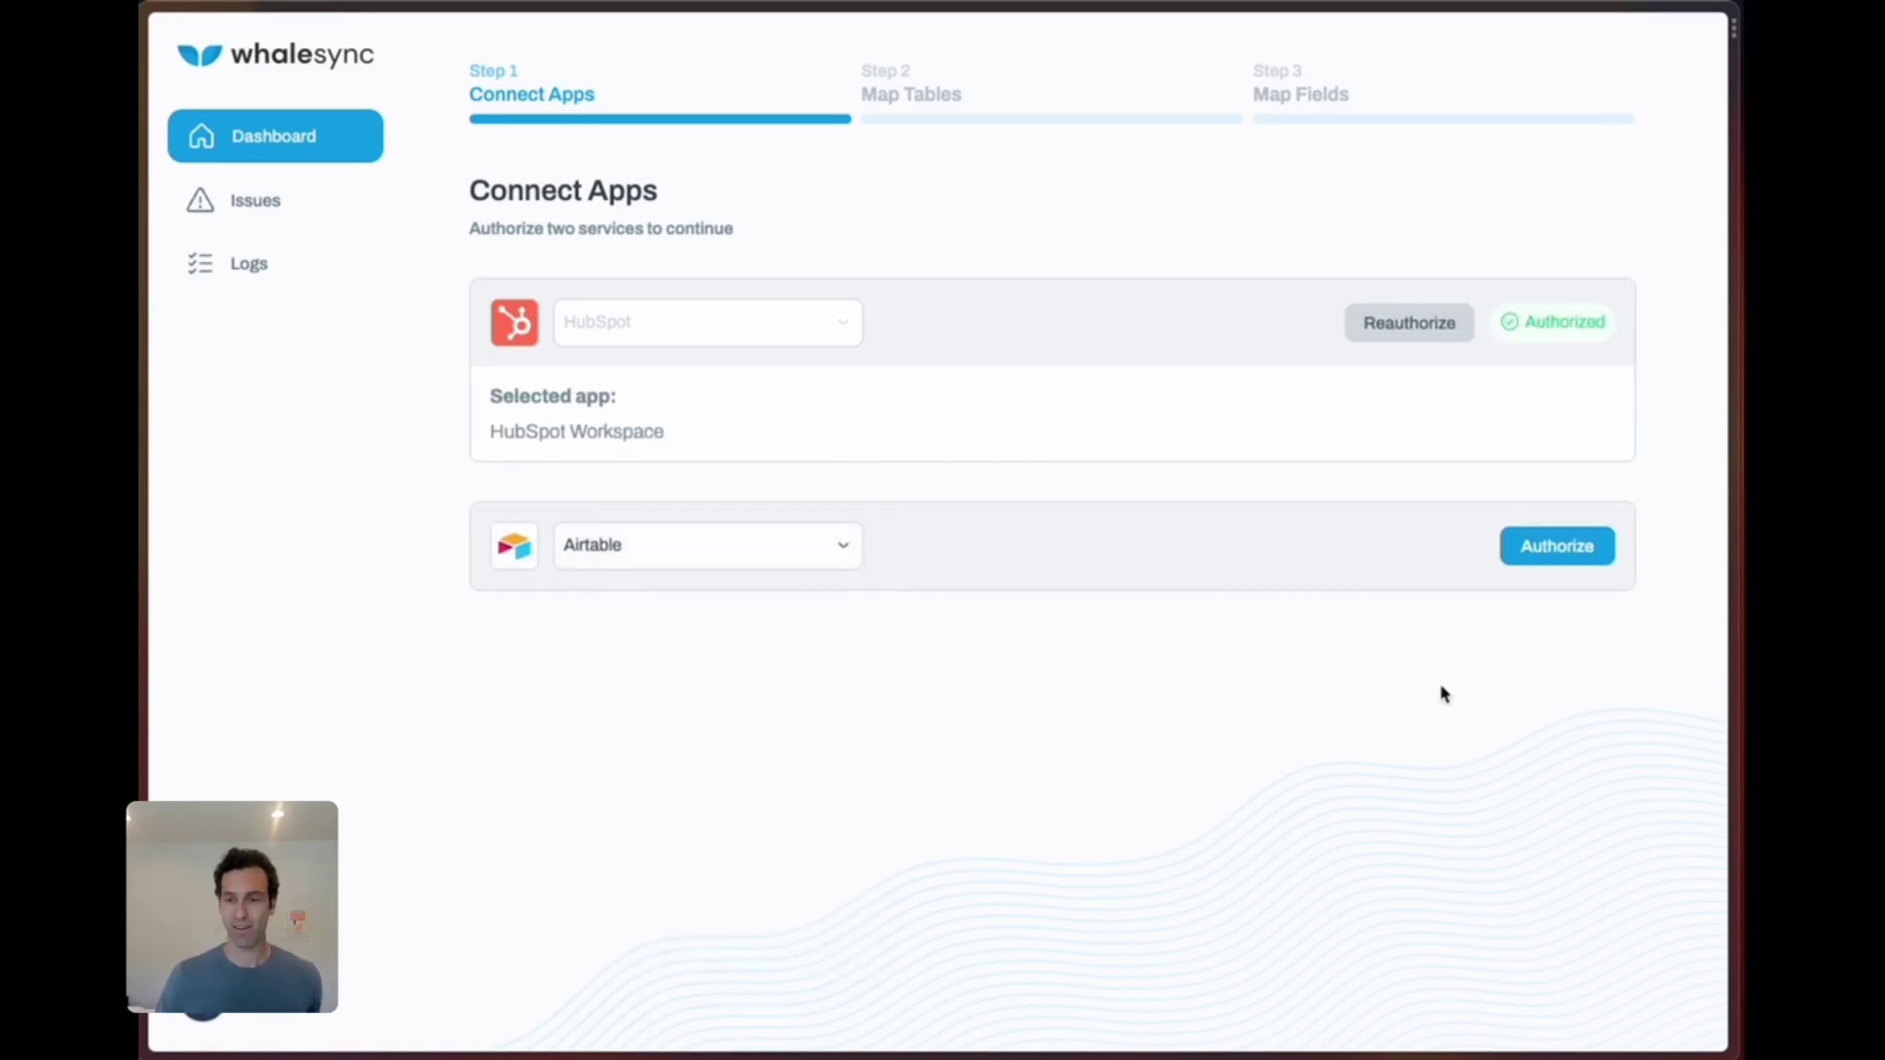
left_click(1555, 546)
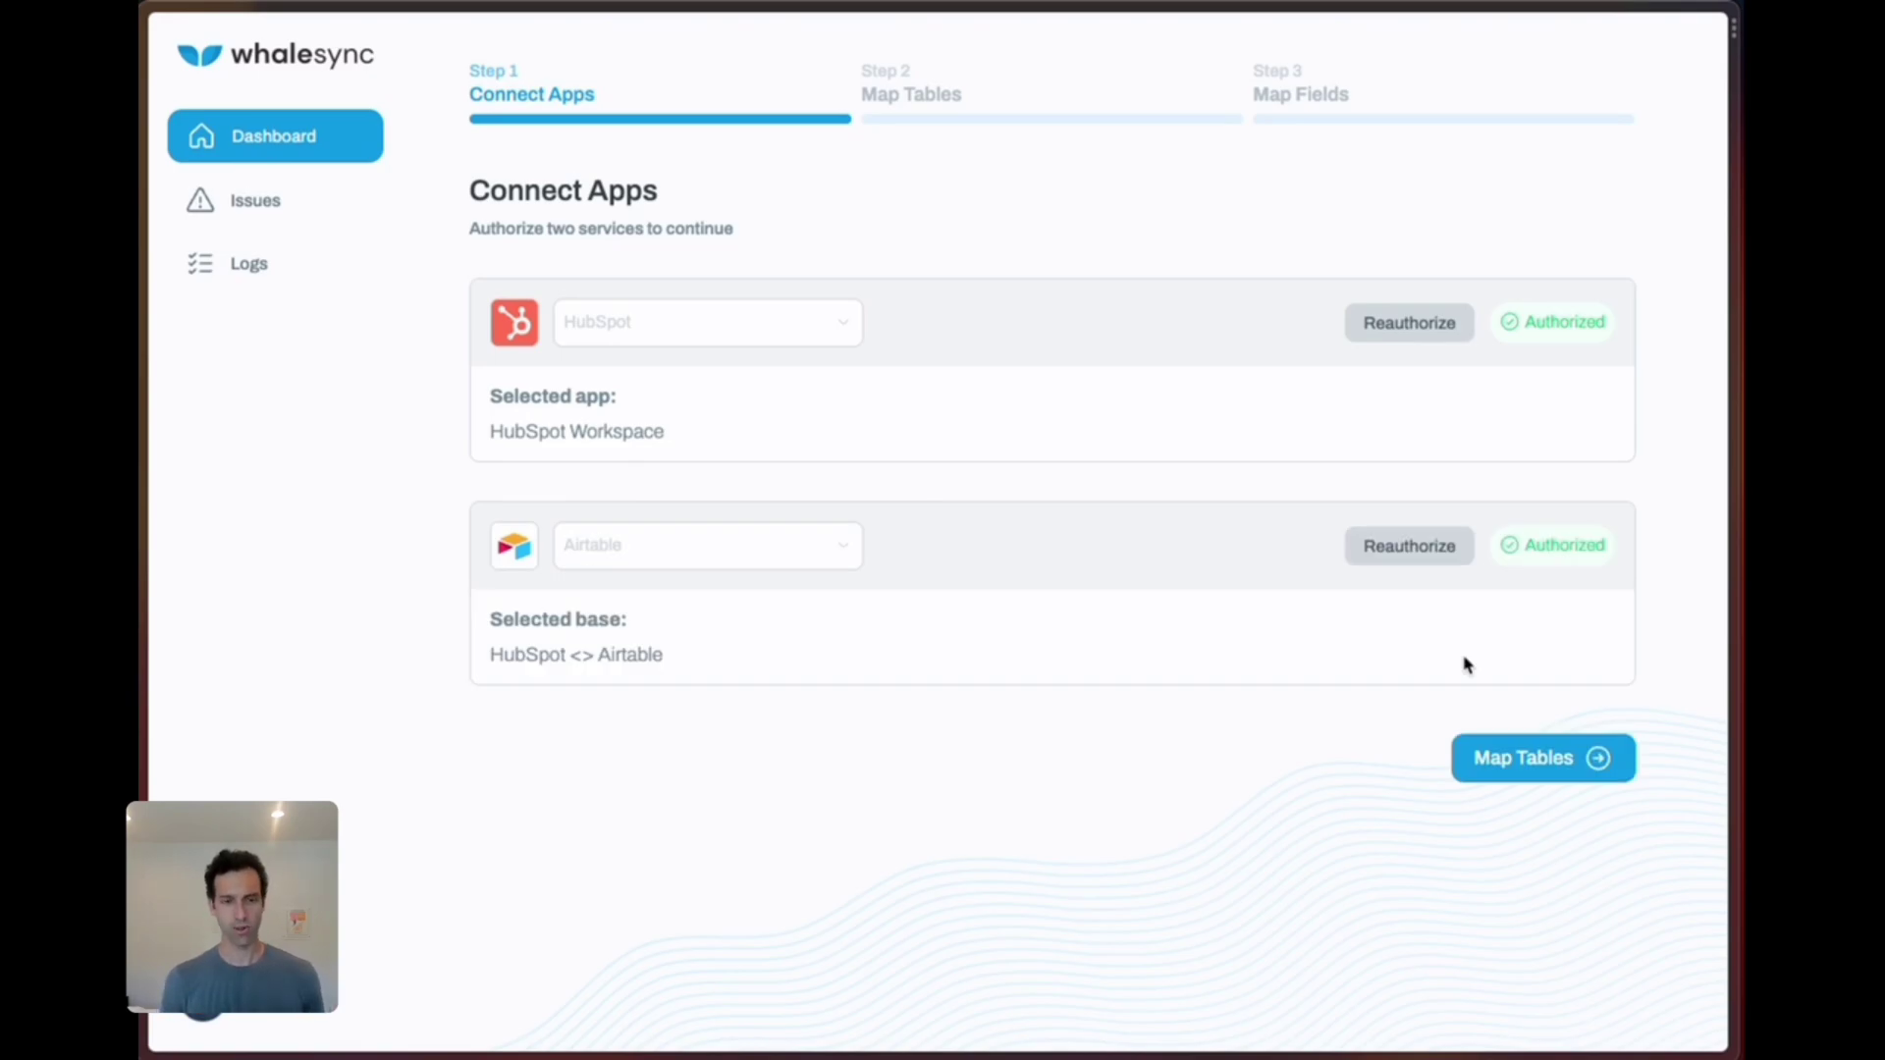
left_click(1542, 757)
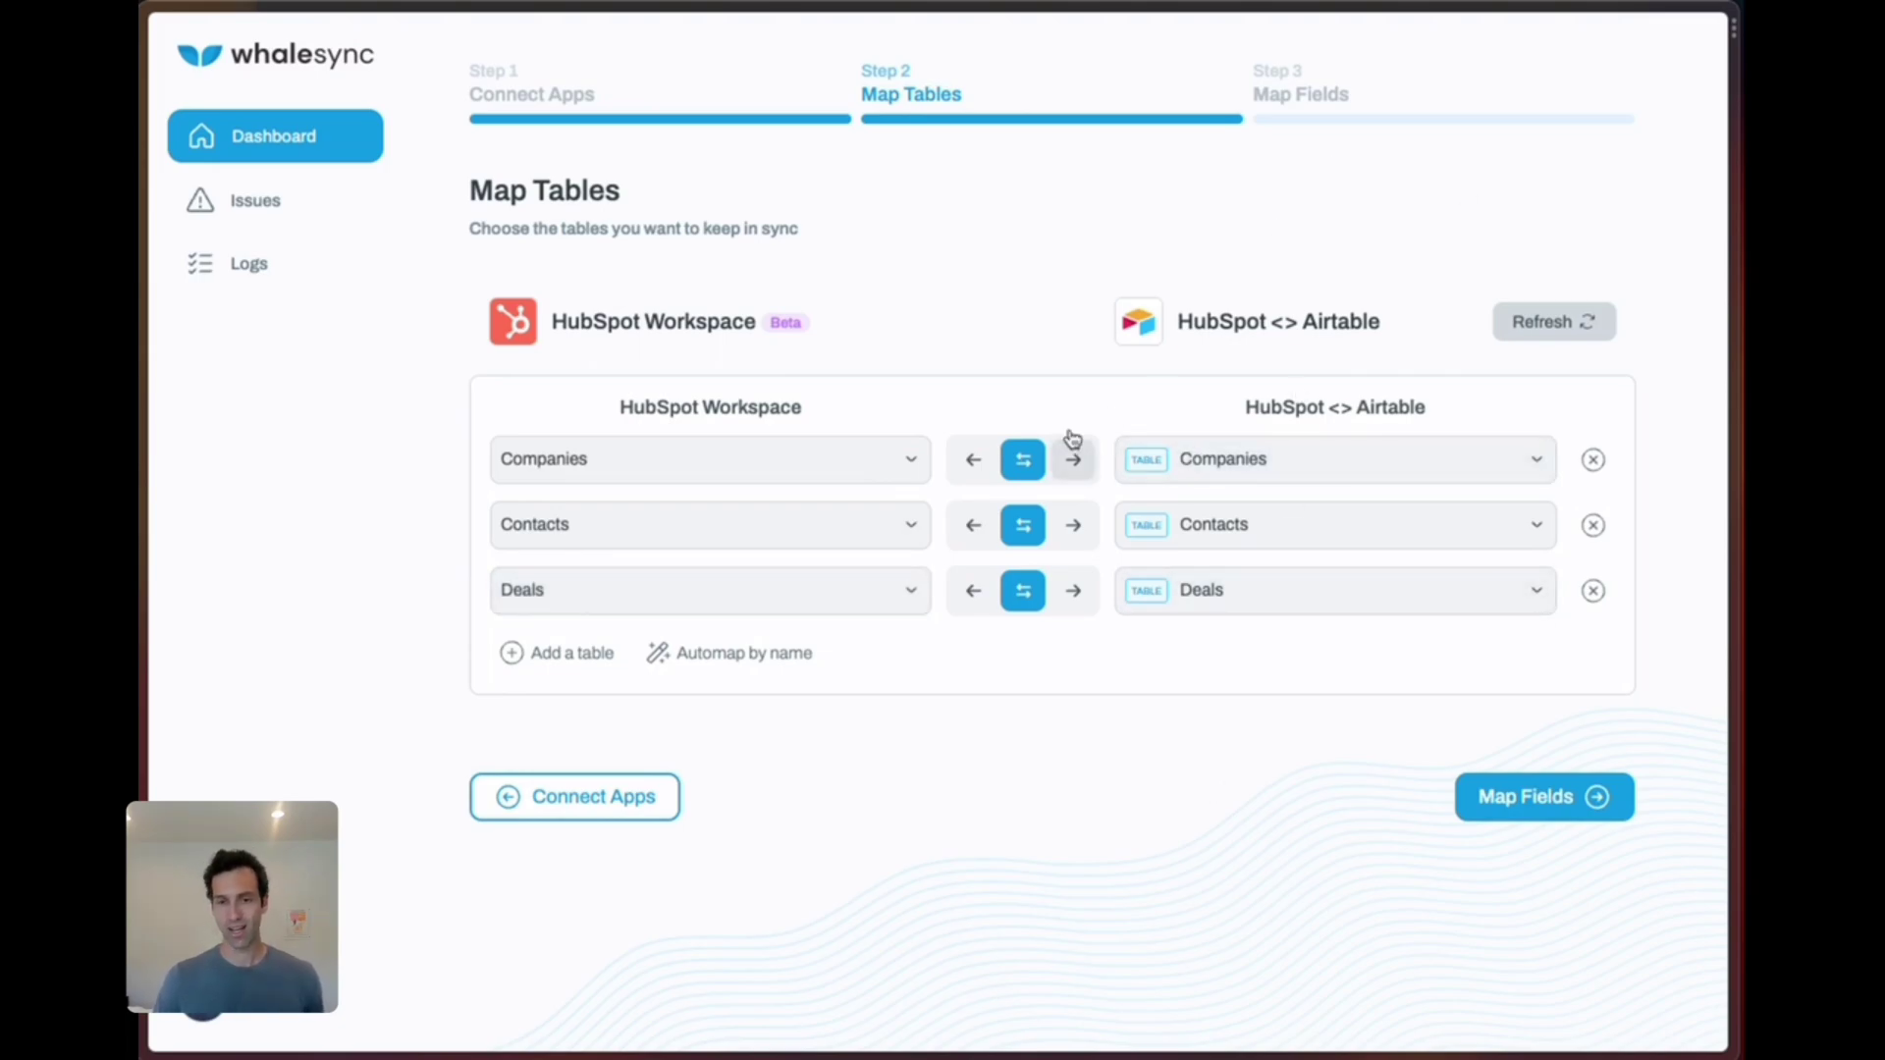
mouse_move(1024, 789)
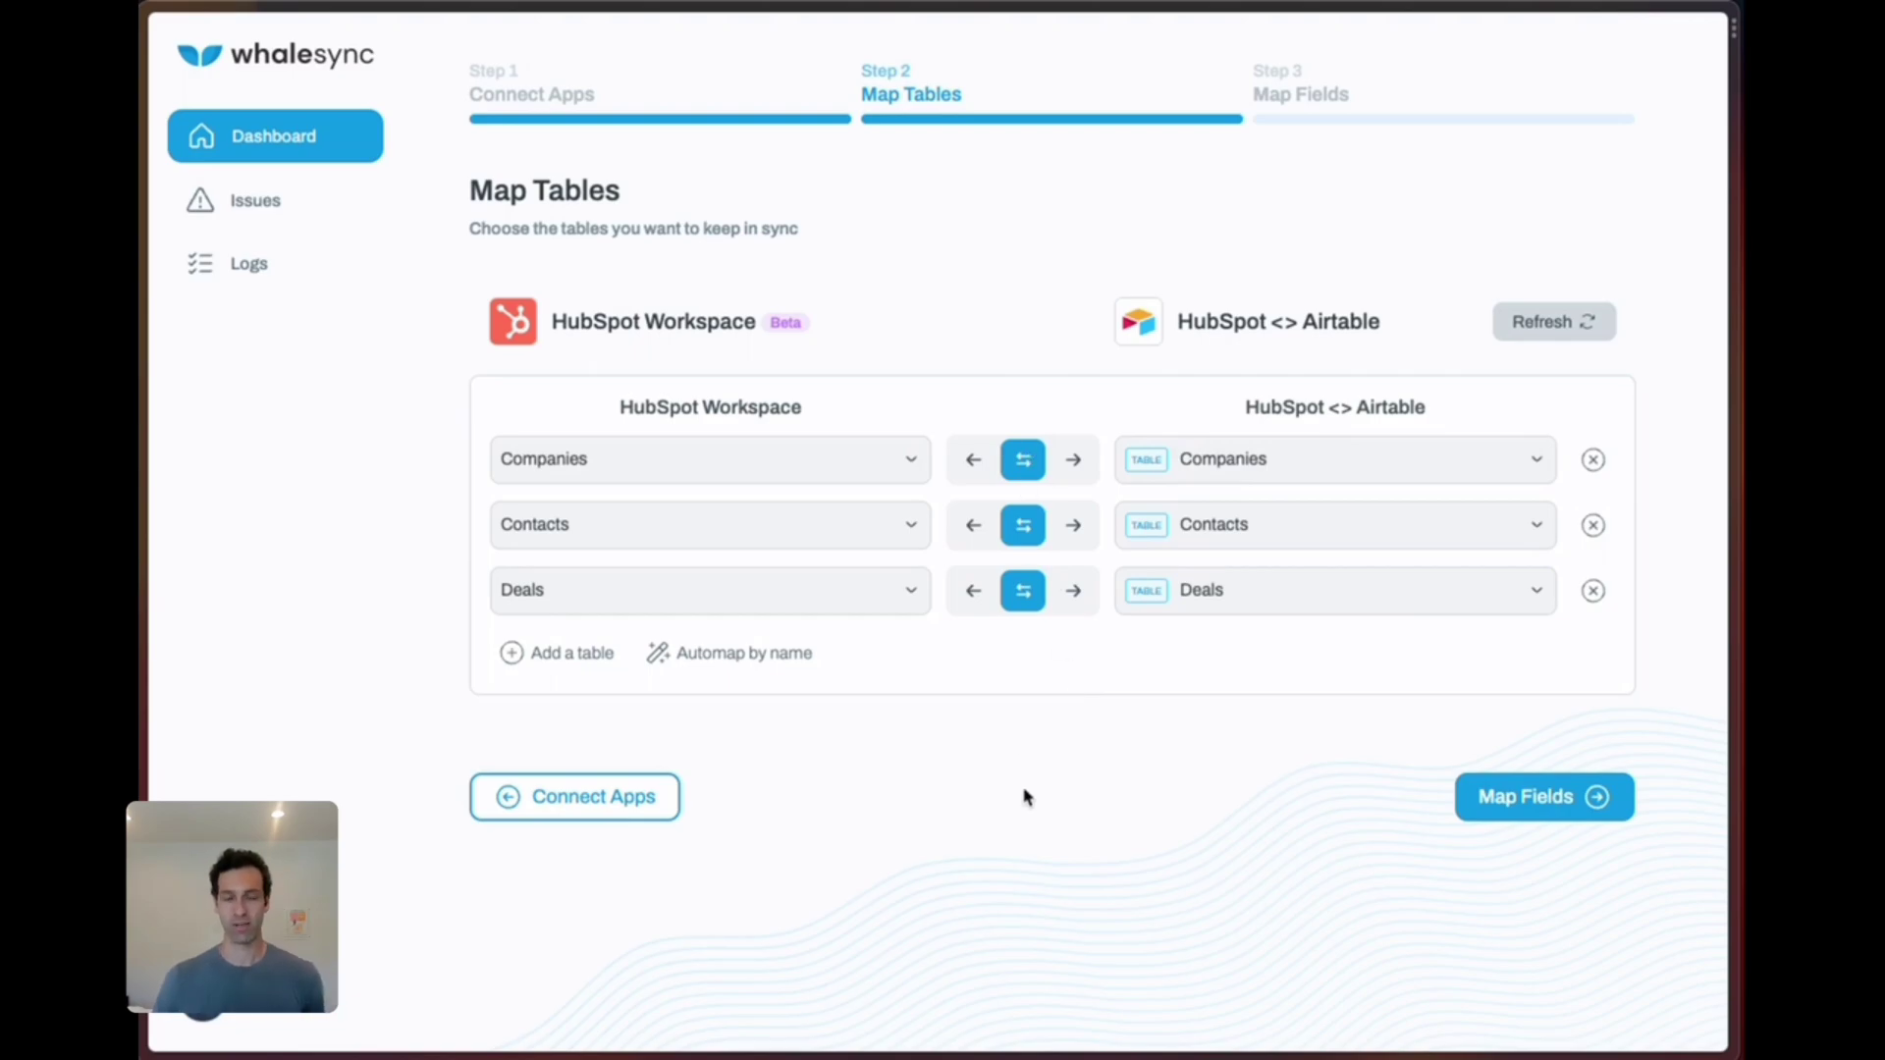
Keep Companies, Contacts and Deals mapped two-way and proceed to field mapping
left_click(1543, 796)
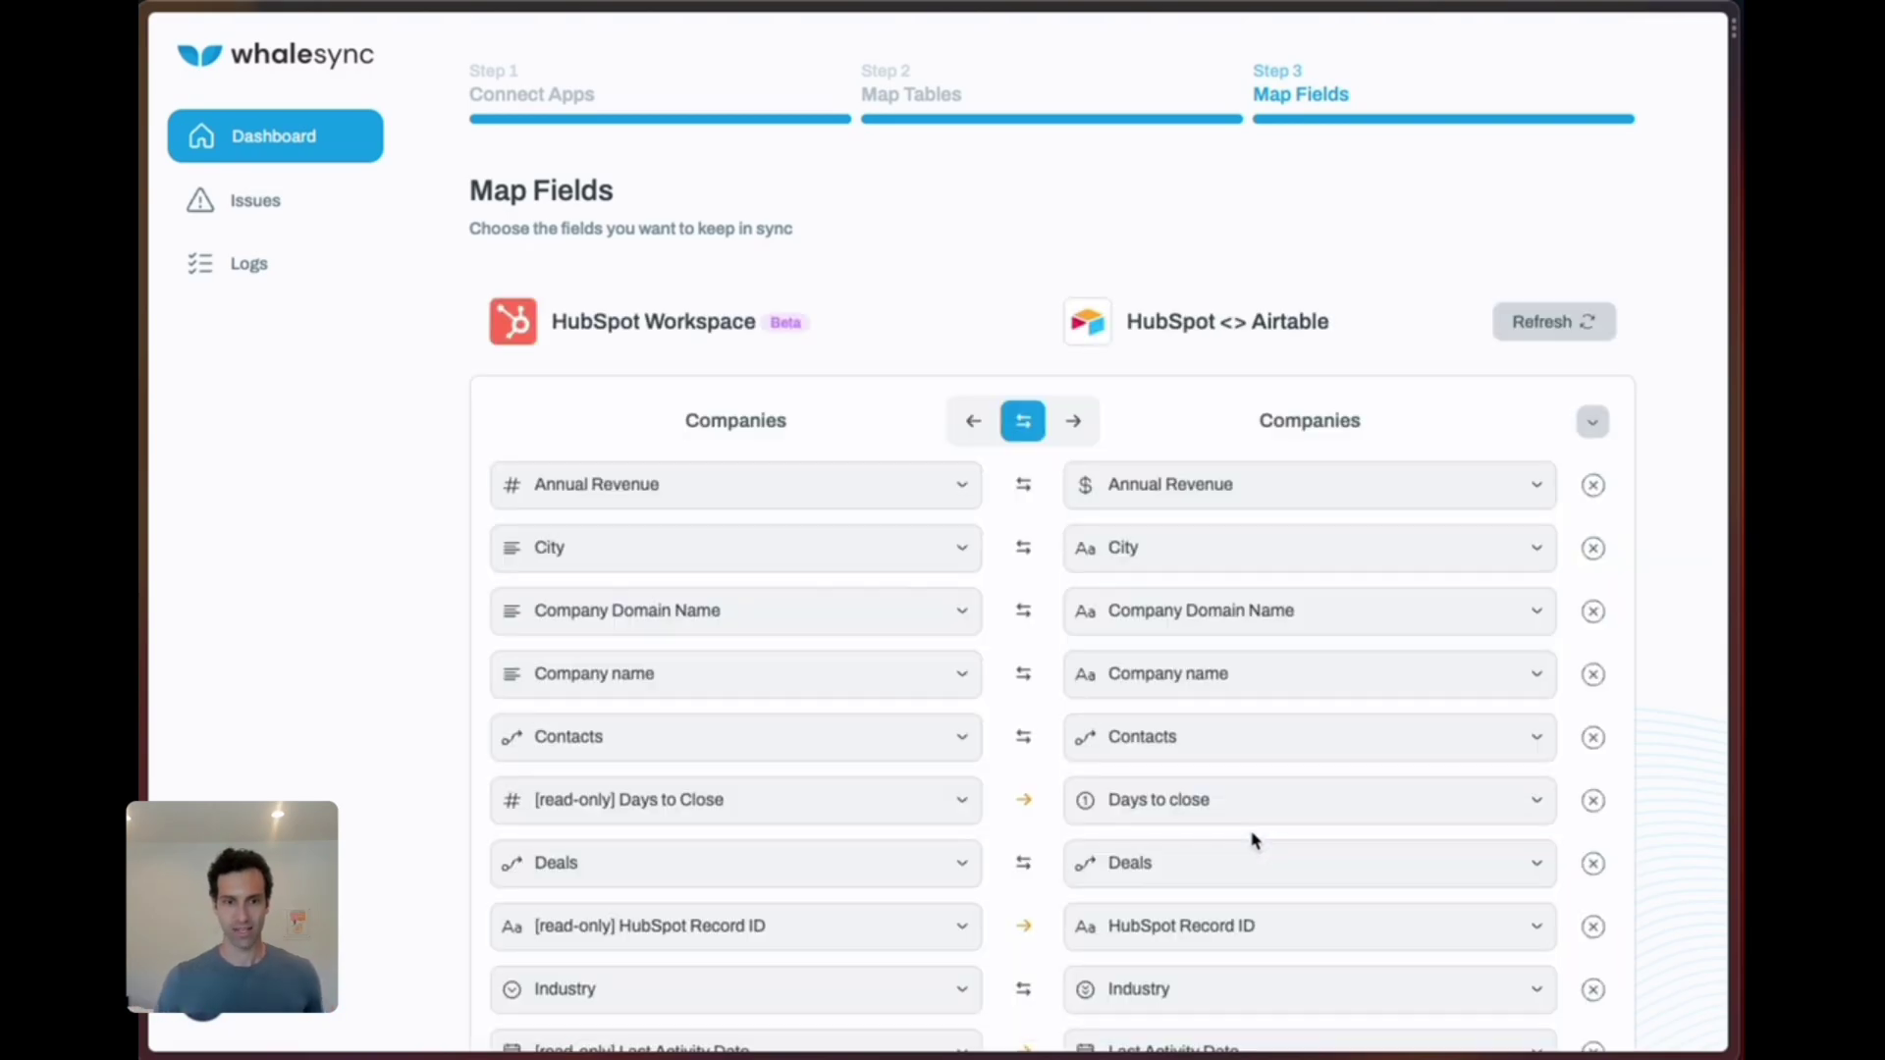
Review the automapped fields for all three tables and save the base with 55 fields
scroll("down", 3)
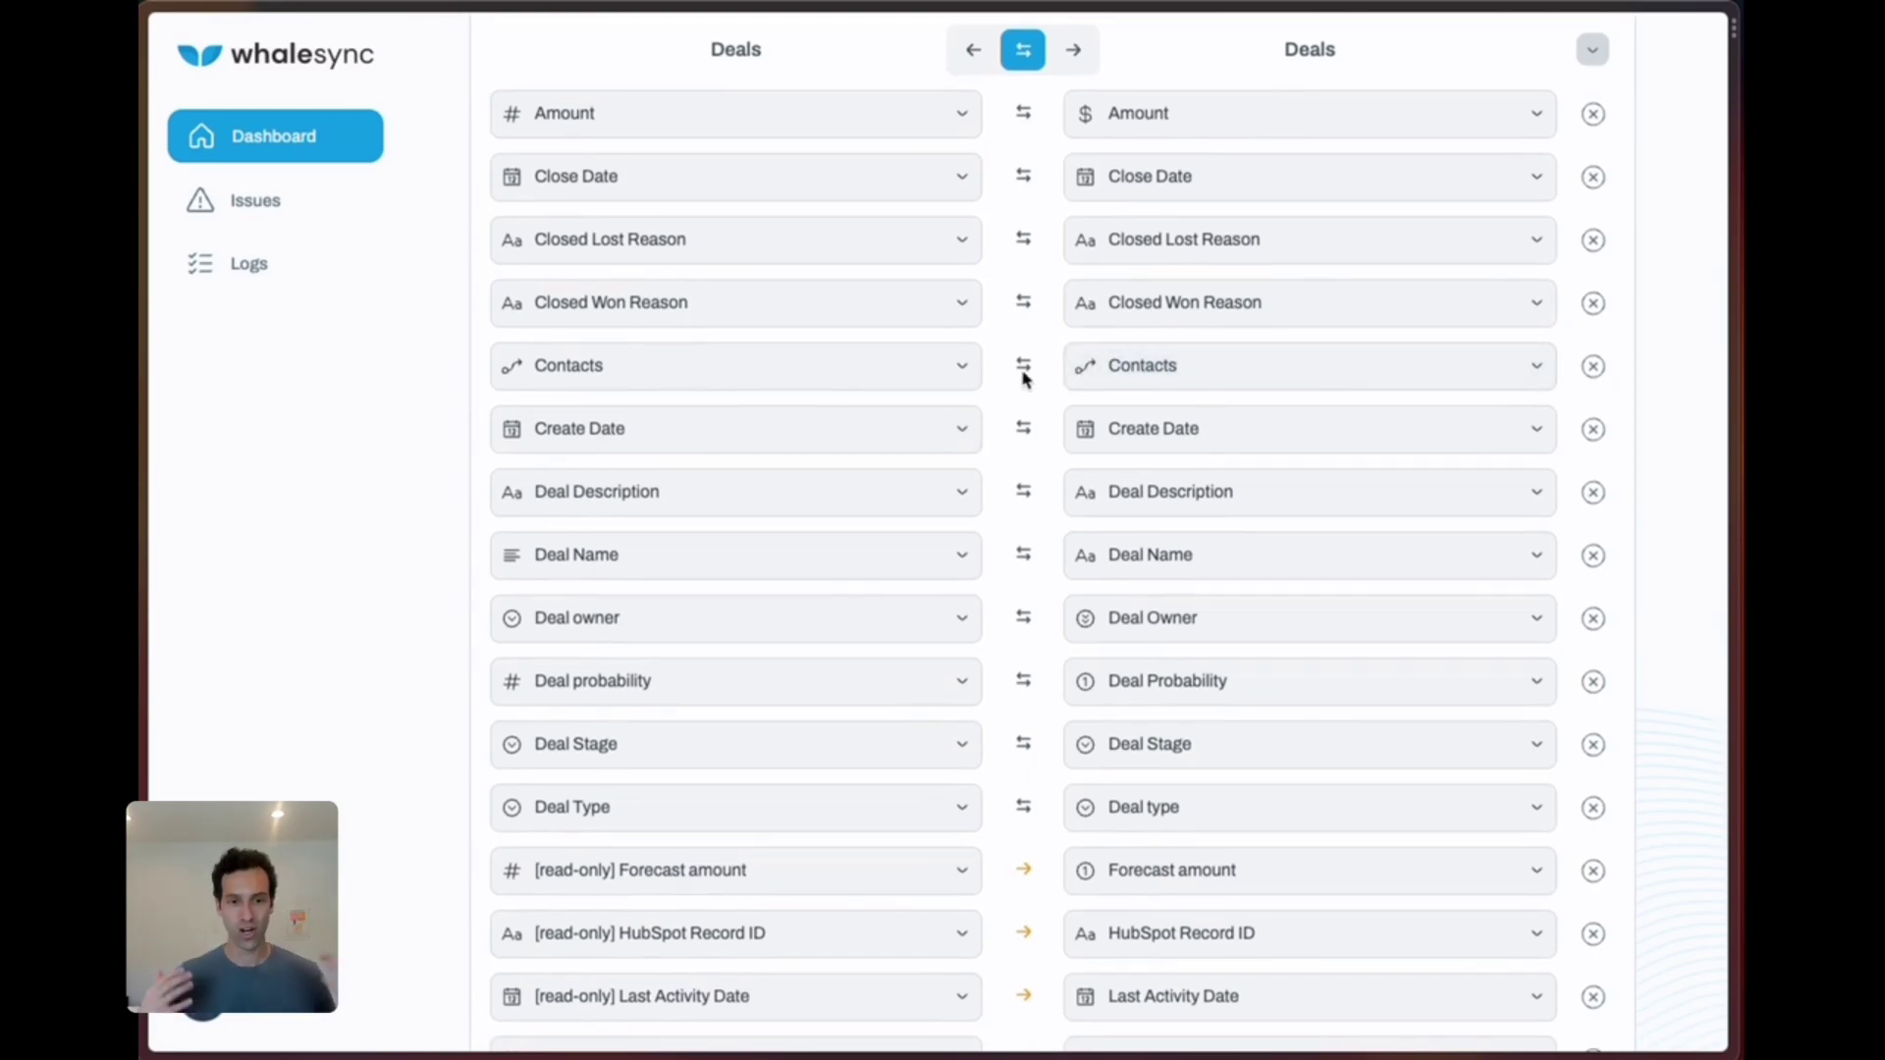
scroll("down", 3)
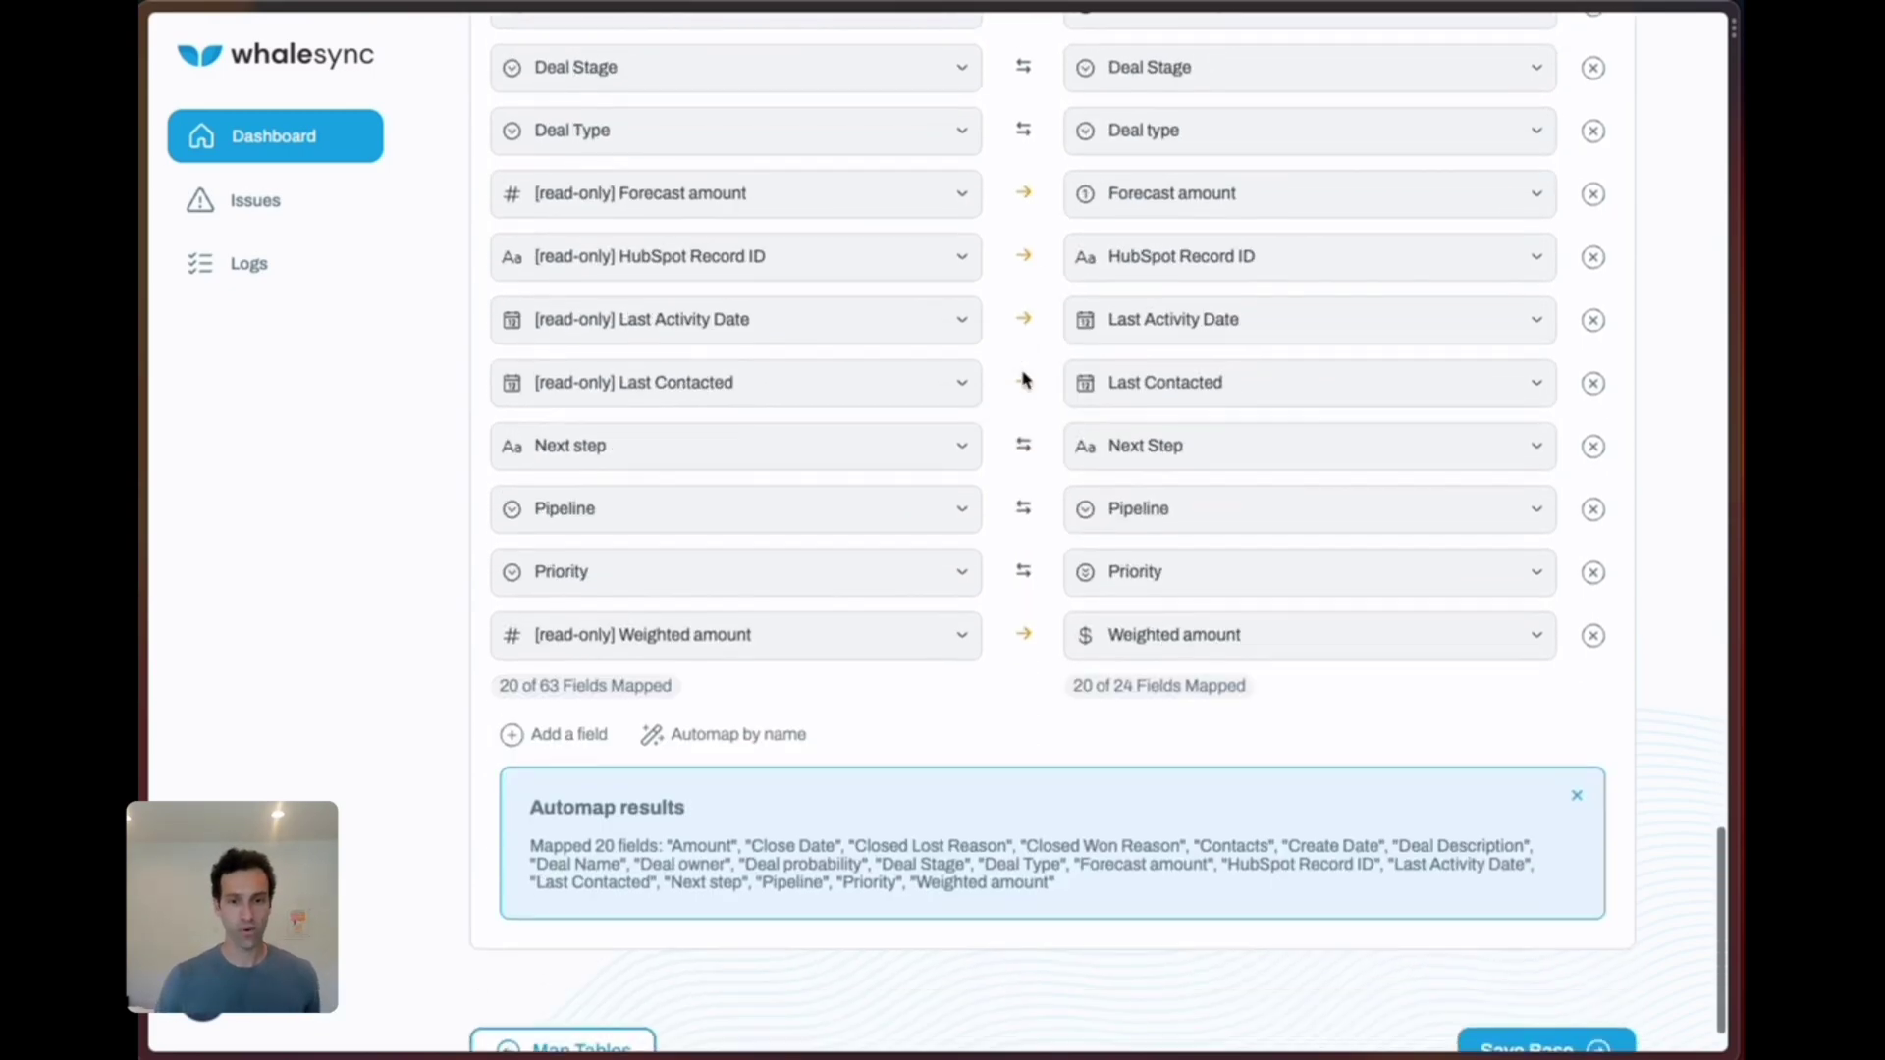
scroll("down", 3)
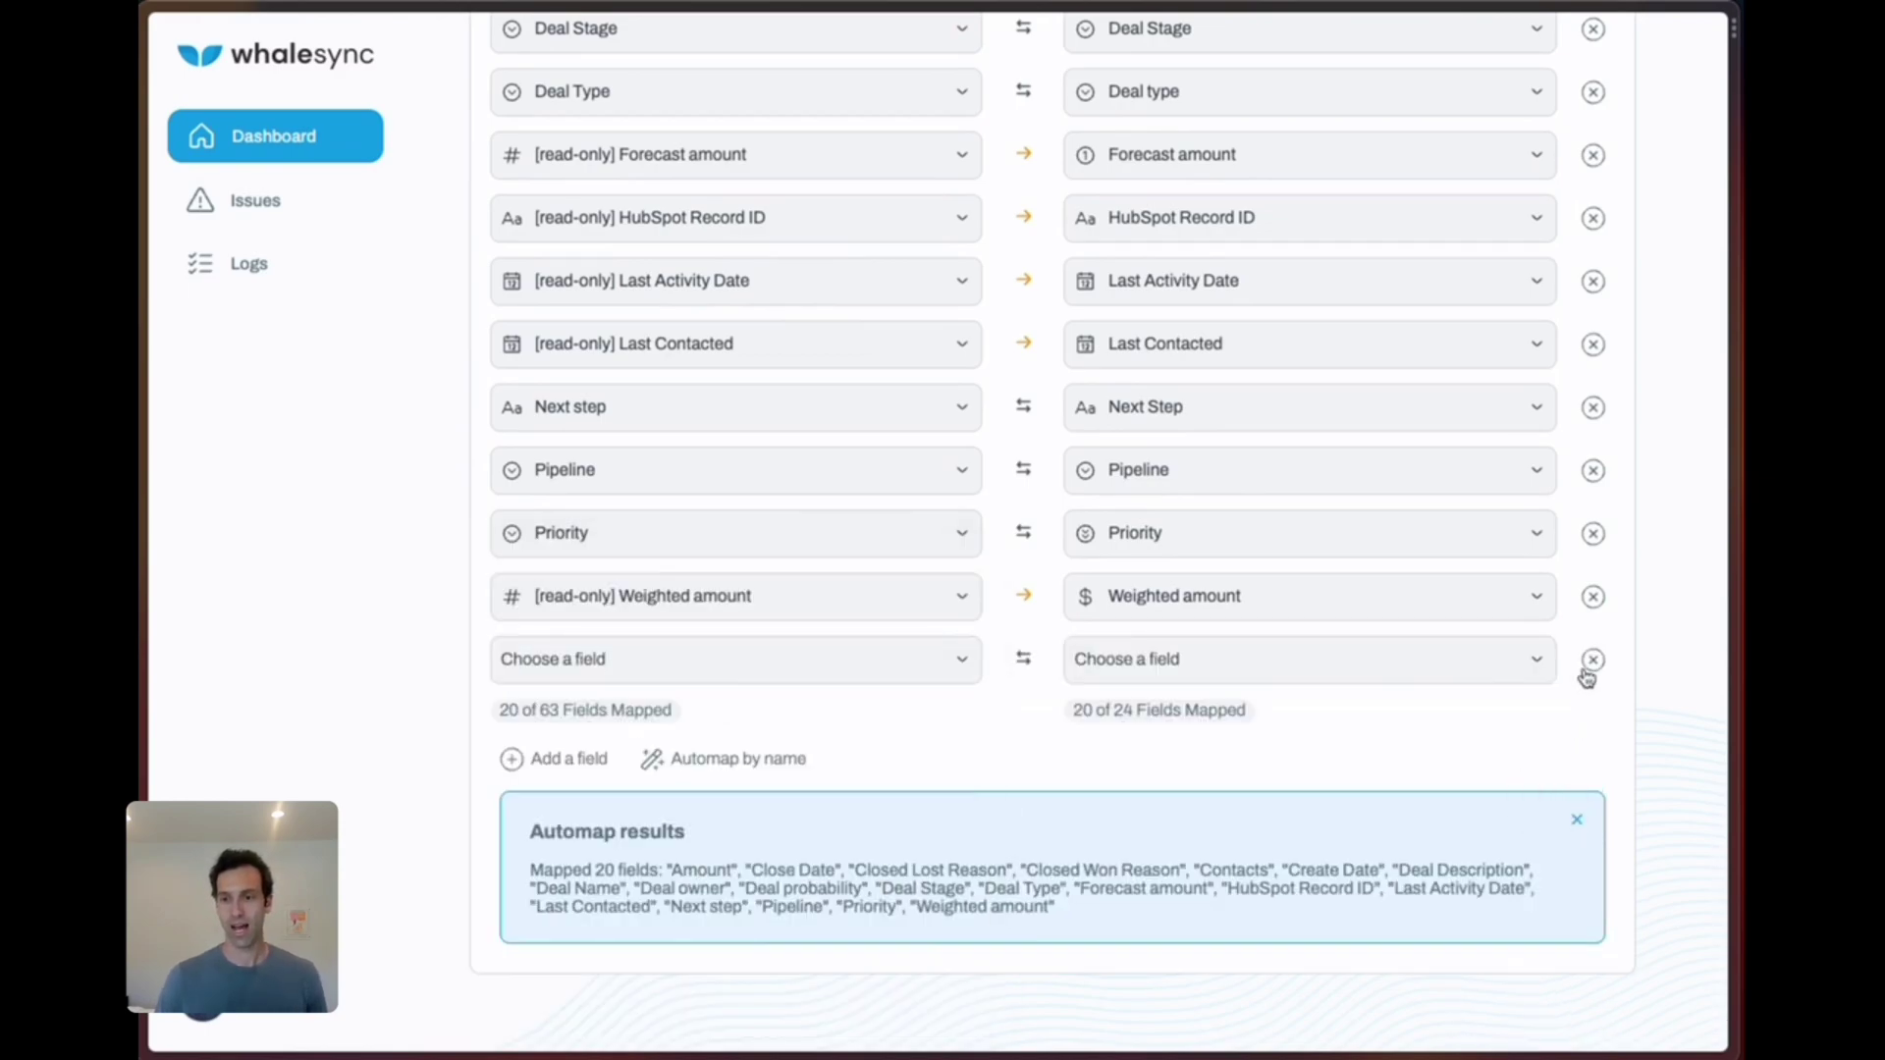
scroll("down", 3)
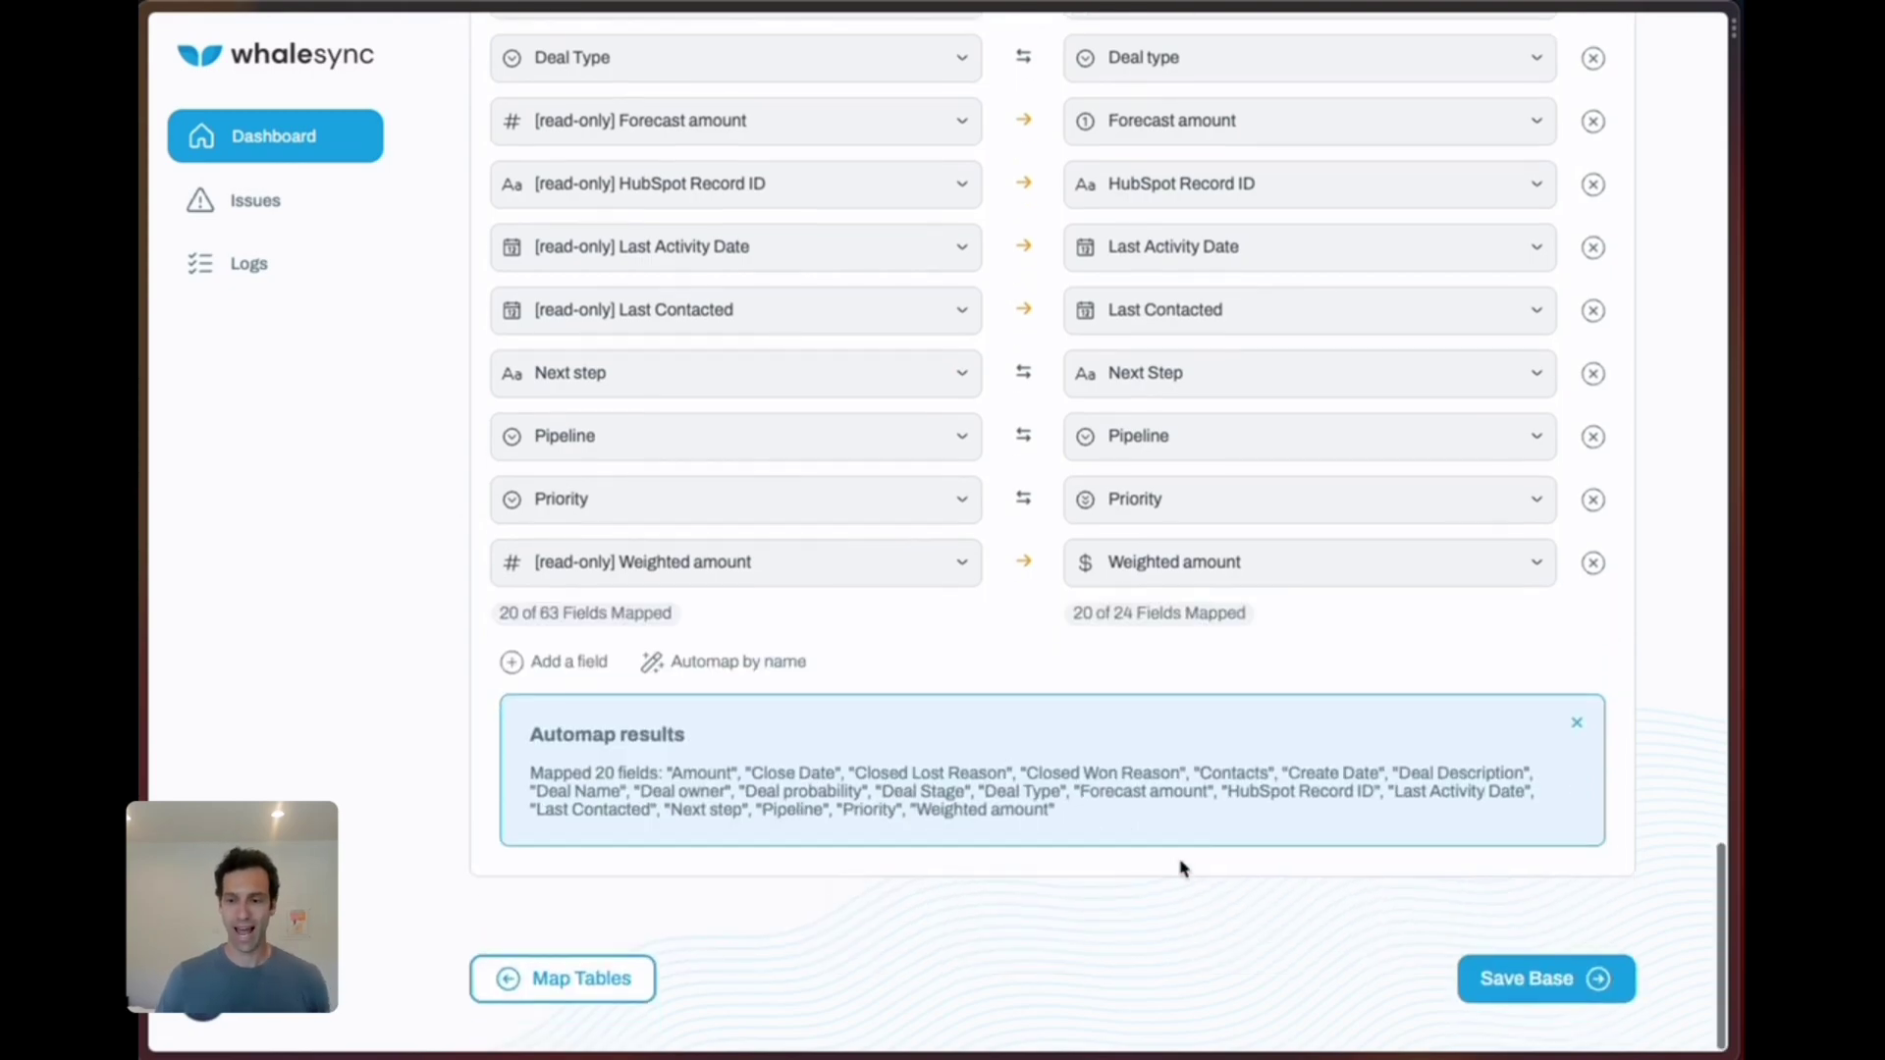
left_click(1545, 978)
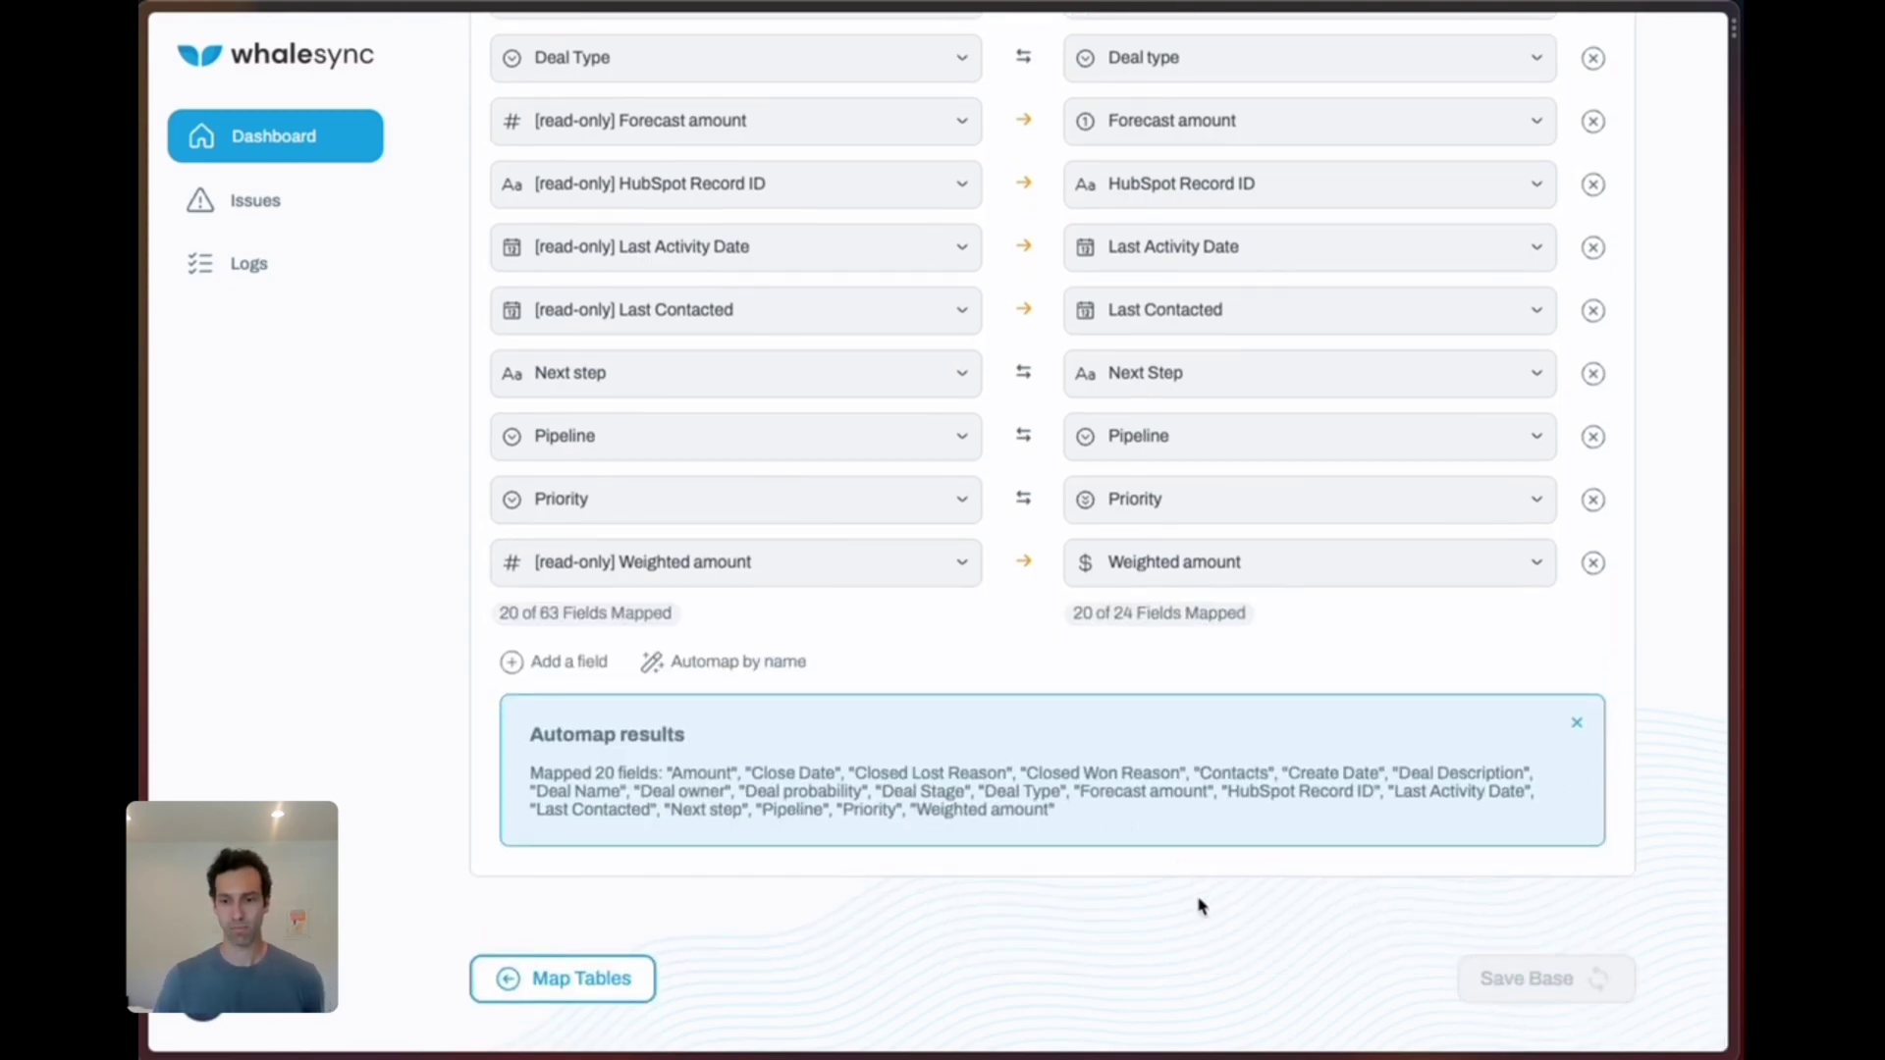
left_click(1544, 978)
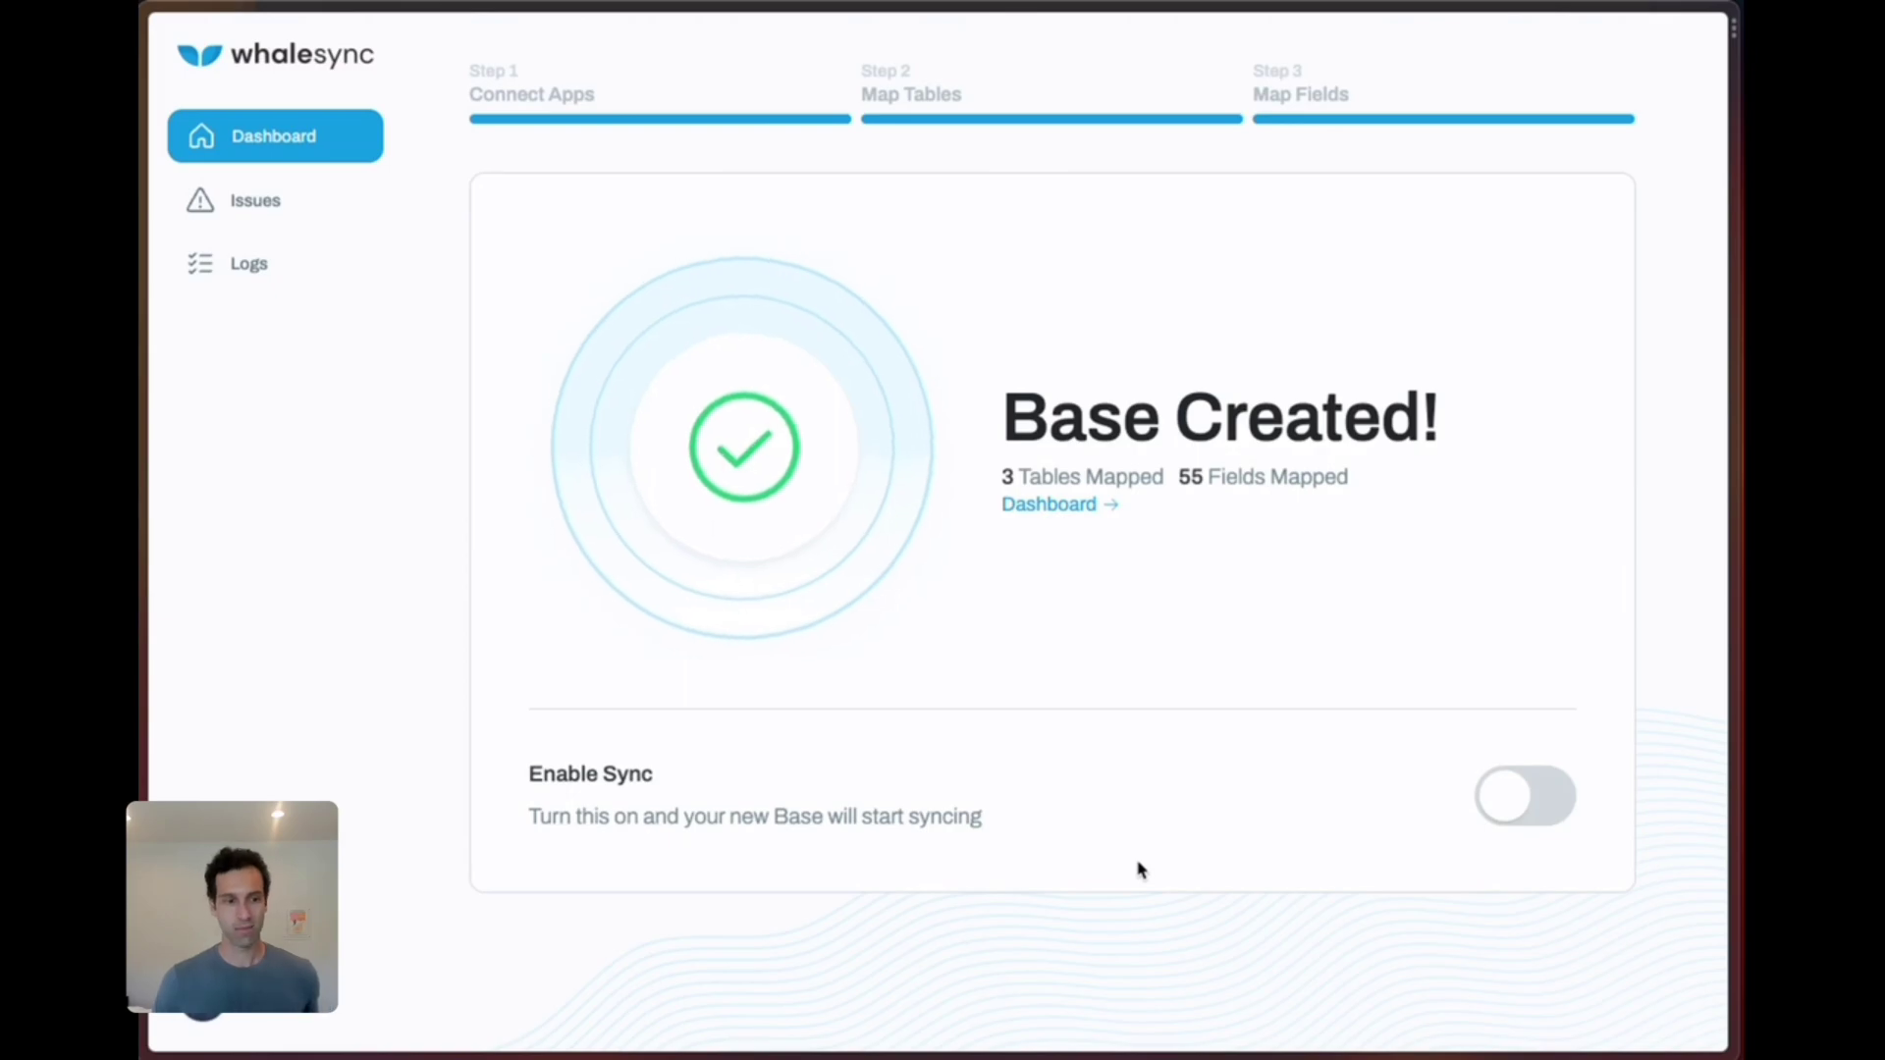
Acknowledge the real-time sync risks, turn syncing on, and return to the bases dashboard
left_click(1525, 797)
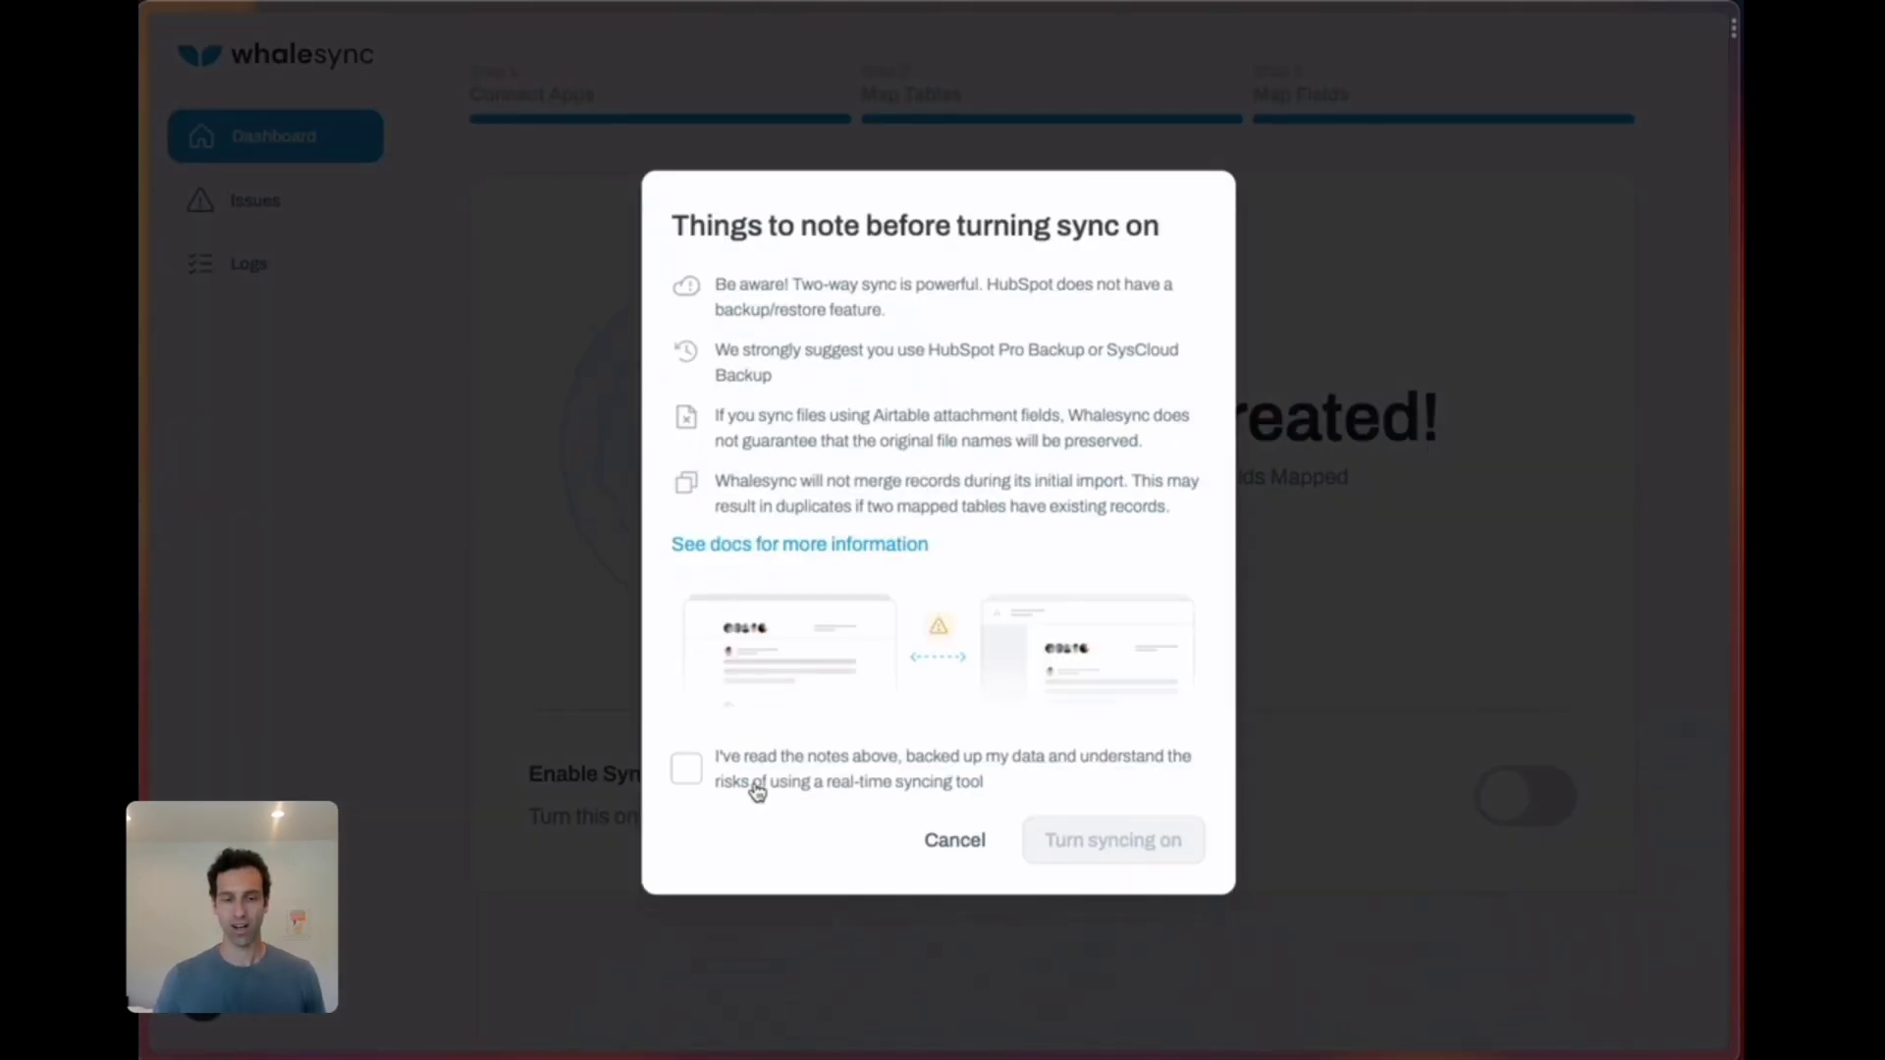
left_click(685, 767)
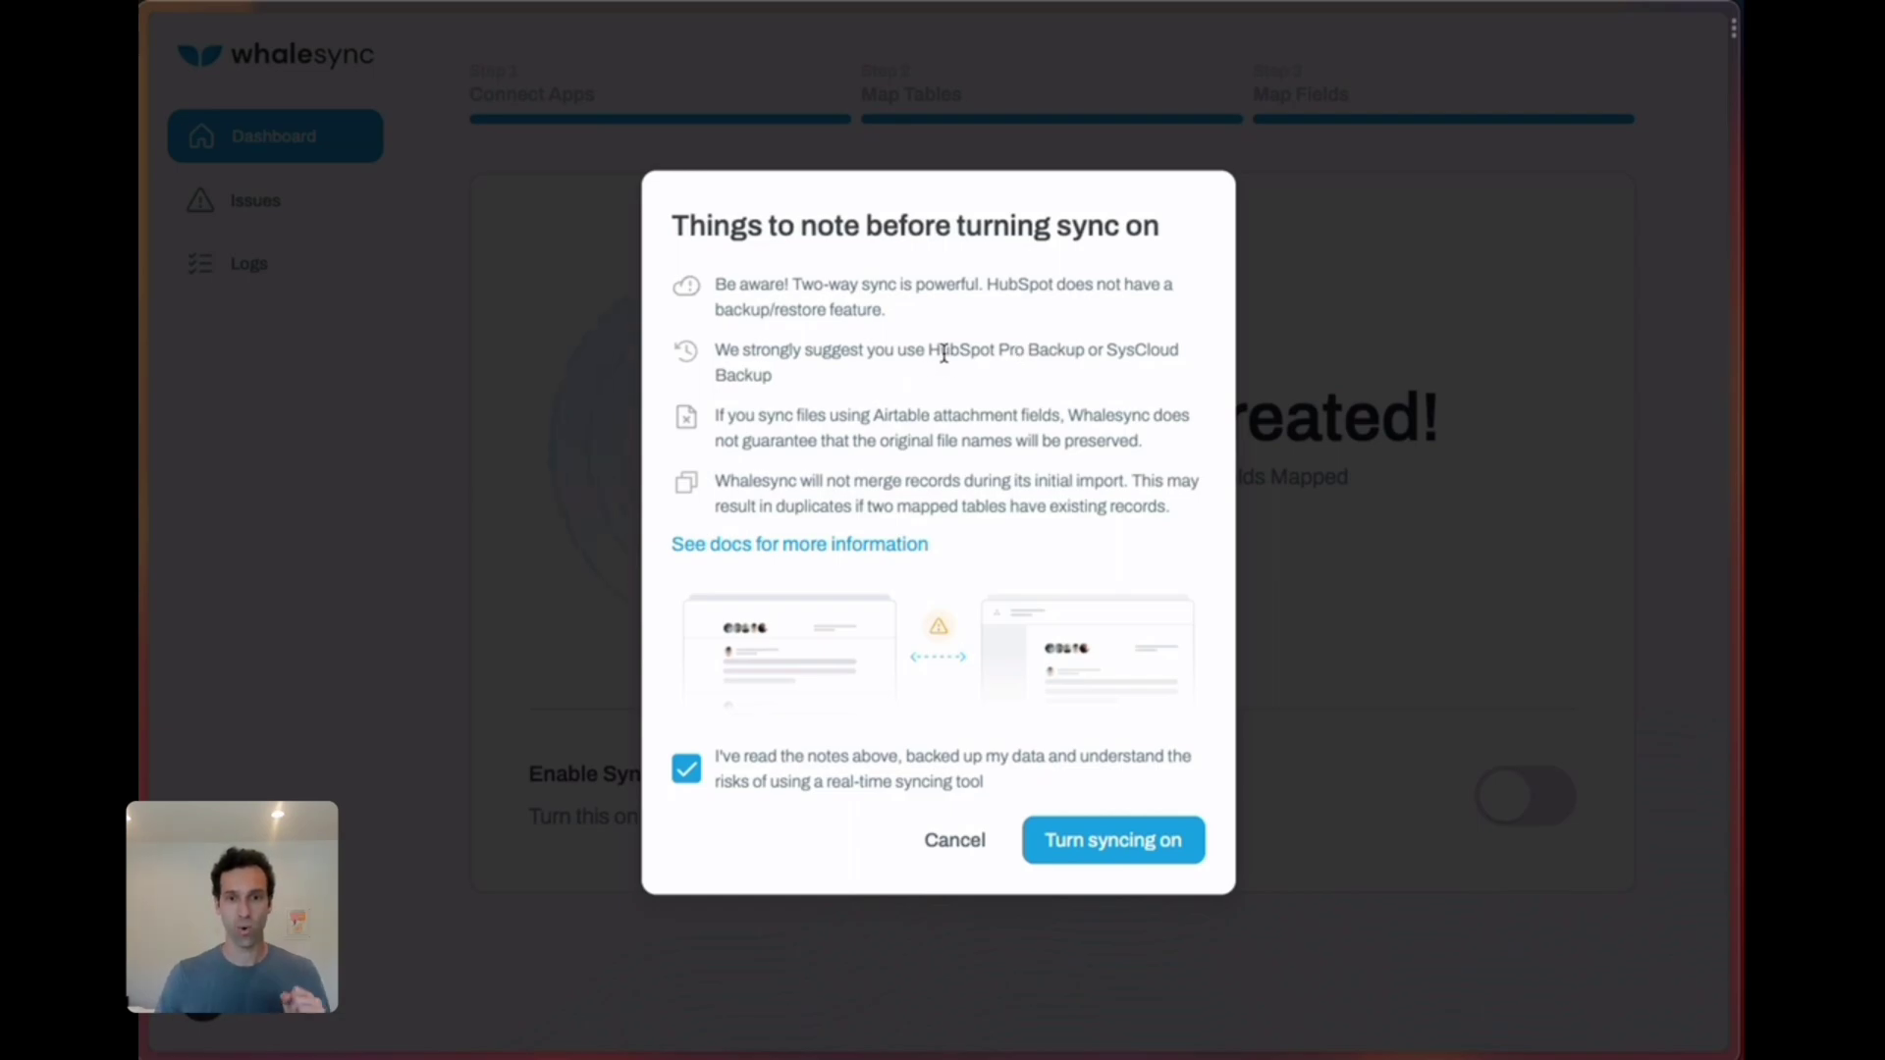
left_click(953, 839)
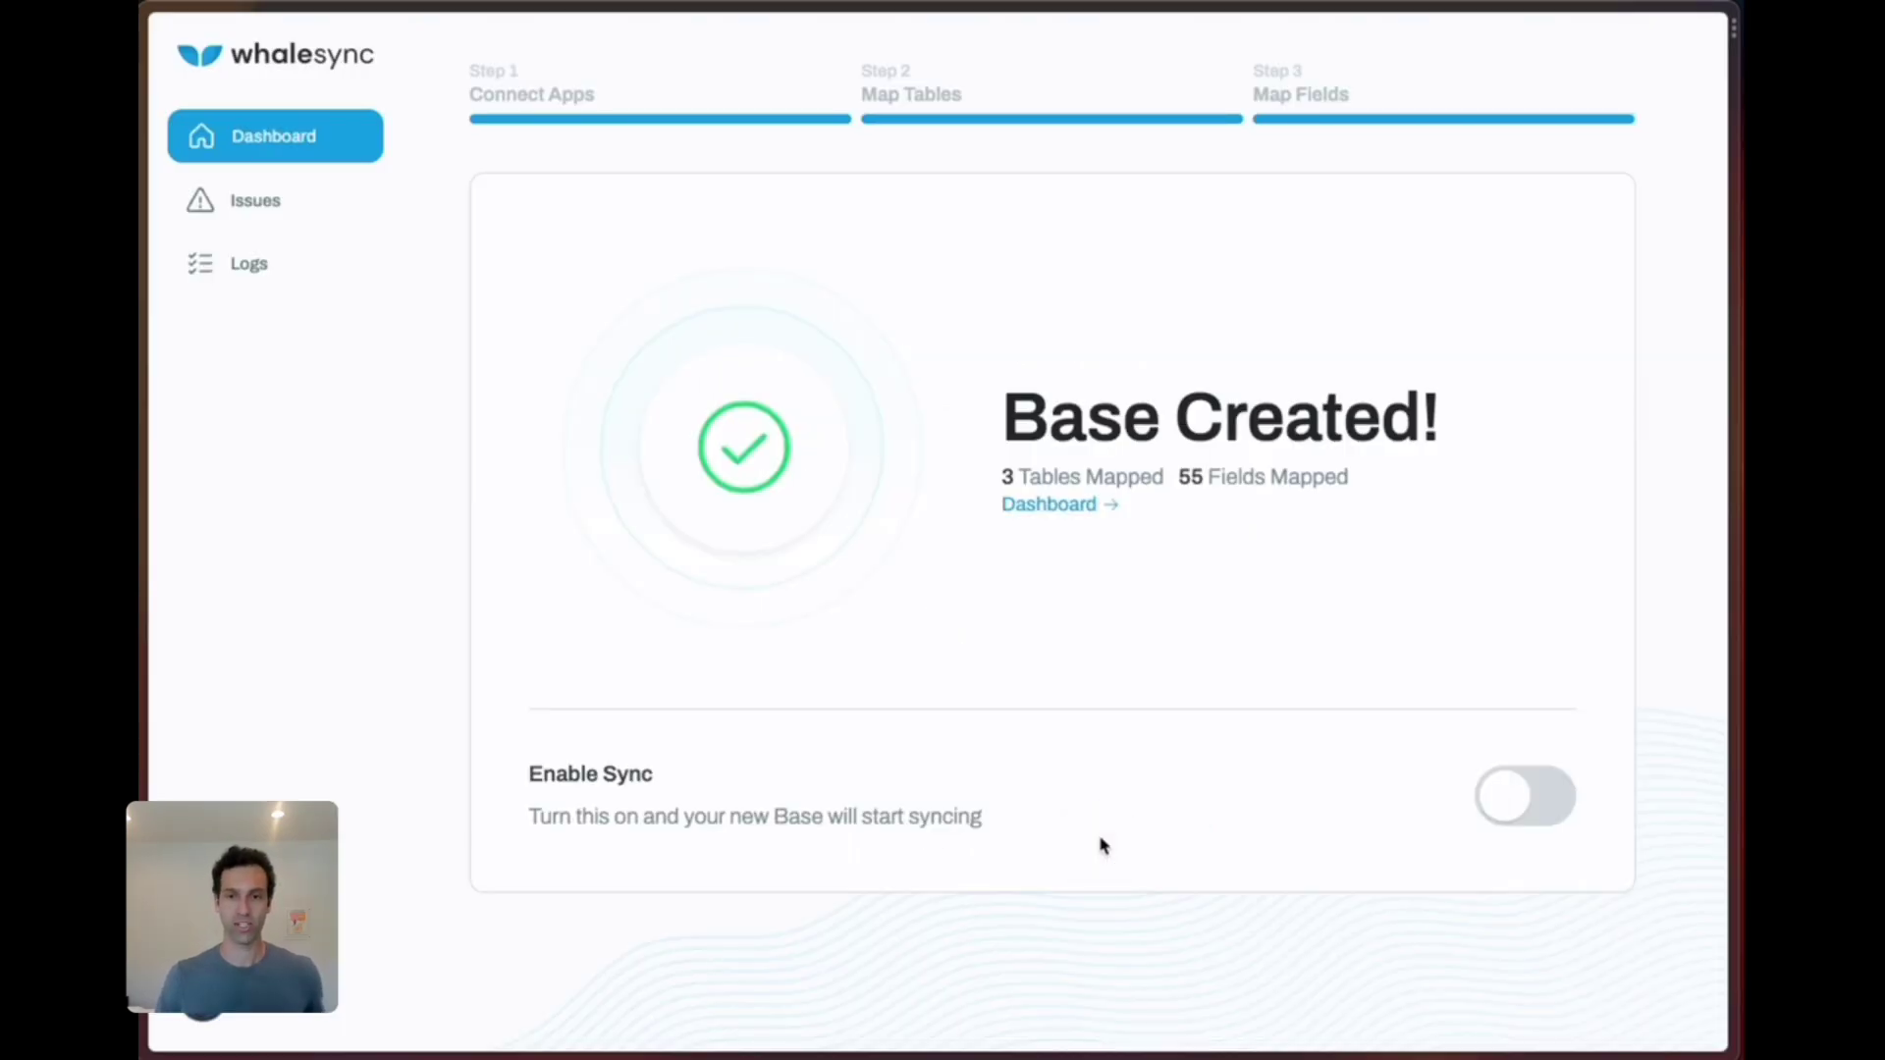
left_click(1525, 797)
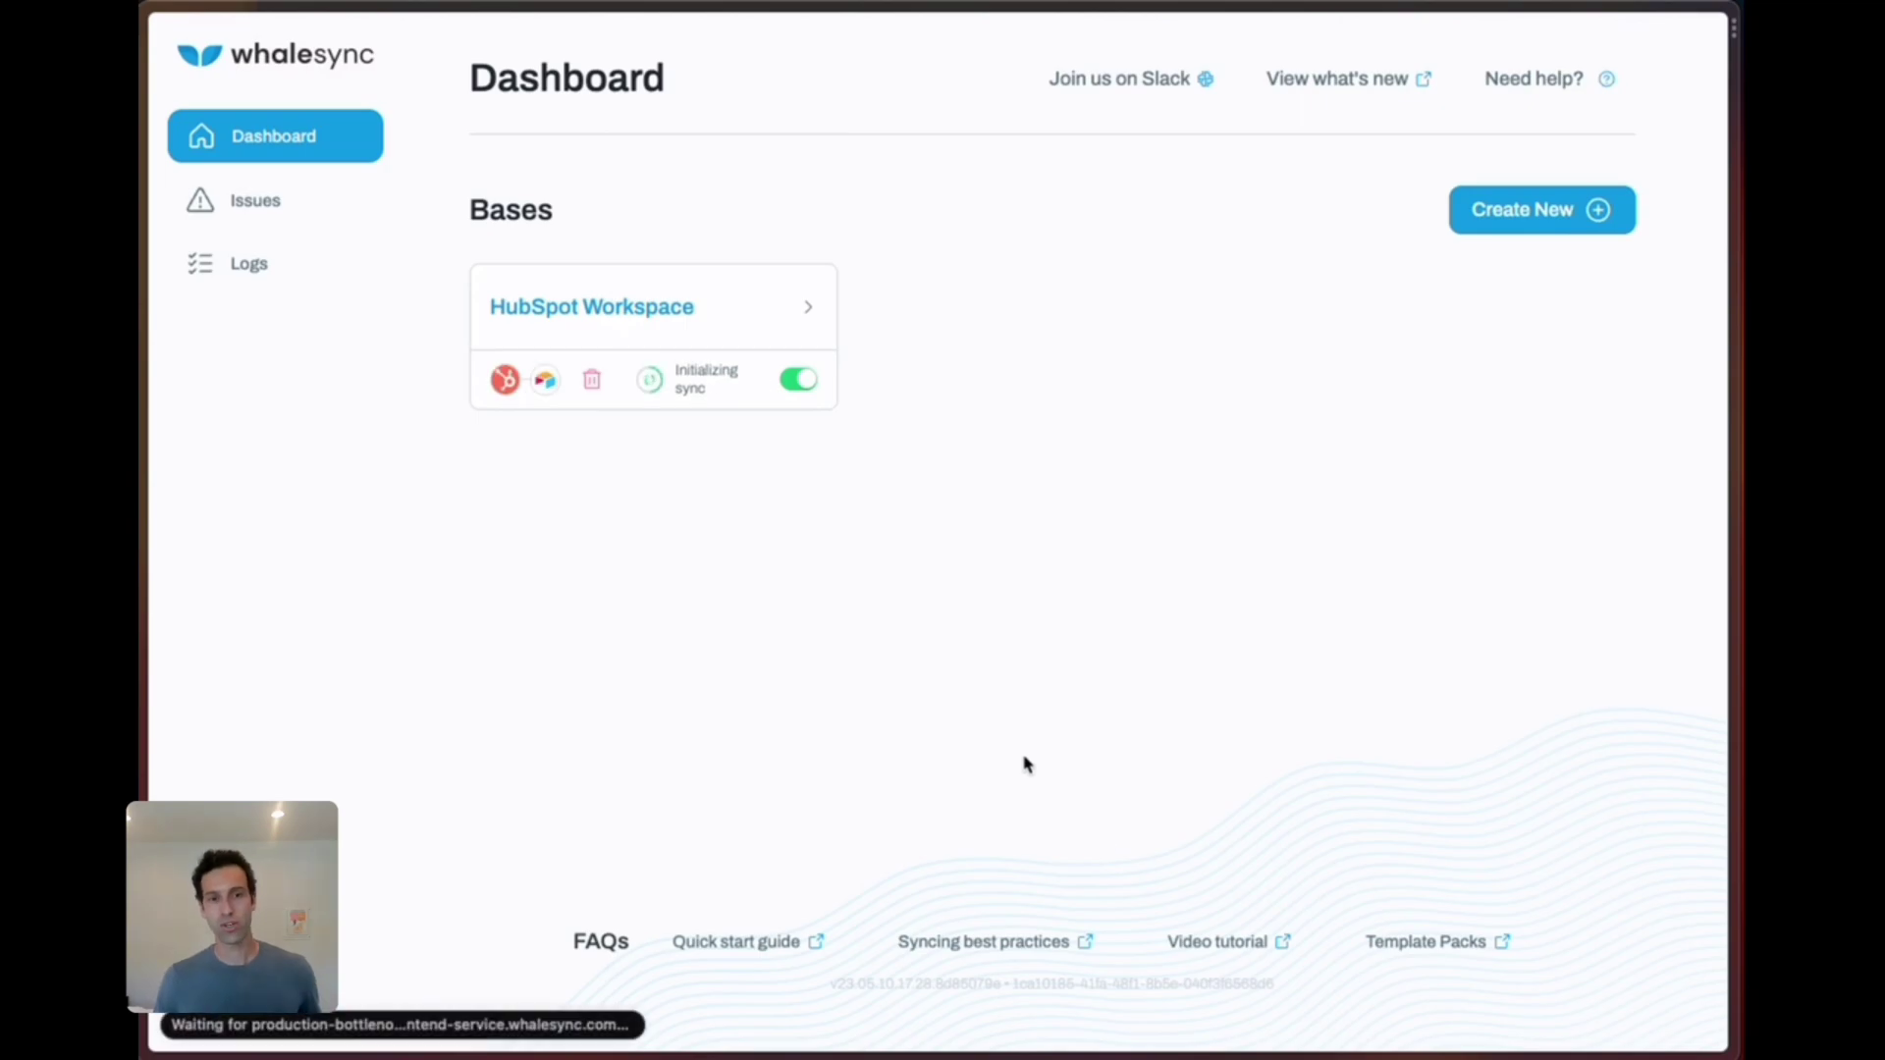
mouse_move(571, 697)
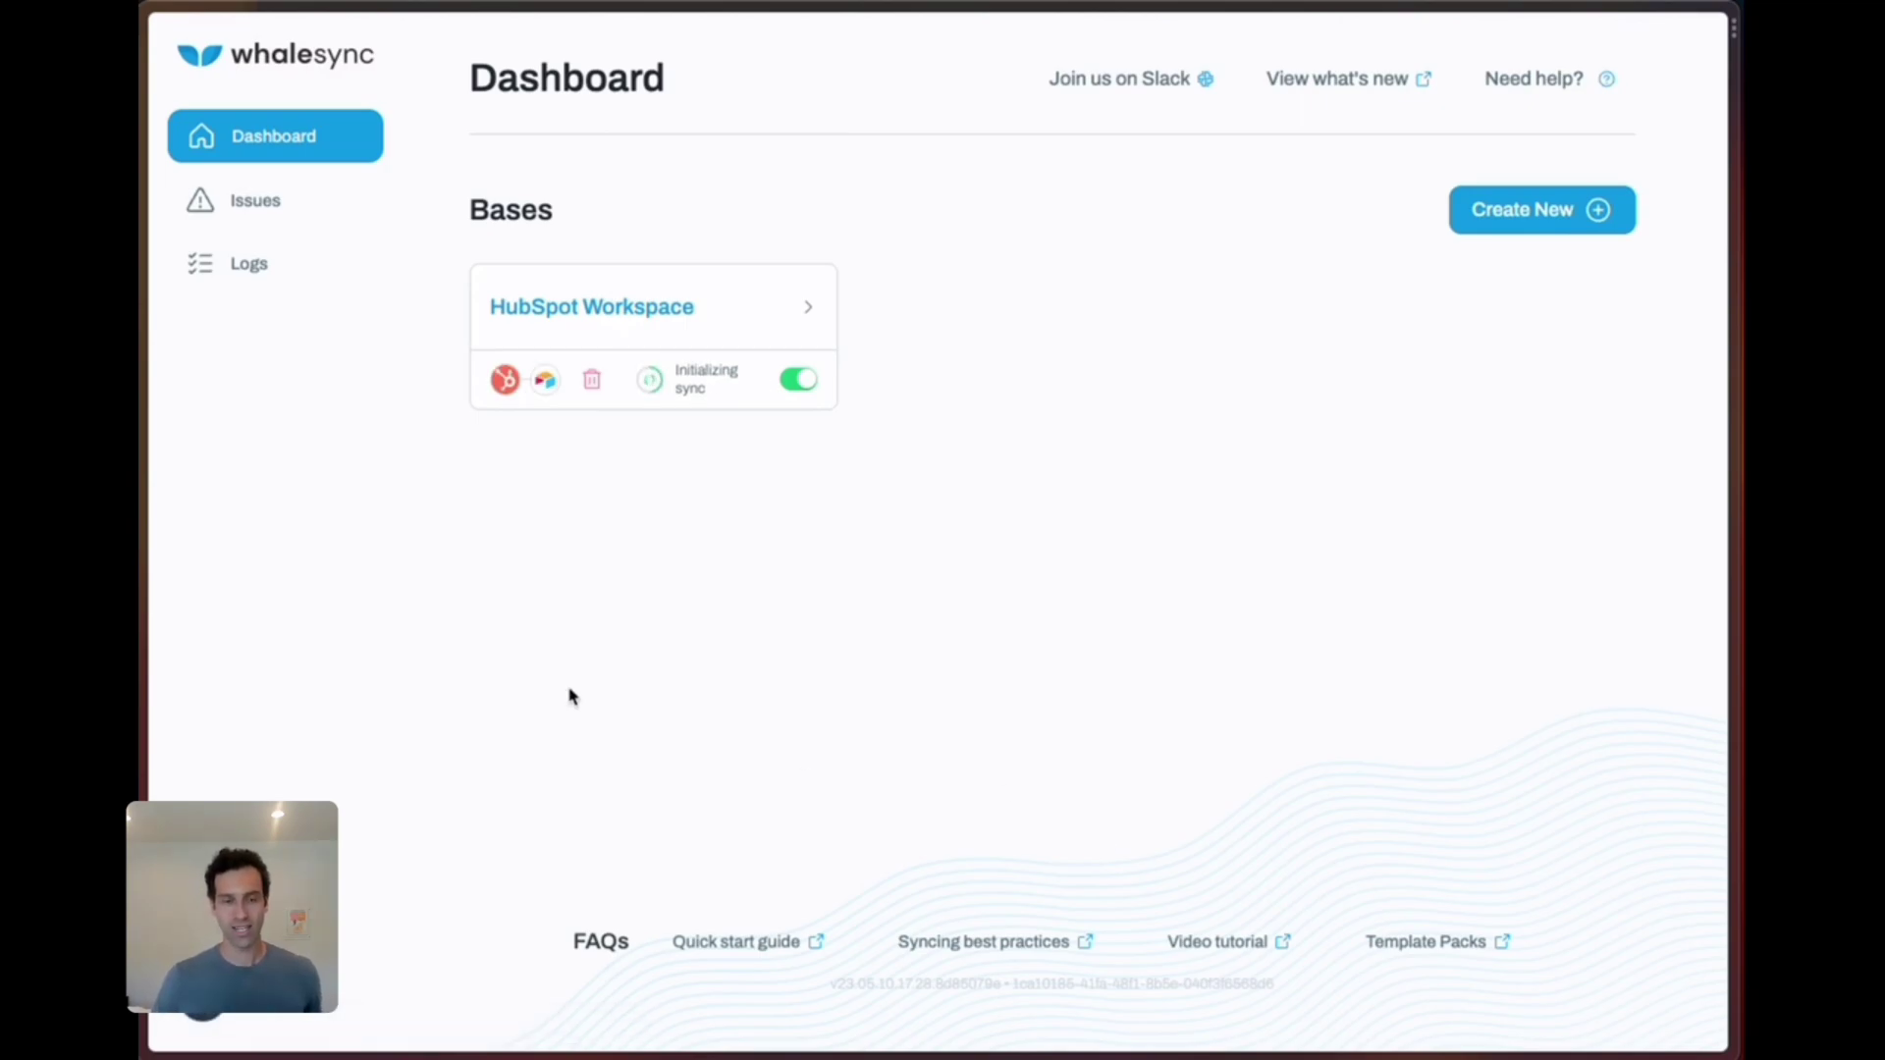
mouse_move(578, 619)
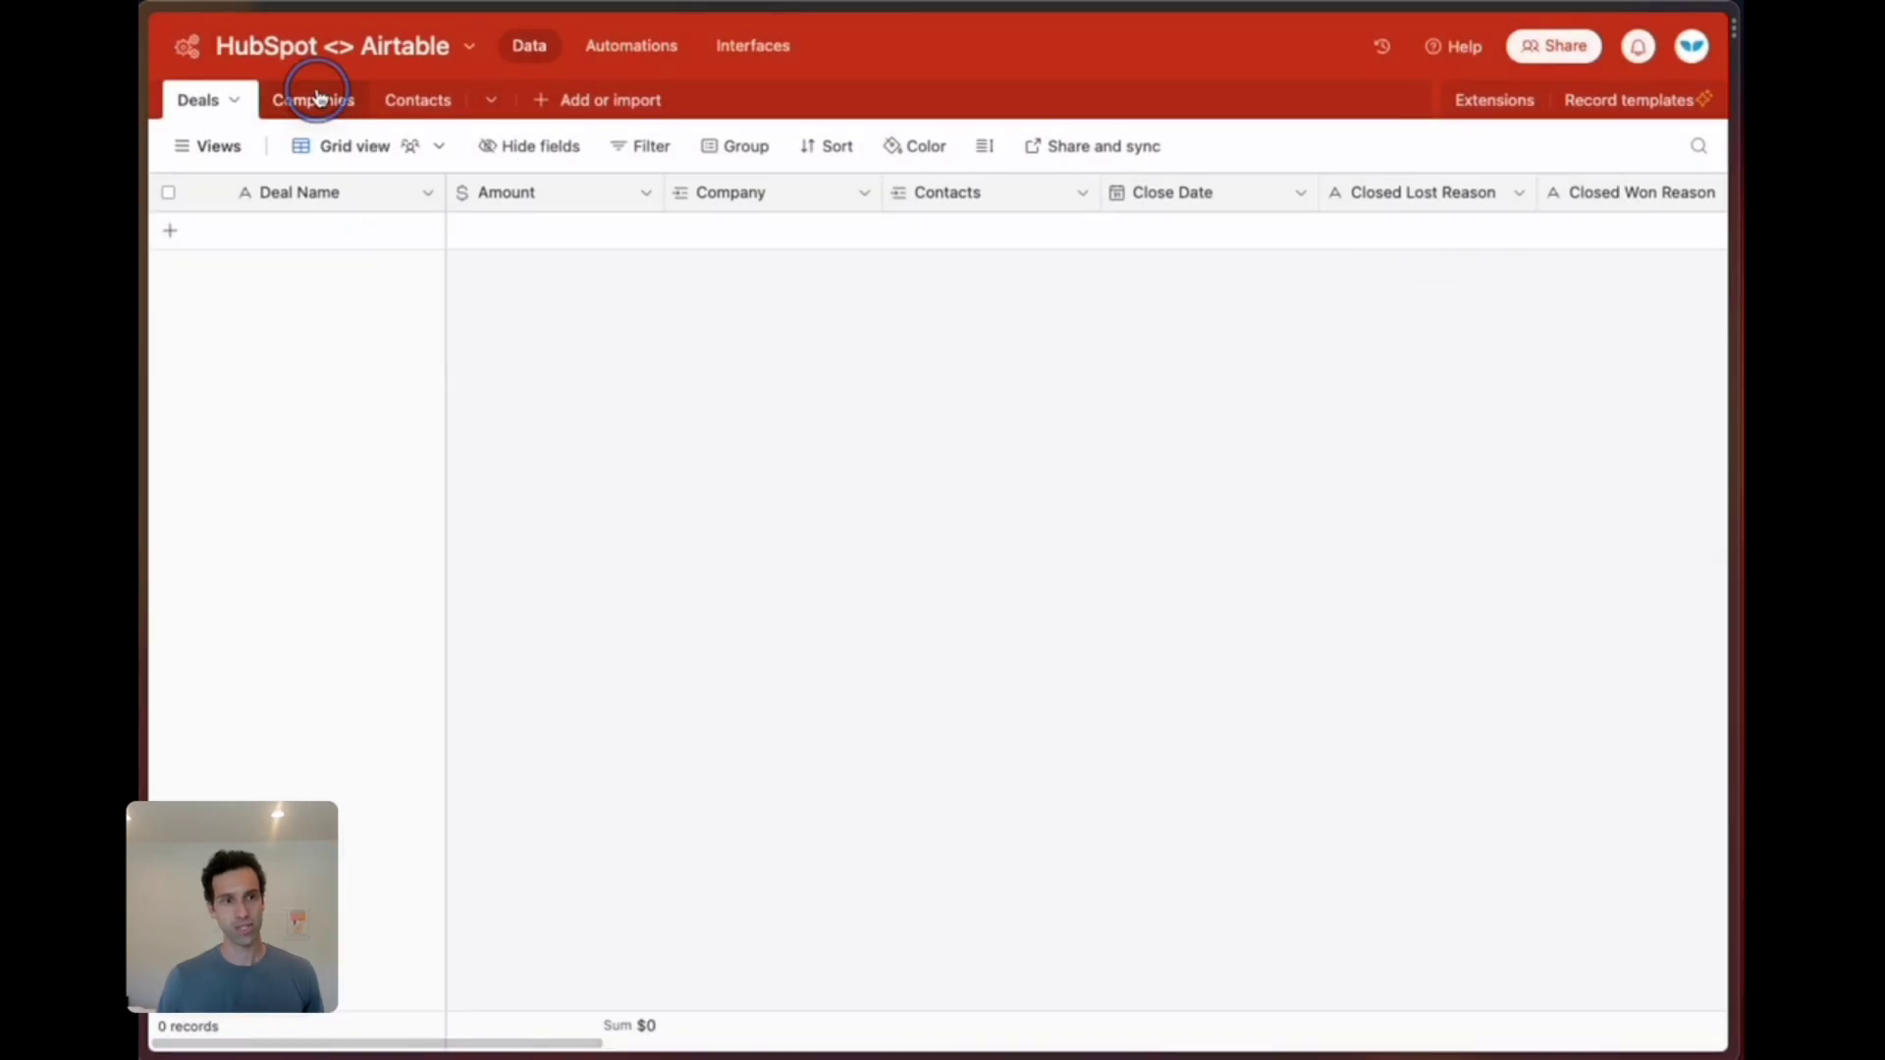
Show Airtable's Contacts table and scroll through the 19 synced HubSpot contacts
left_click(387, 100)
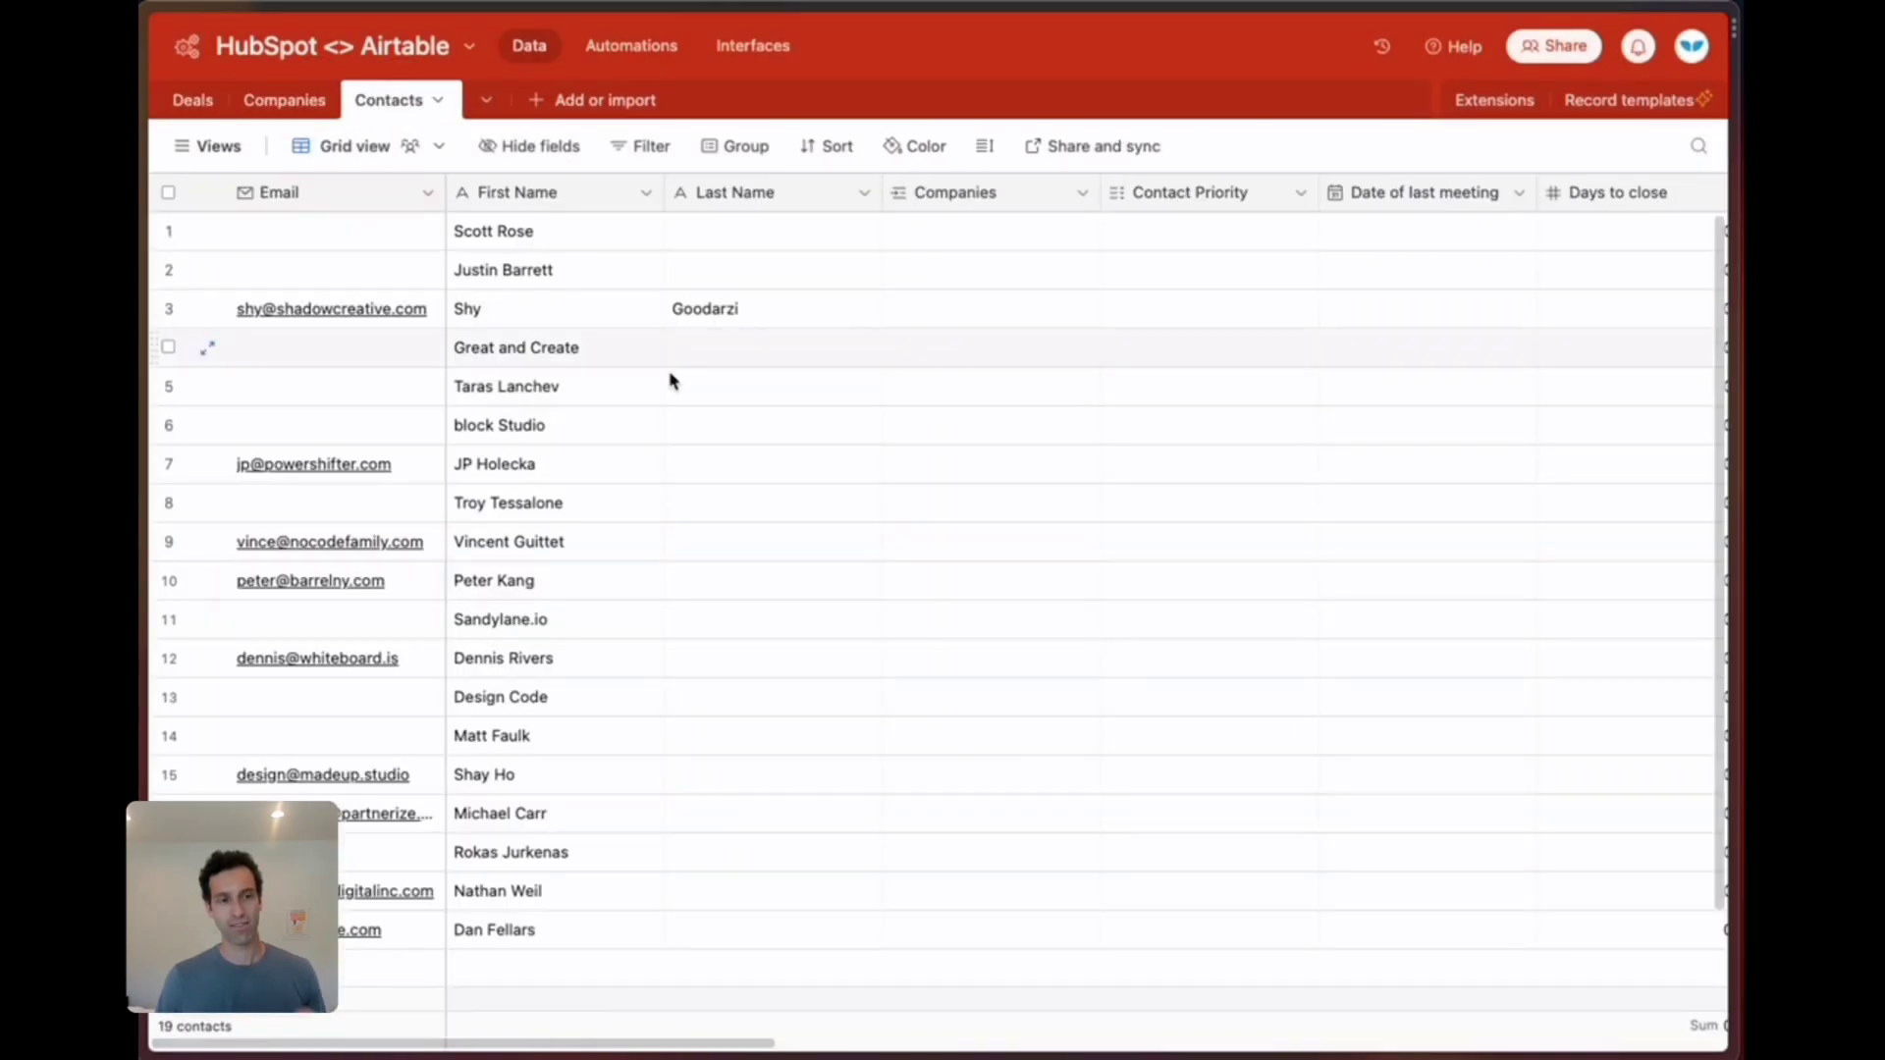
scroll("down", 3)
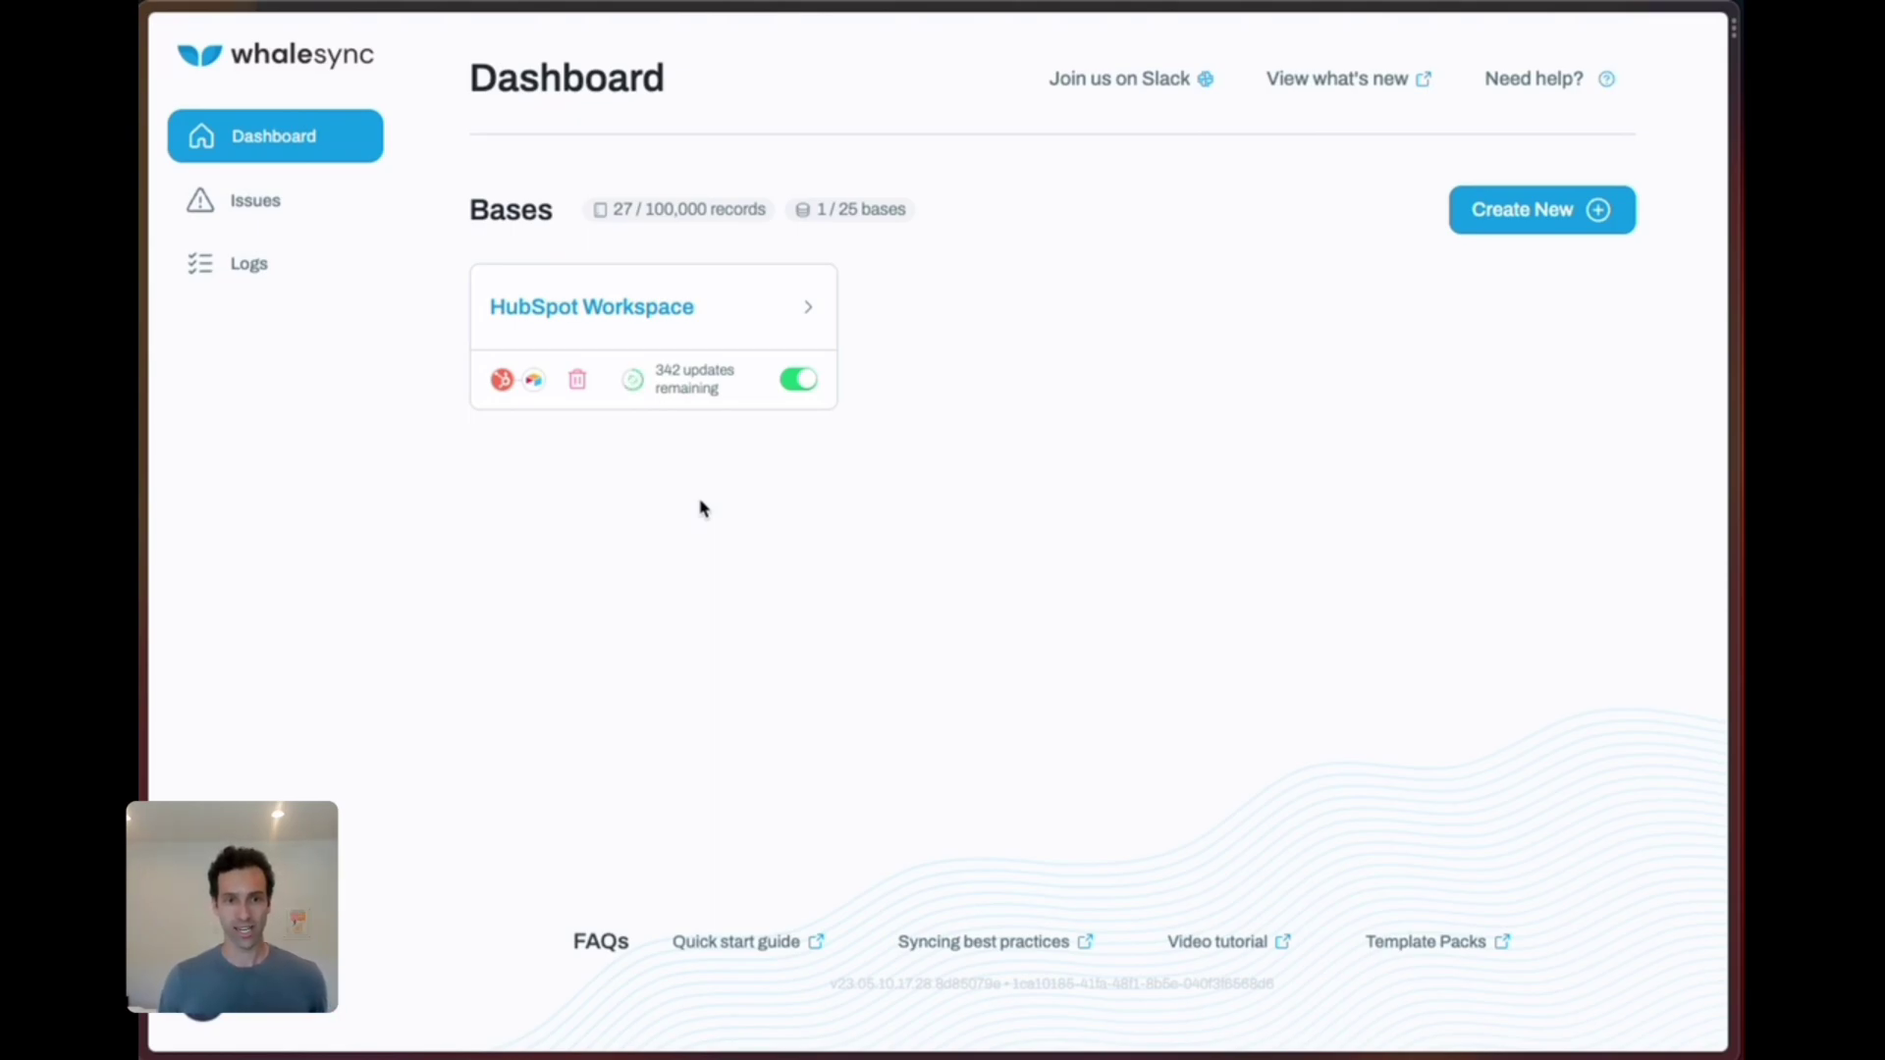
mouse_move(857, 483)
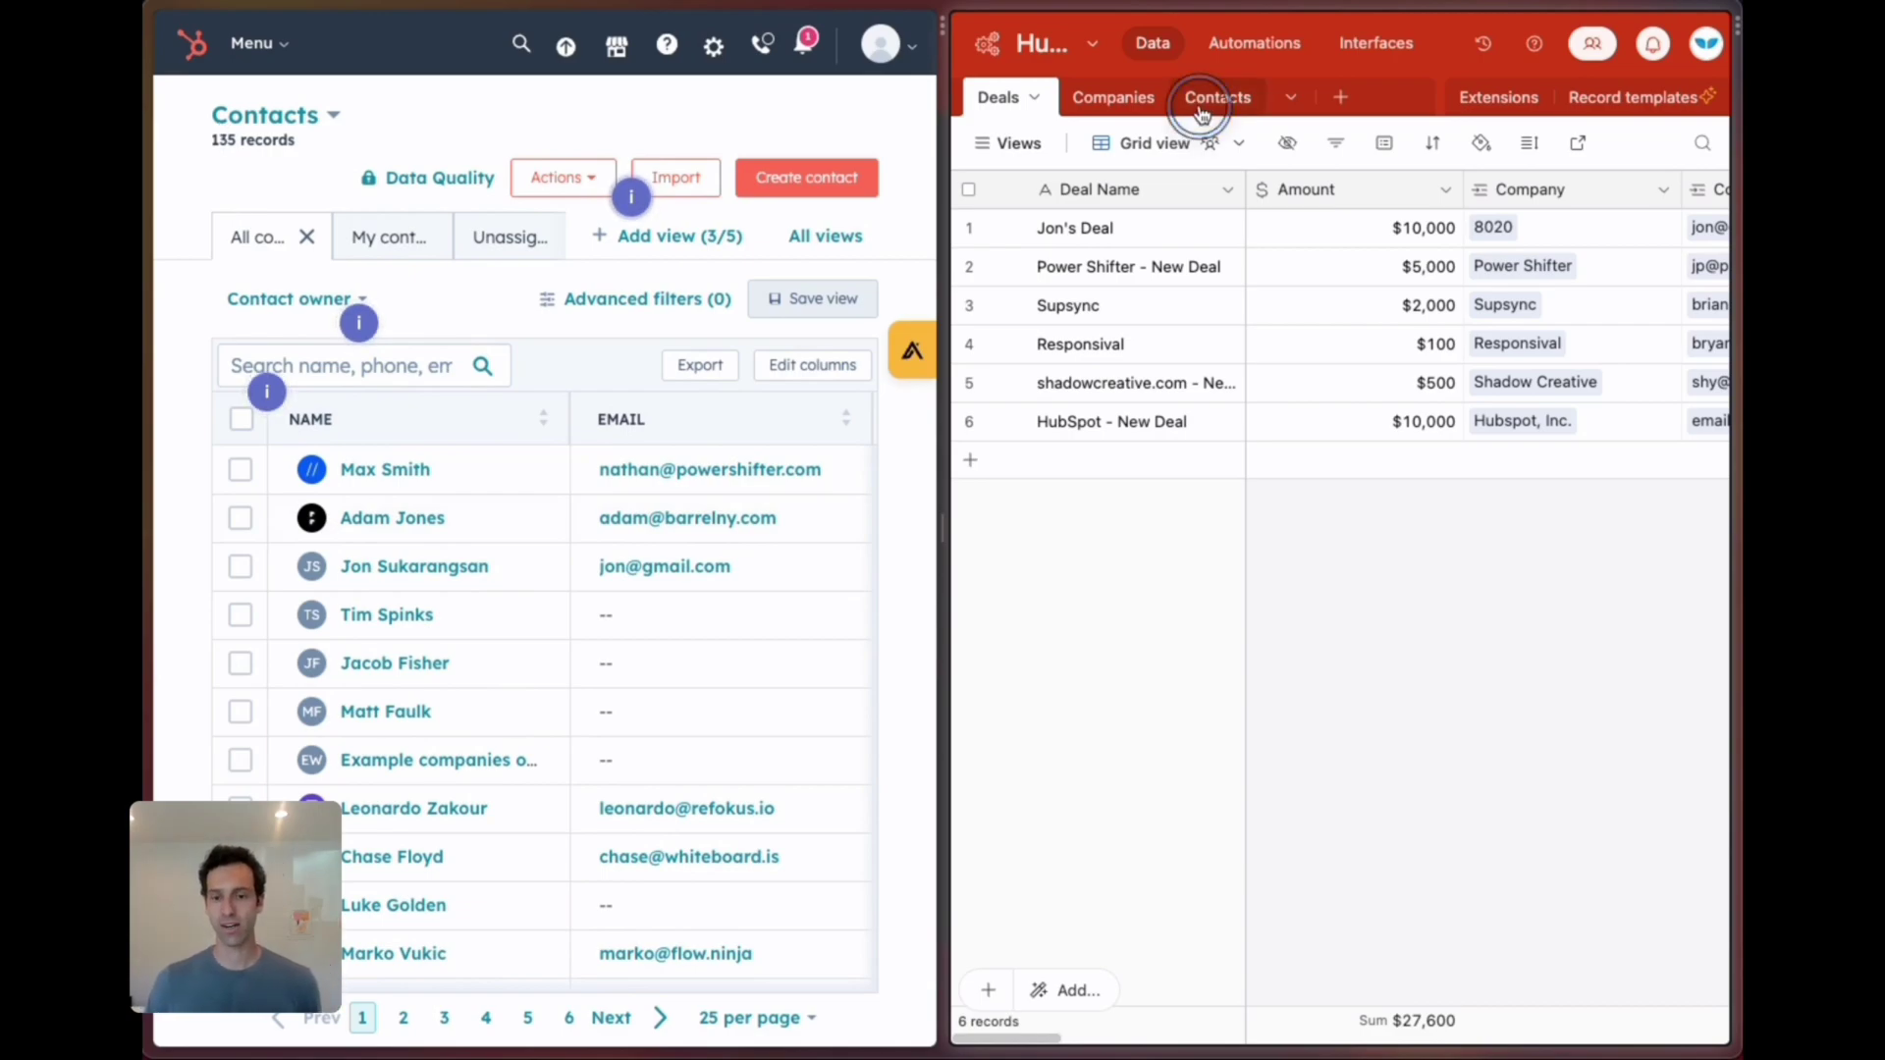
Show Airtable's Contacts table, then switch HubSpot's record type to Companies for comparison
left_click(1215, 97)
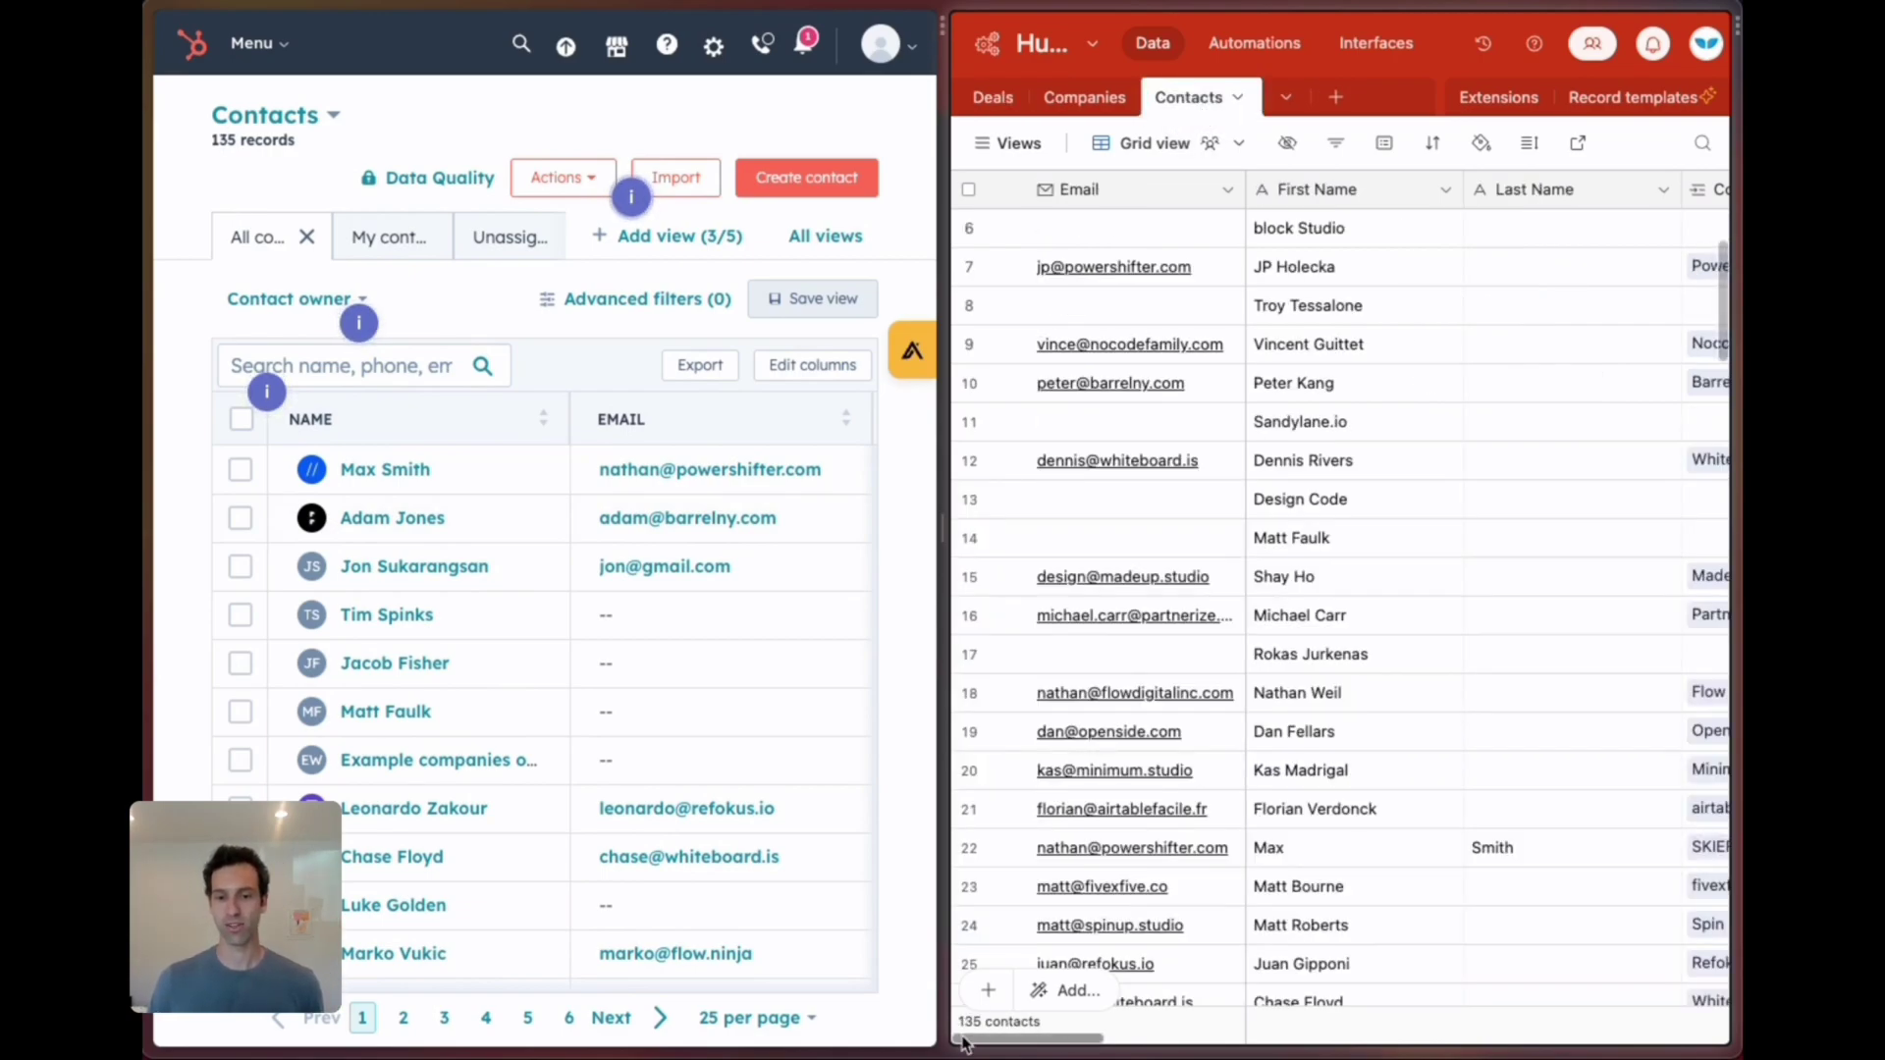
left_click(253, 43)
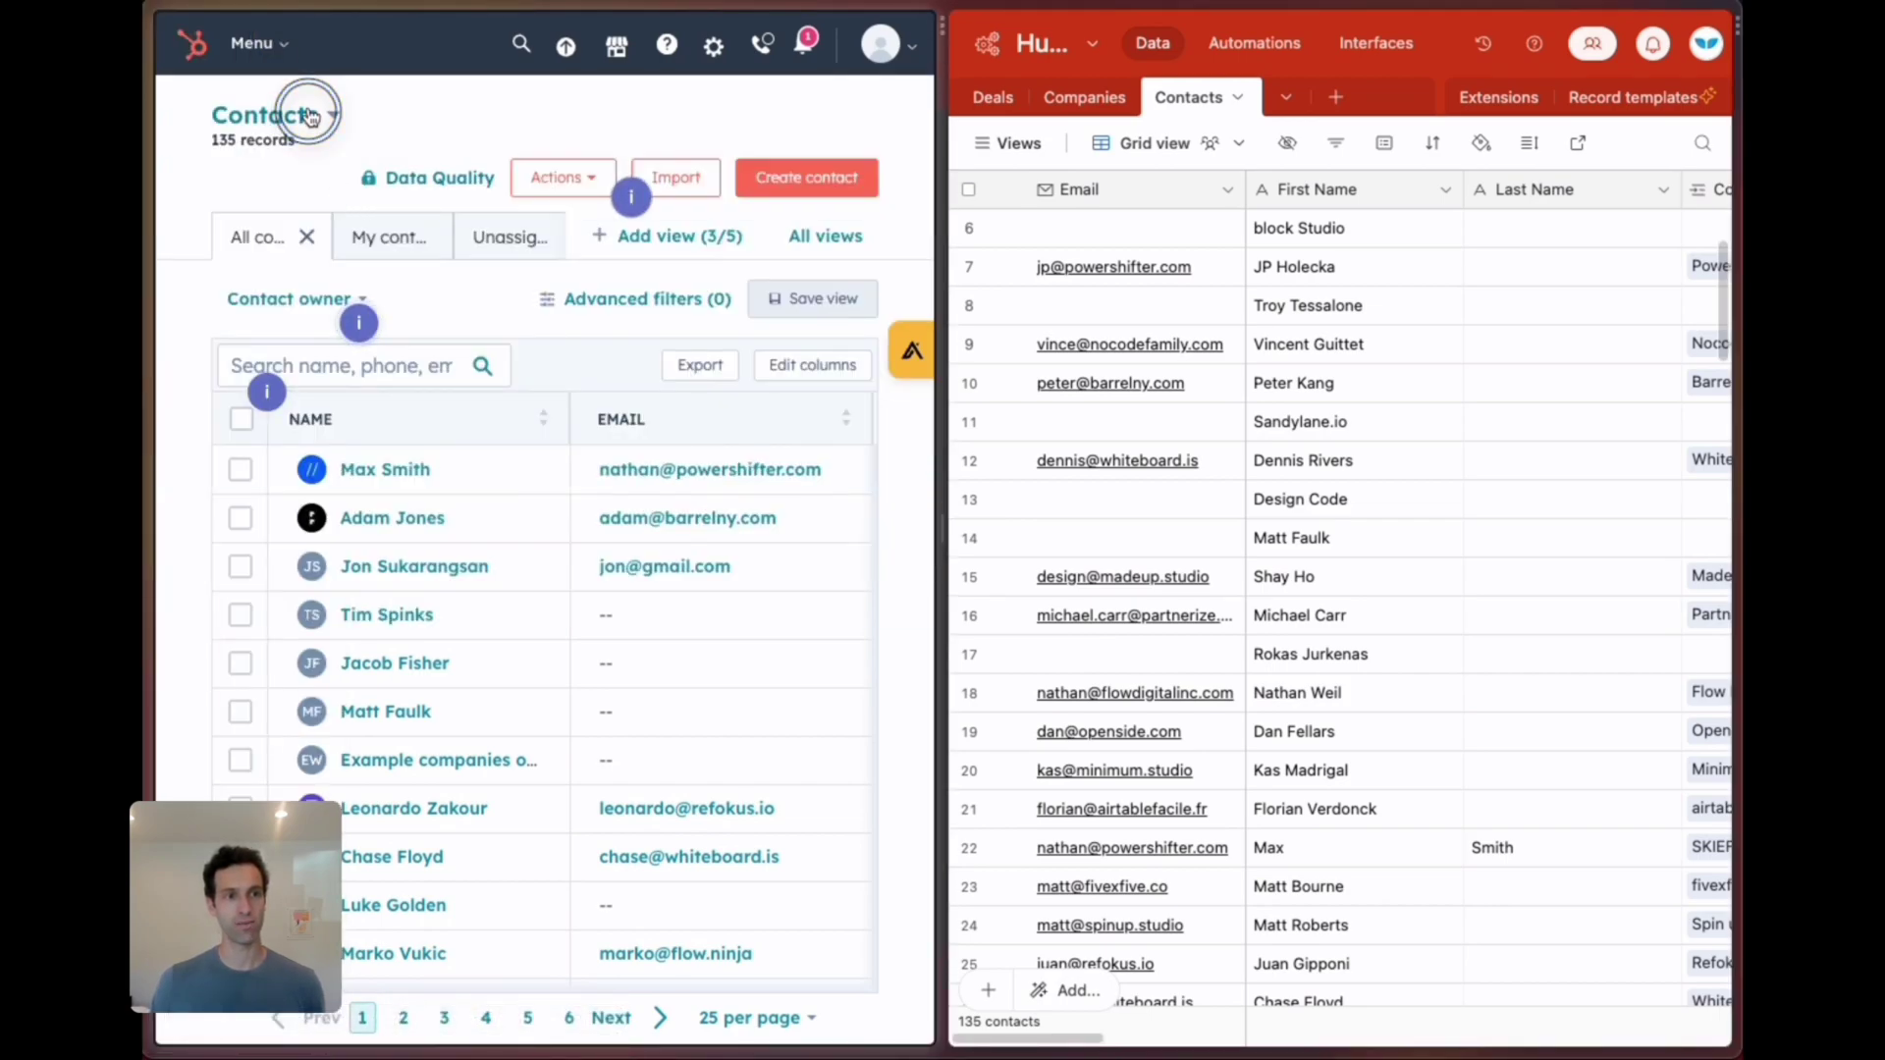
left_click(343, 114)
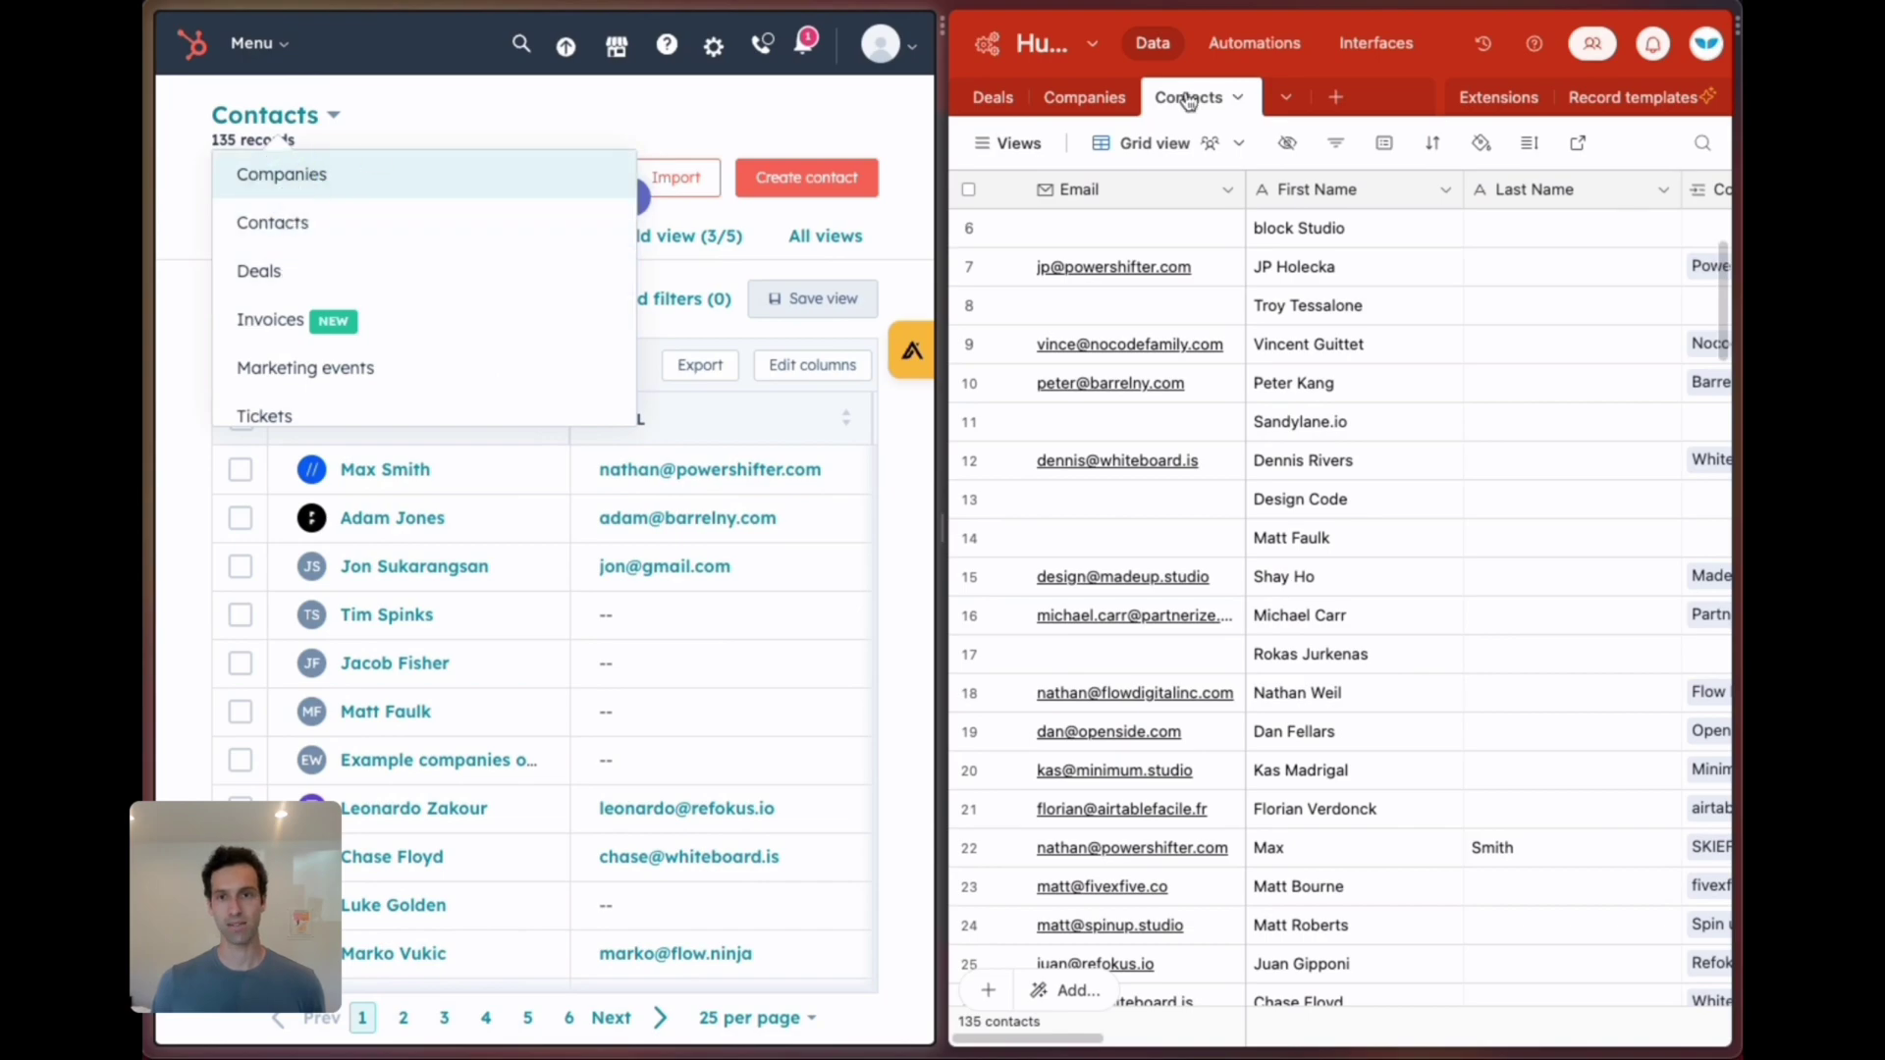
left_click(282, 175)
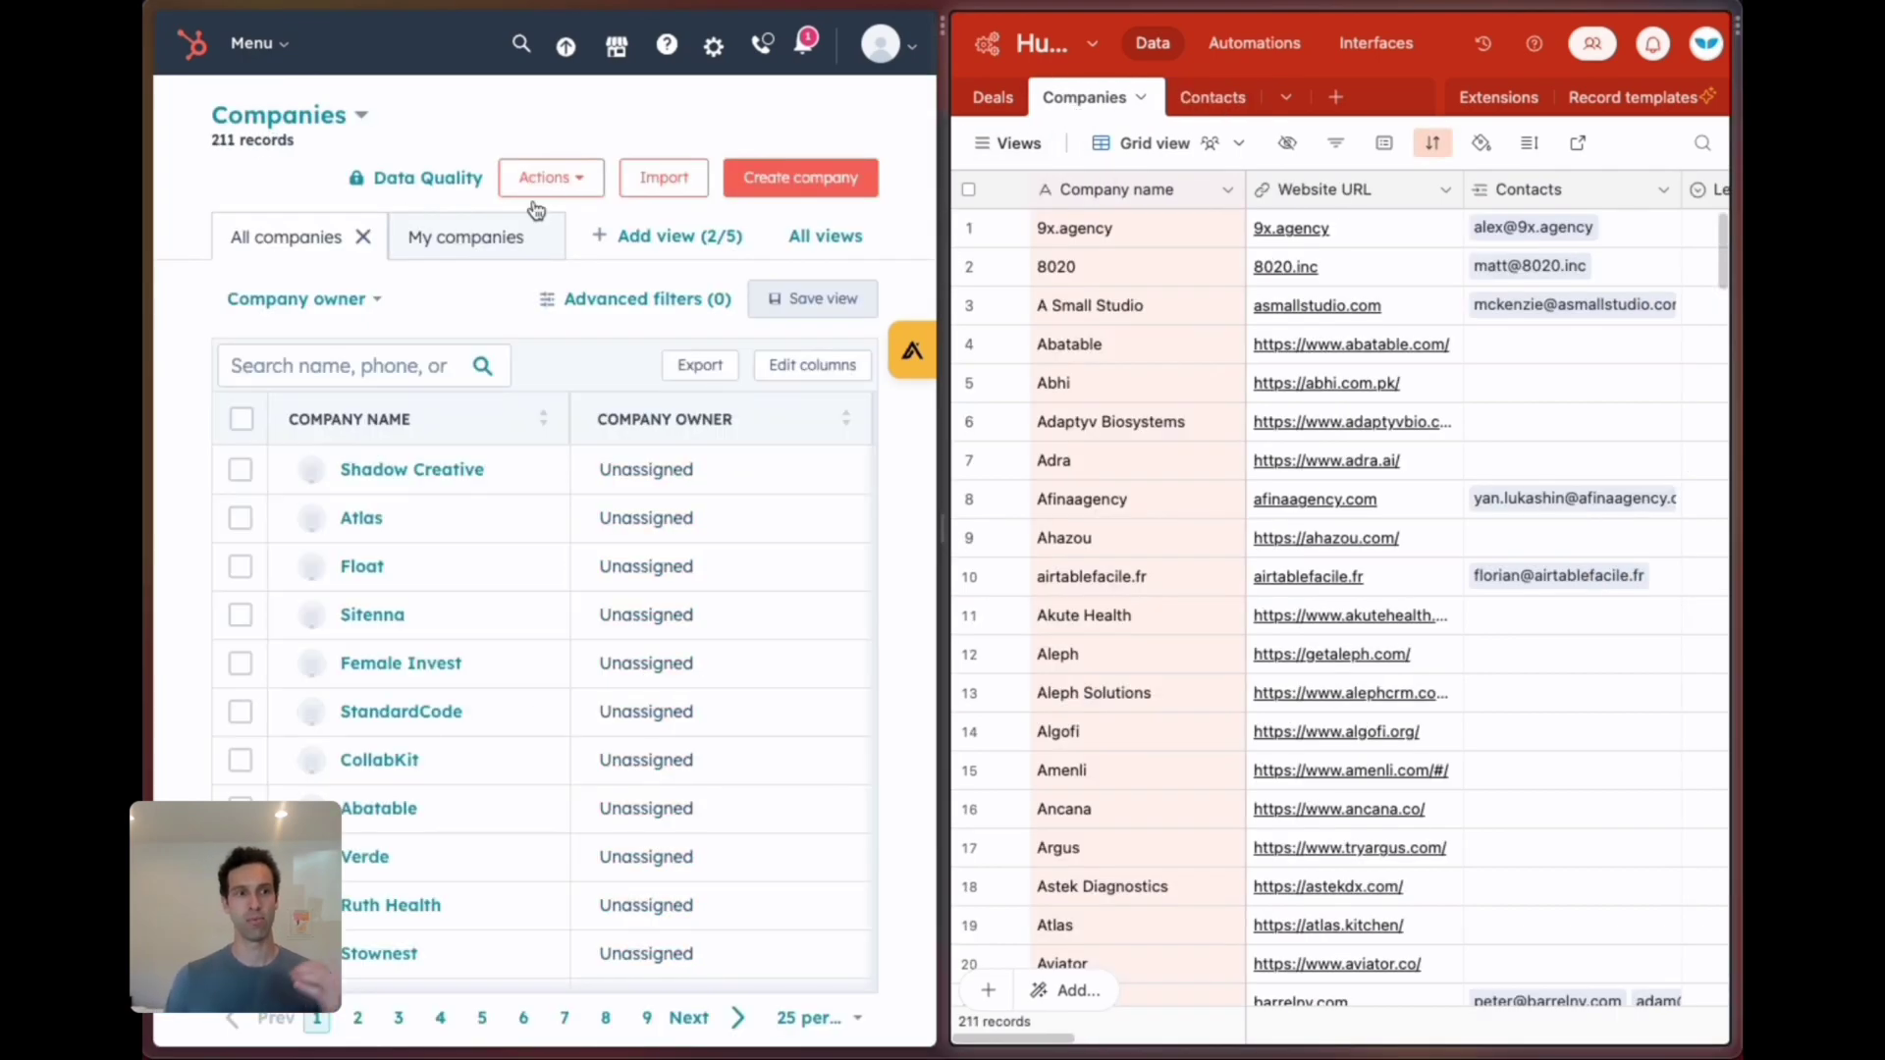
mouse_move(1246, 633)
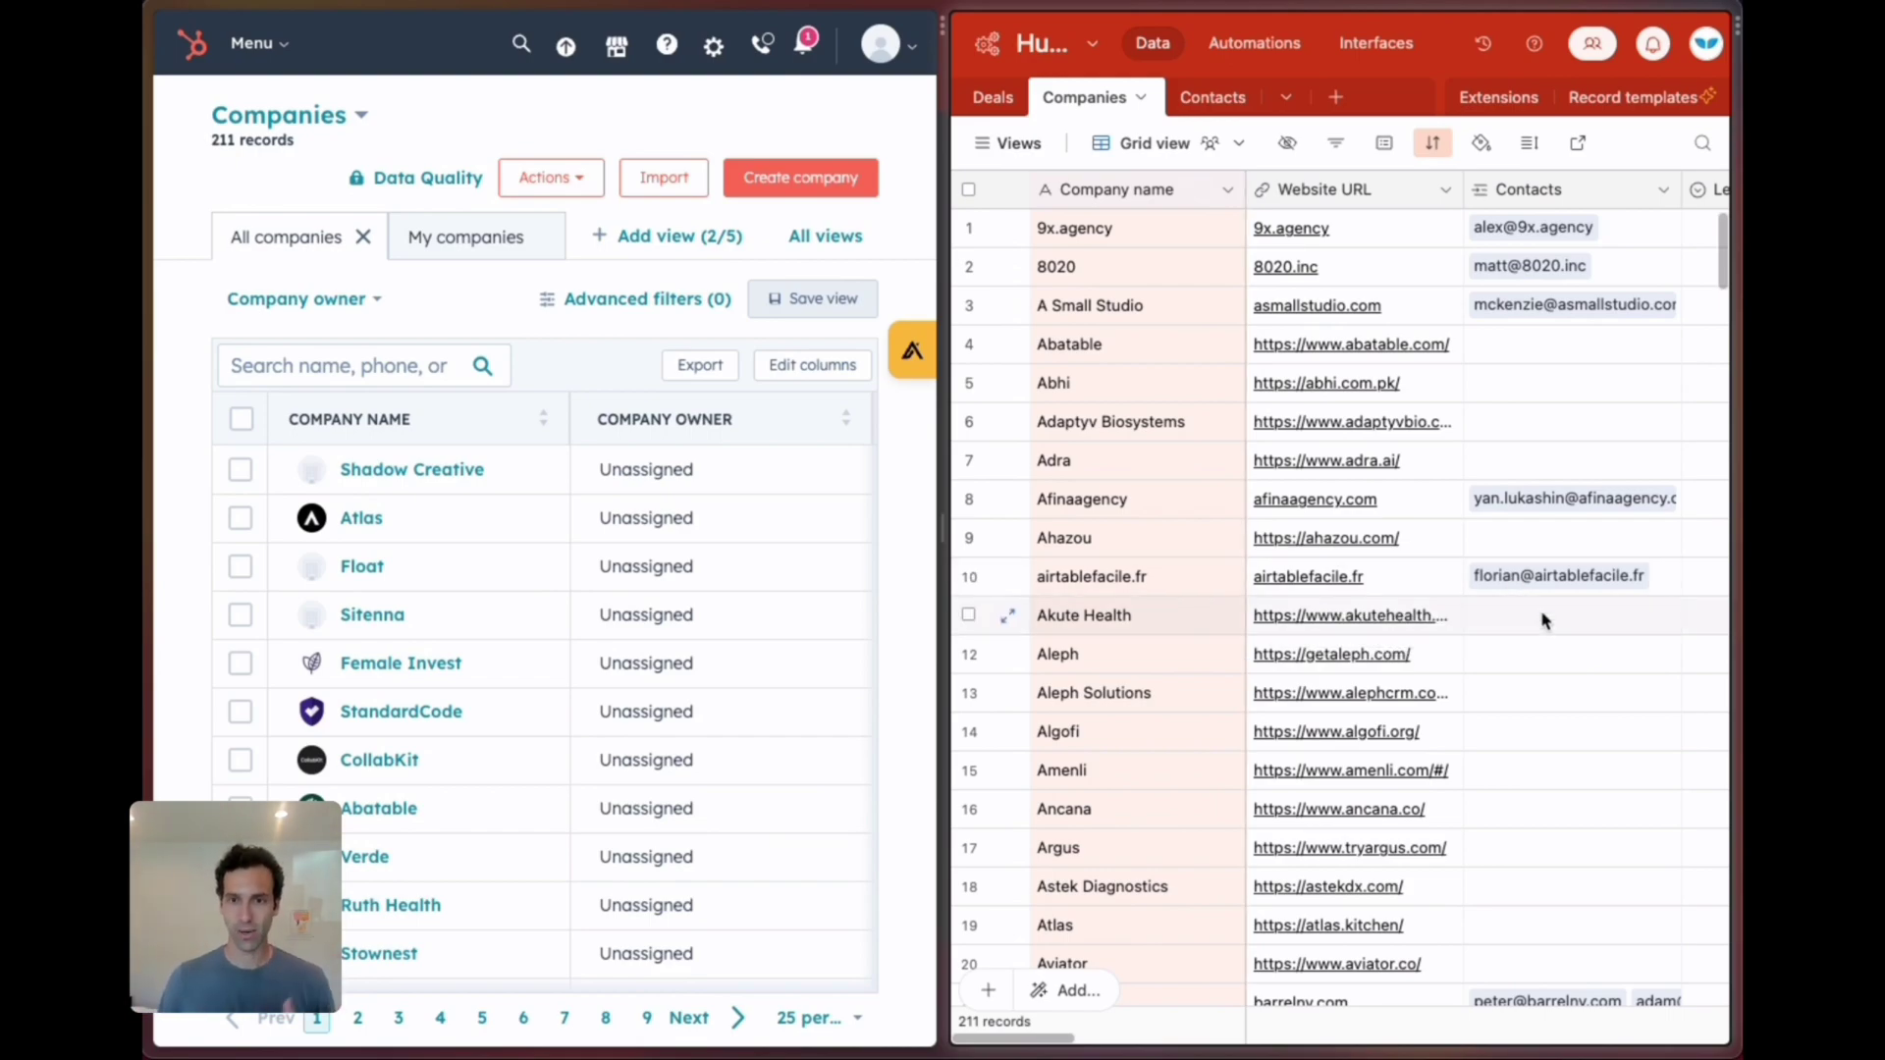
Rename 9x.agency to '9x Agency' and link a newly created contact named Jon
left_click(1074, 227)
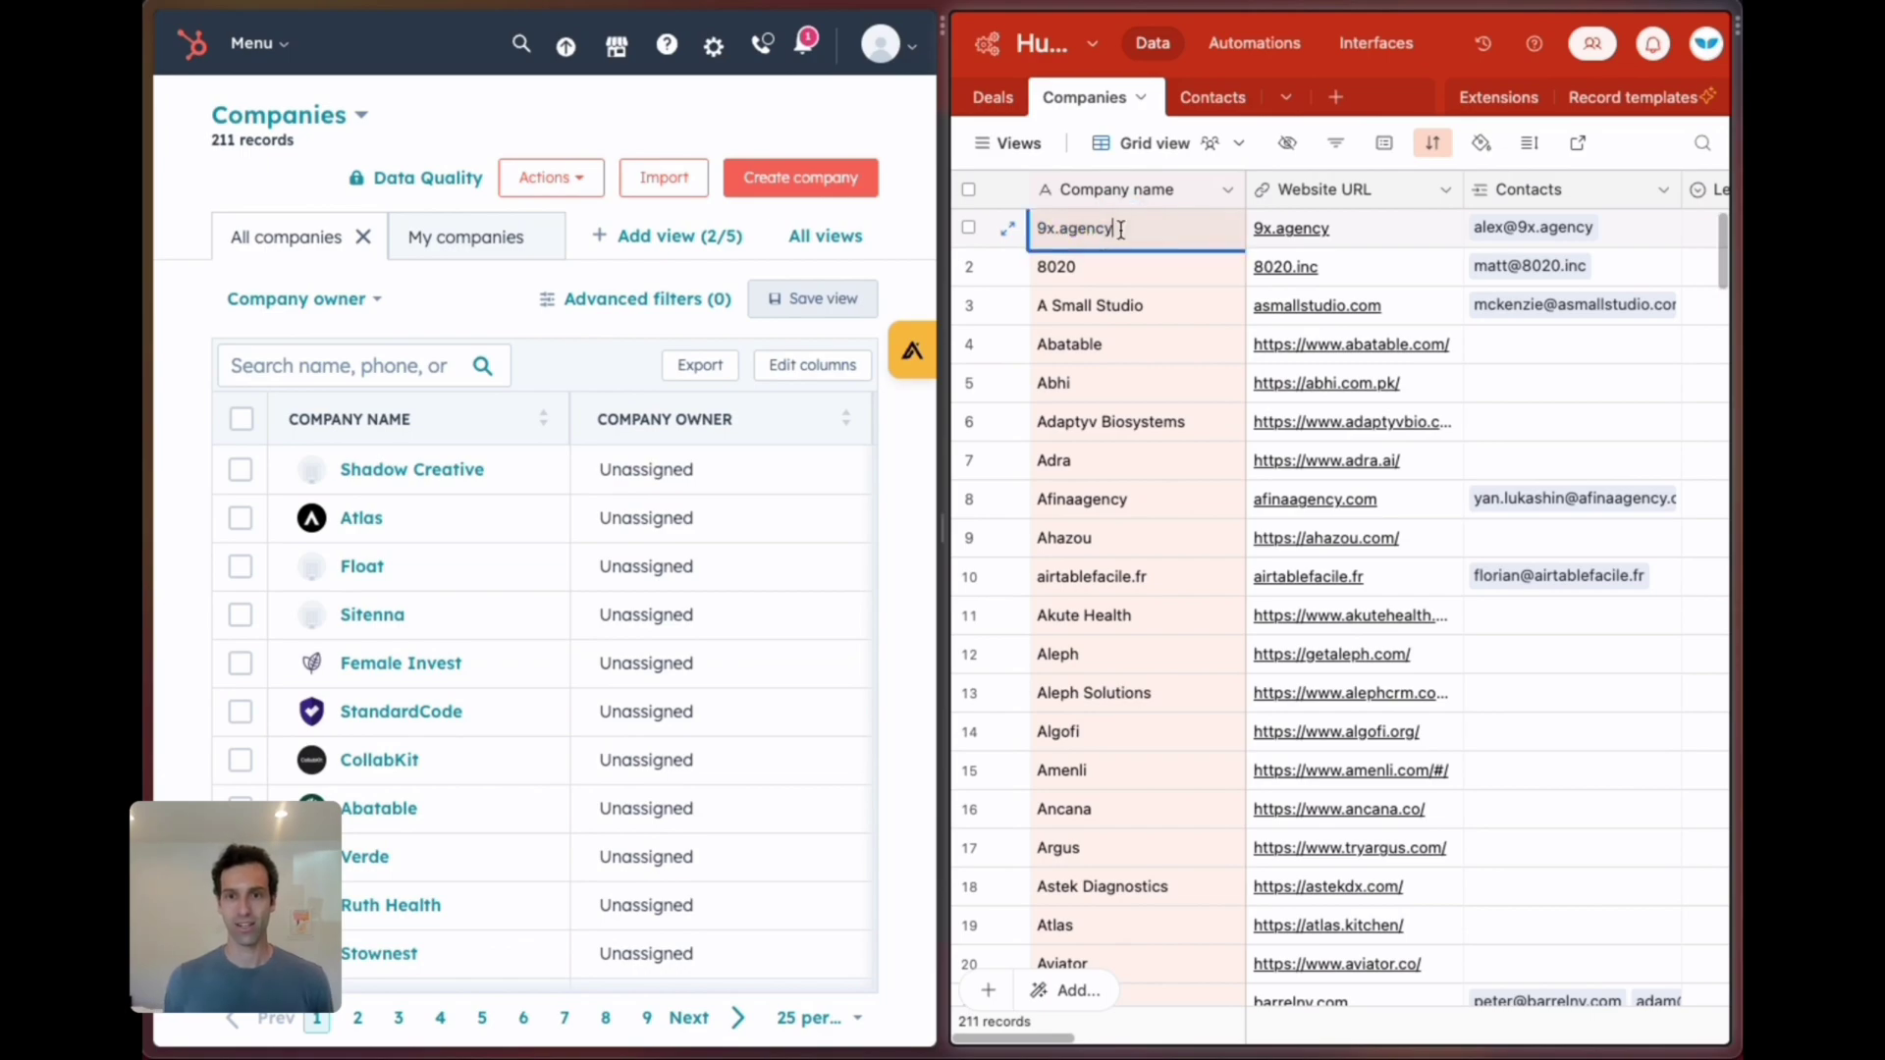
type("9x A")
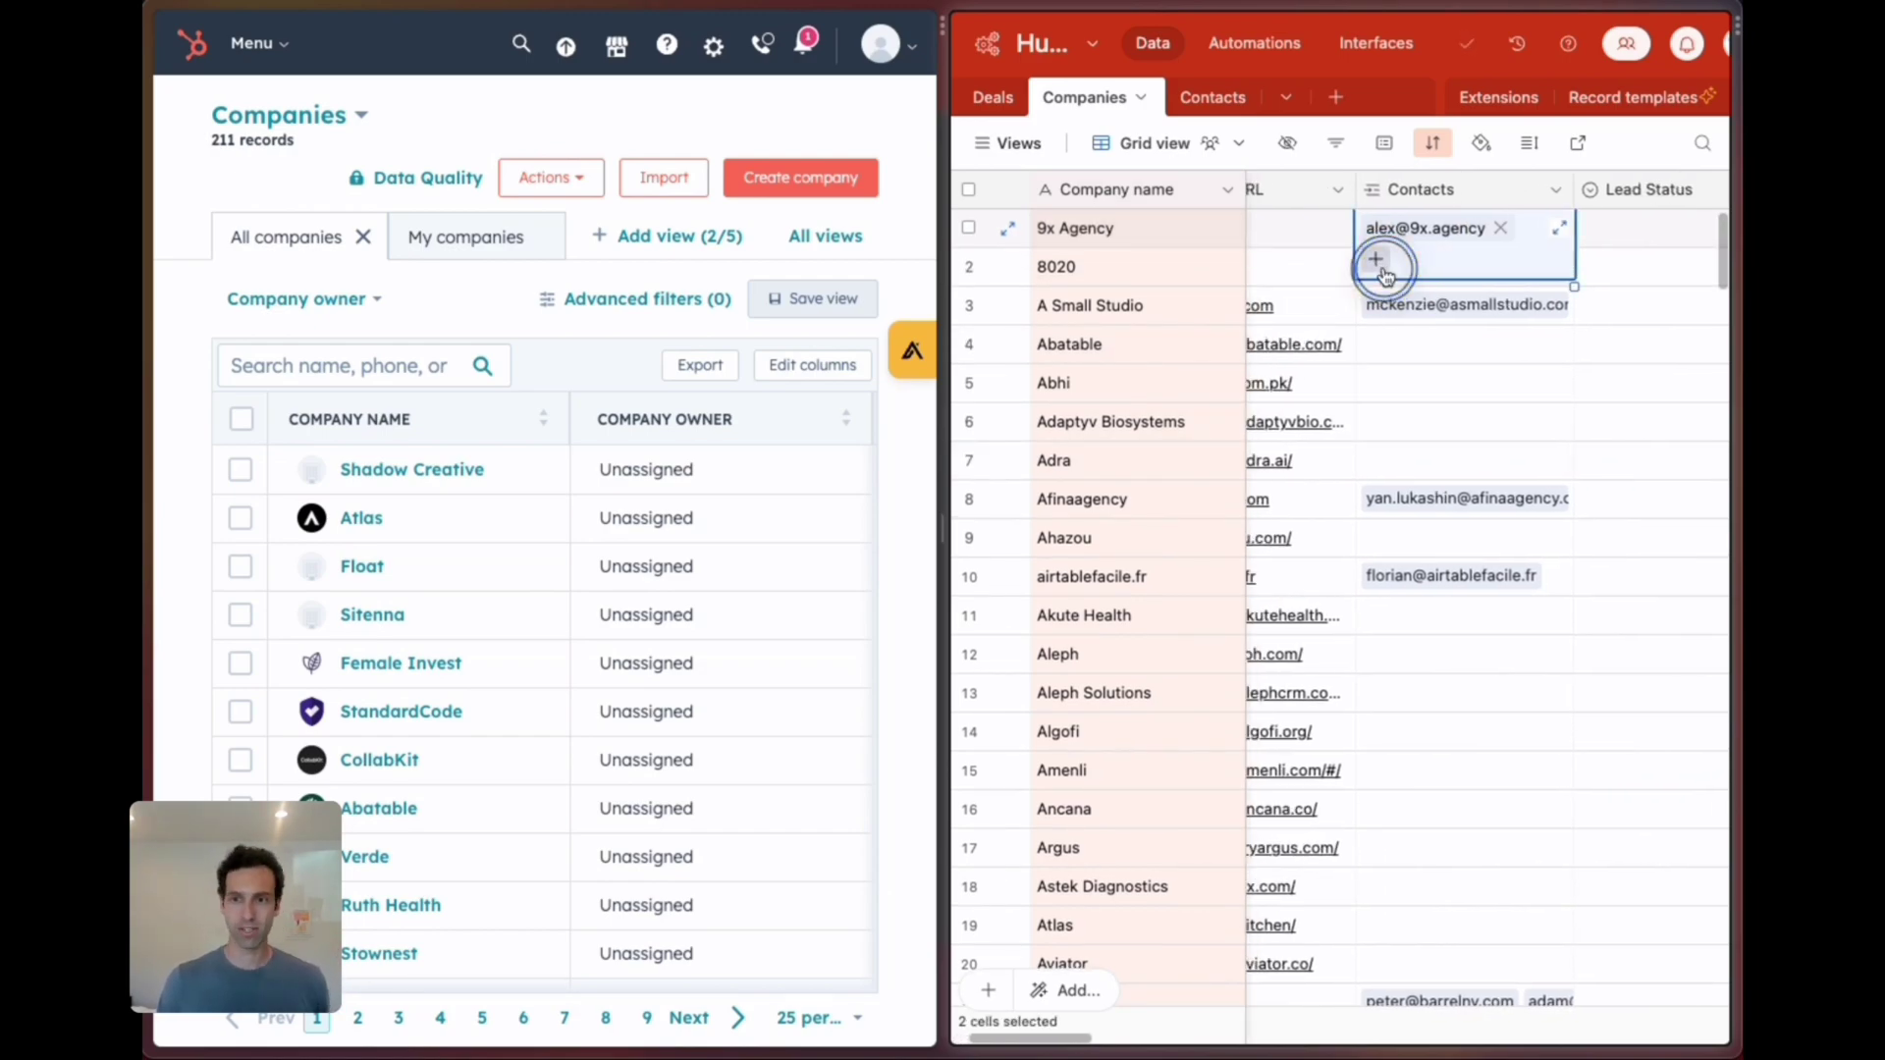
left_click(1376, 262)
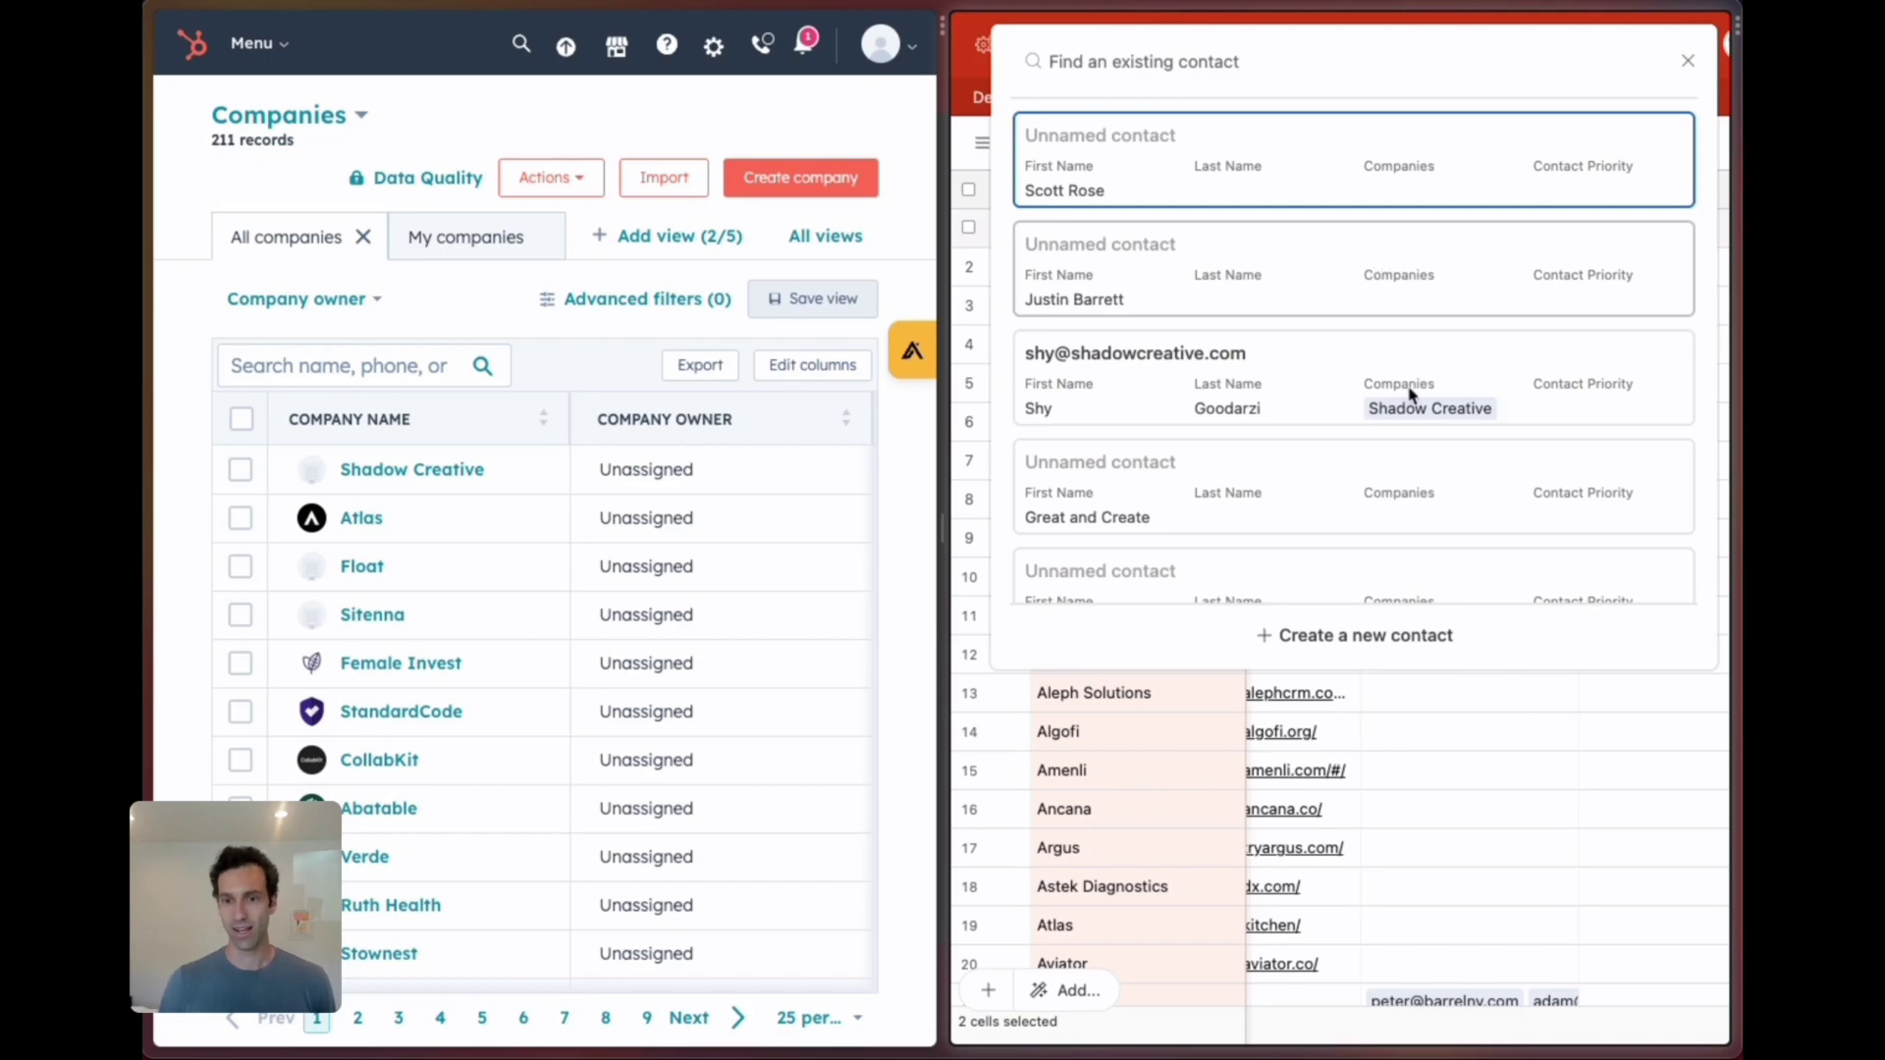
left_click(1354, 635)
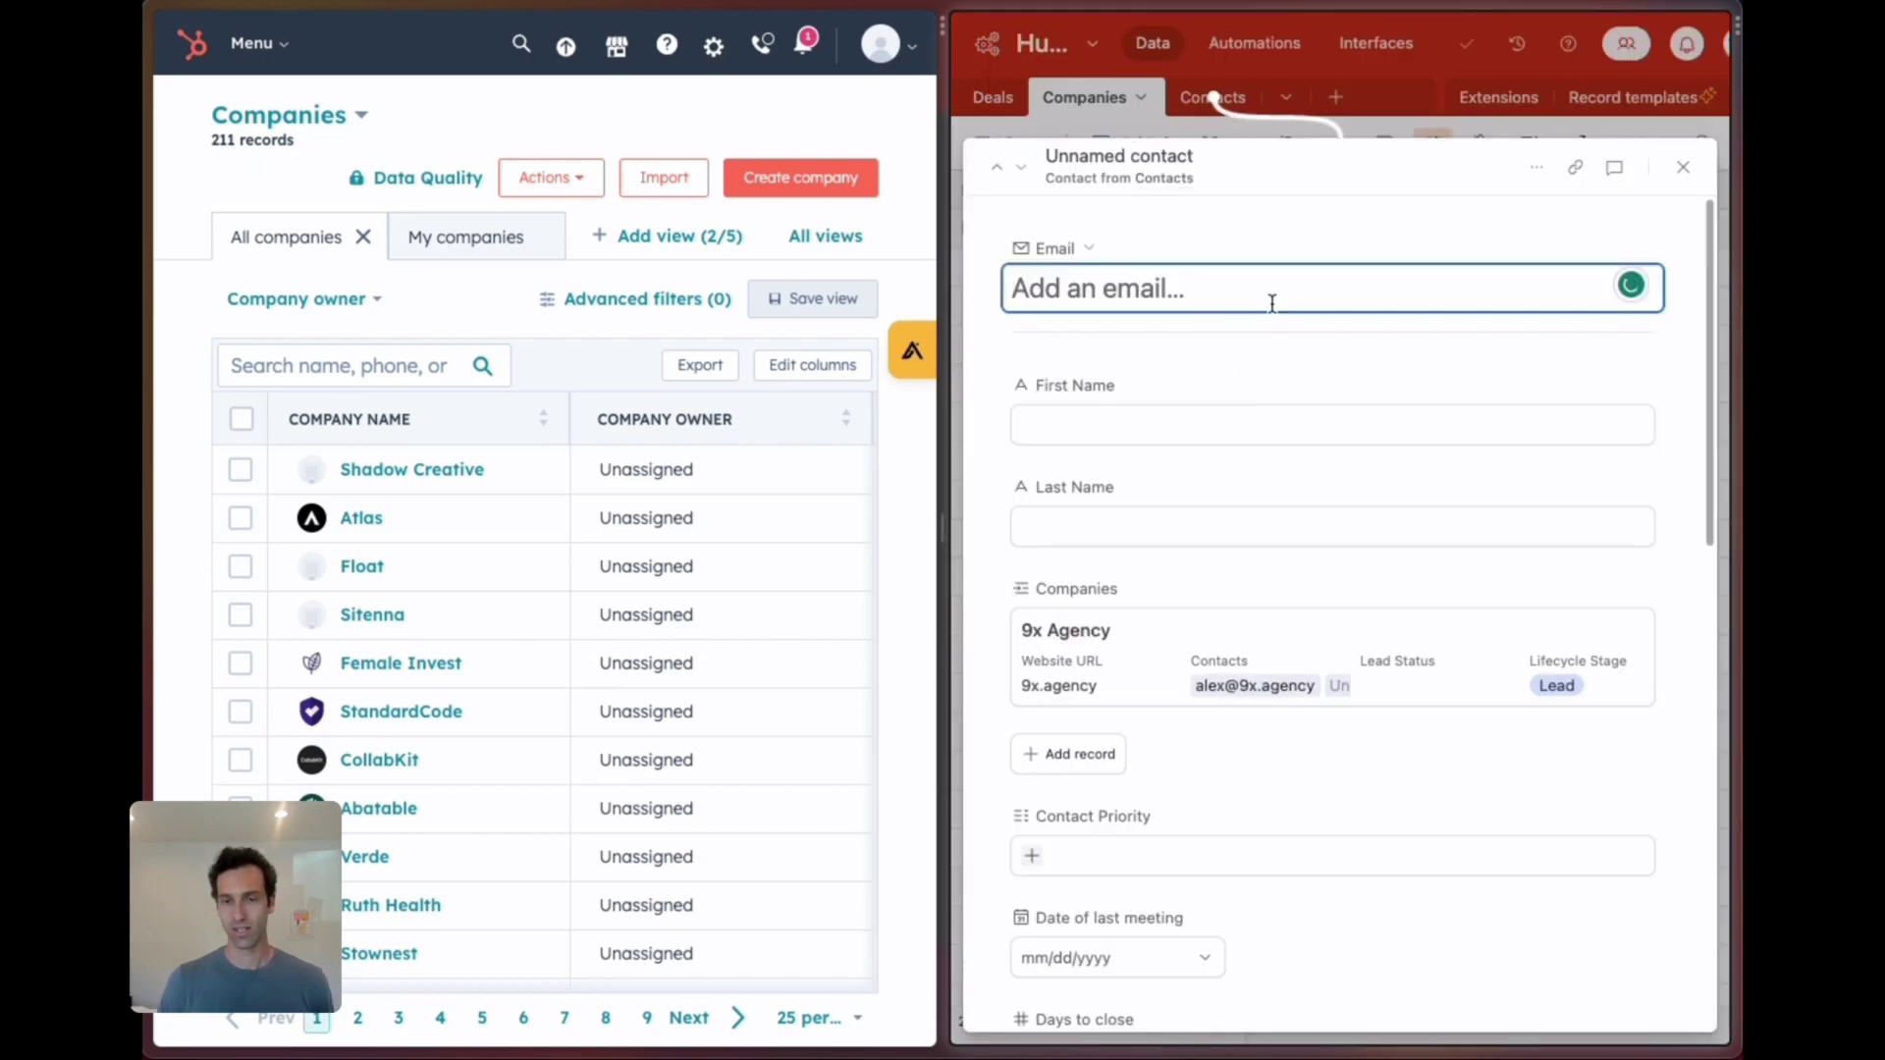
type("Jon a")
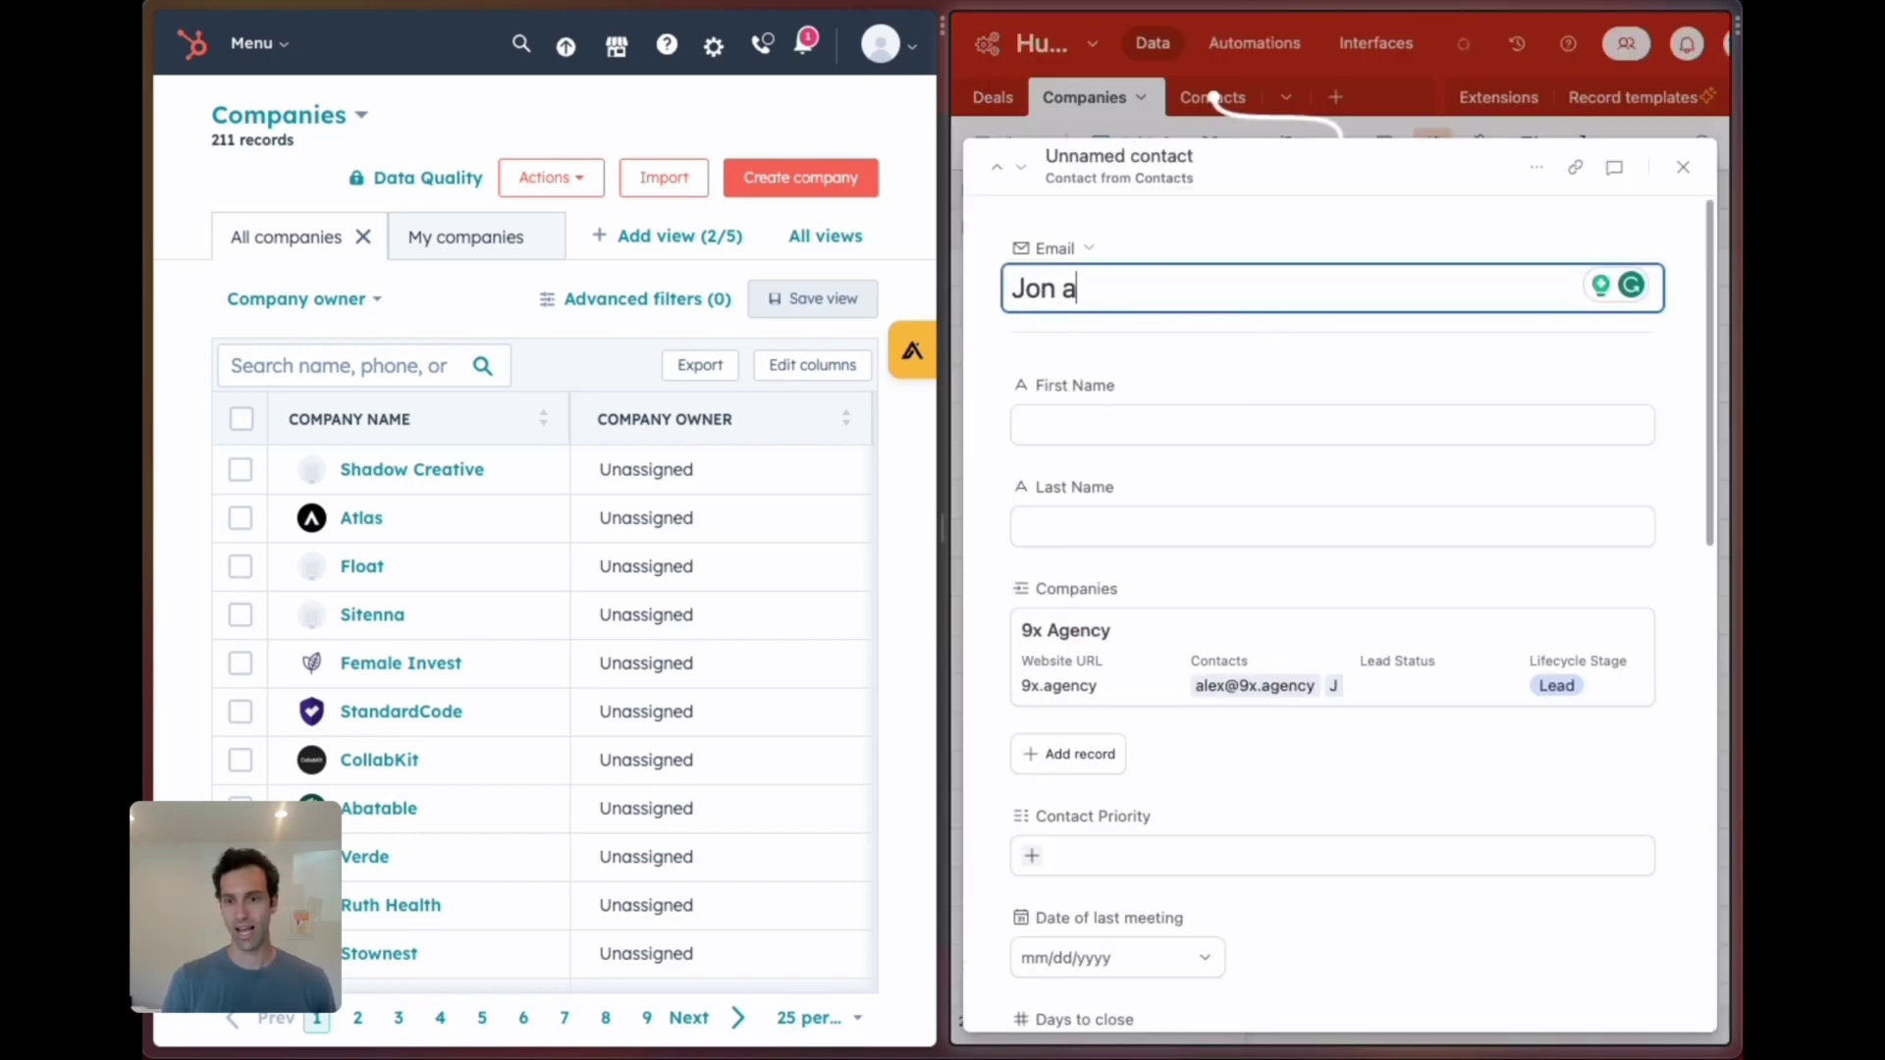
key("Backspace")
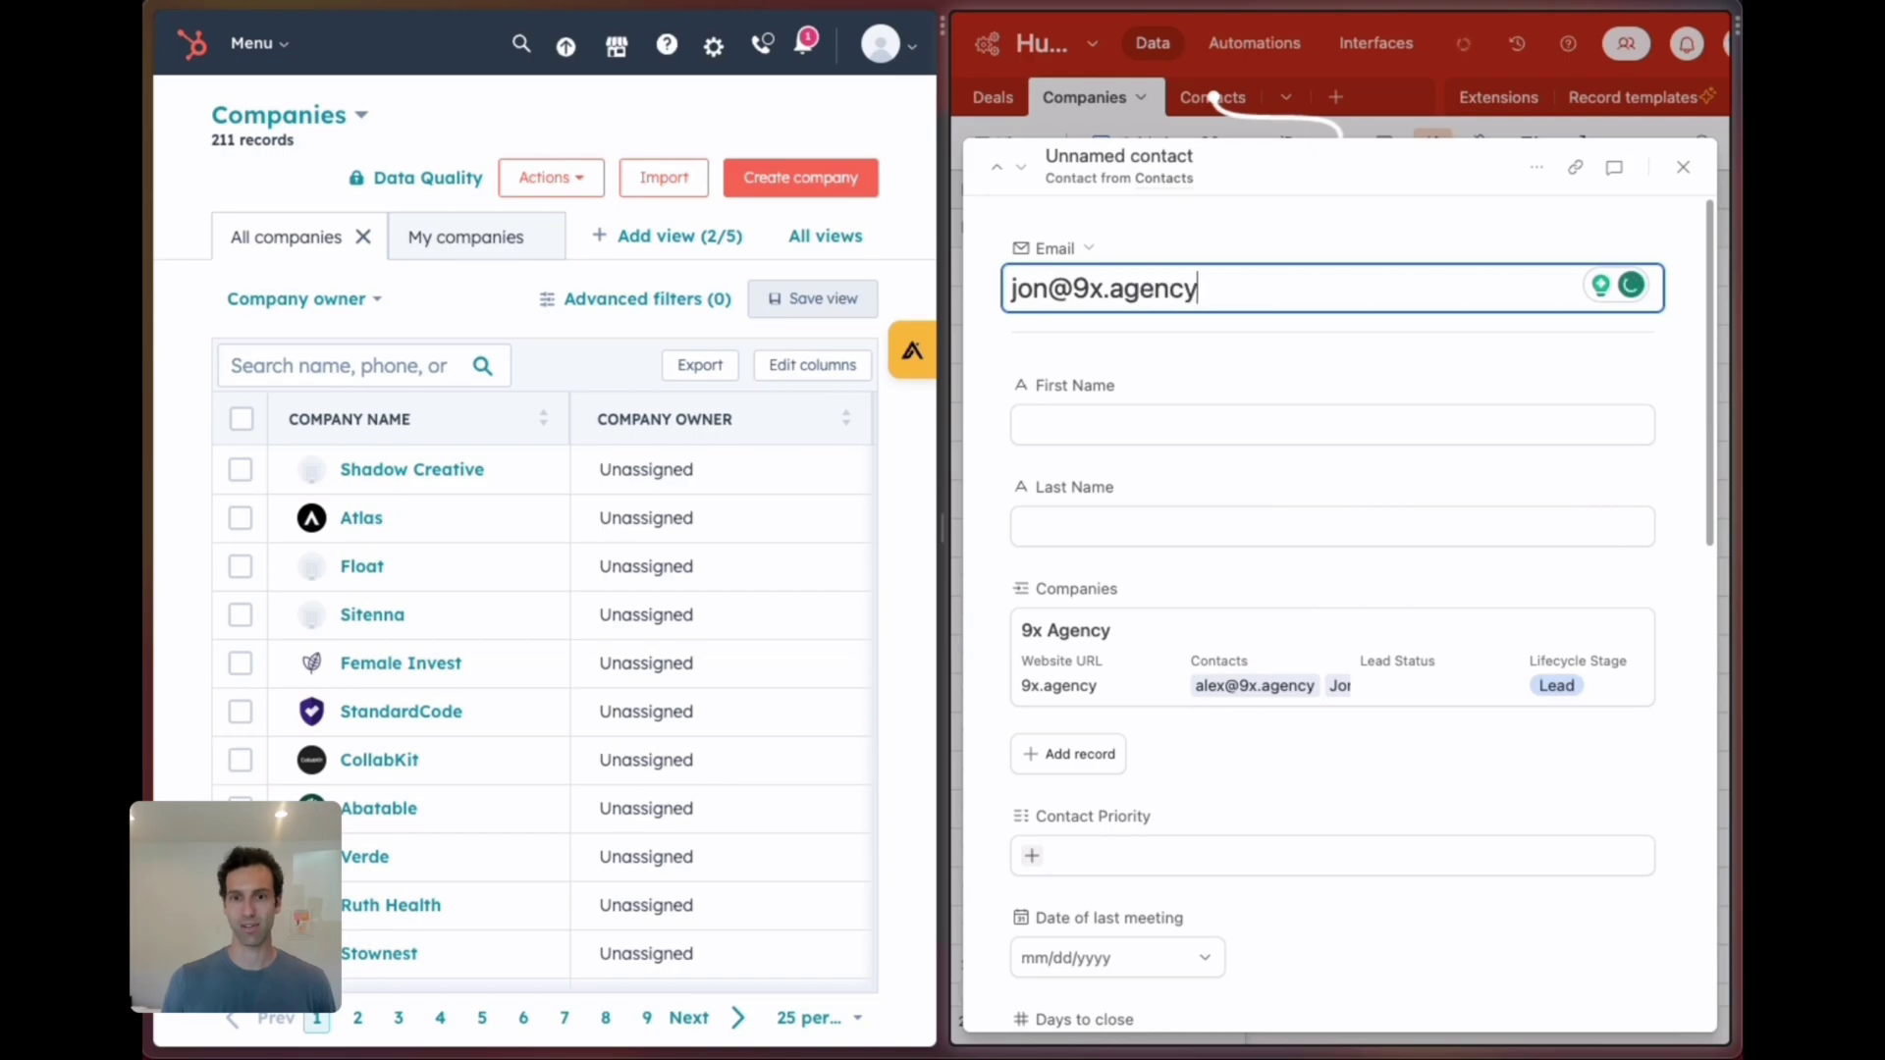
type("Jon")
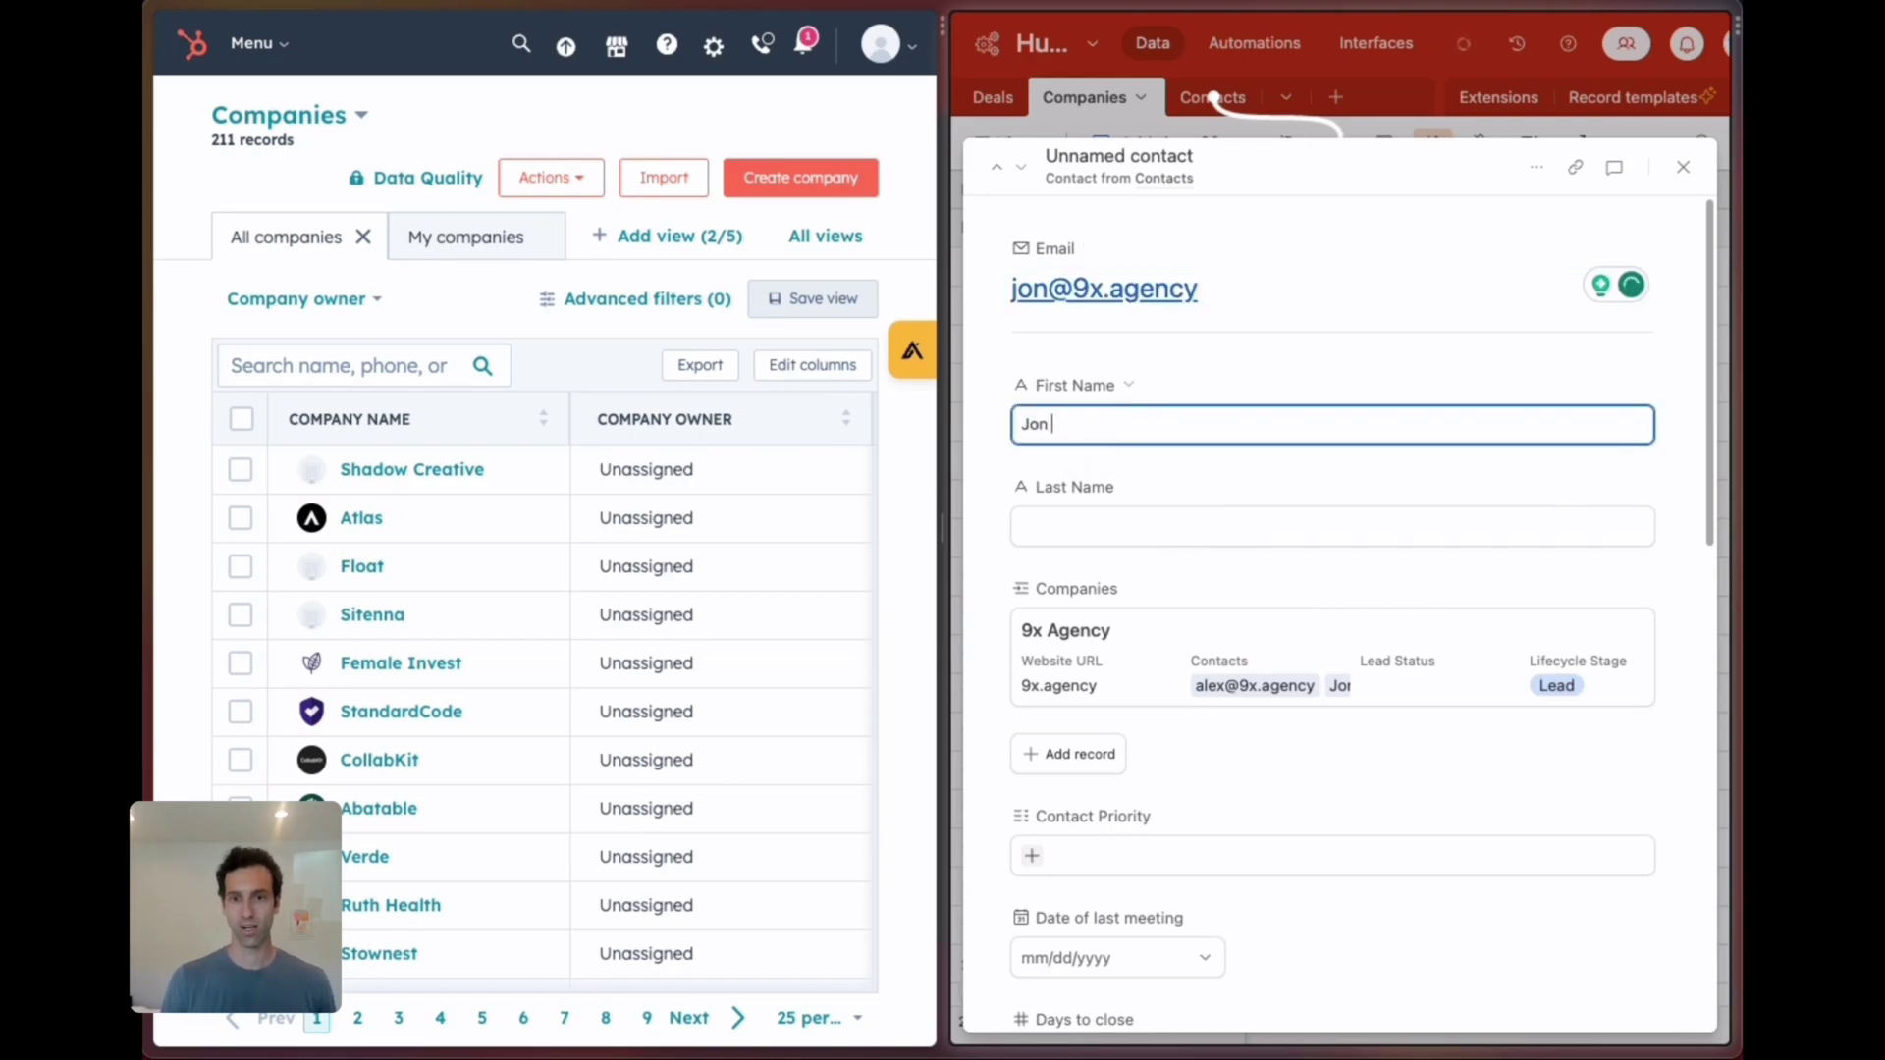
scroll("down", 3)
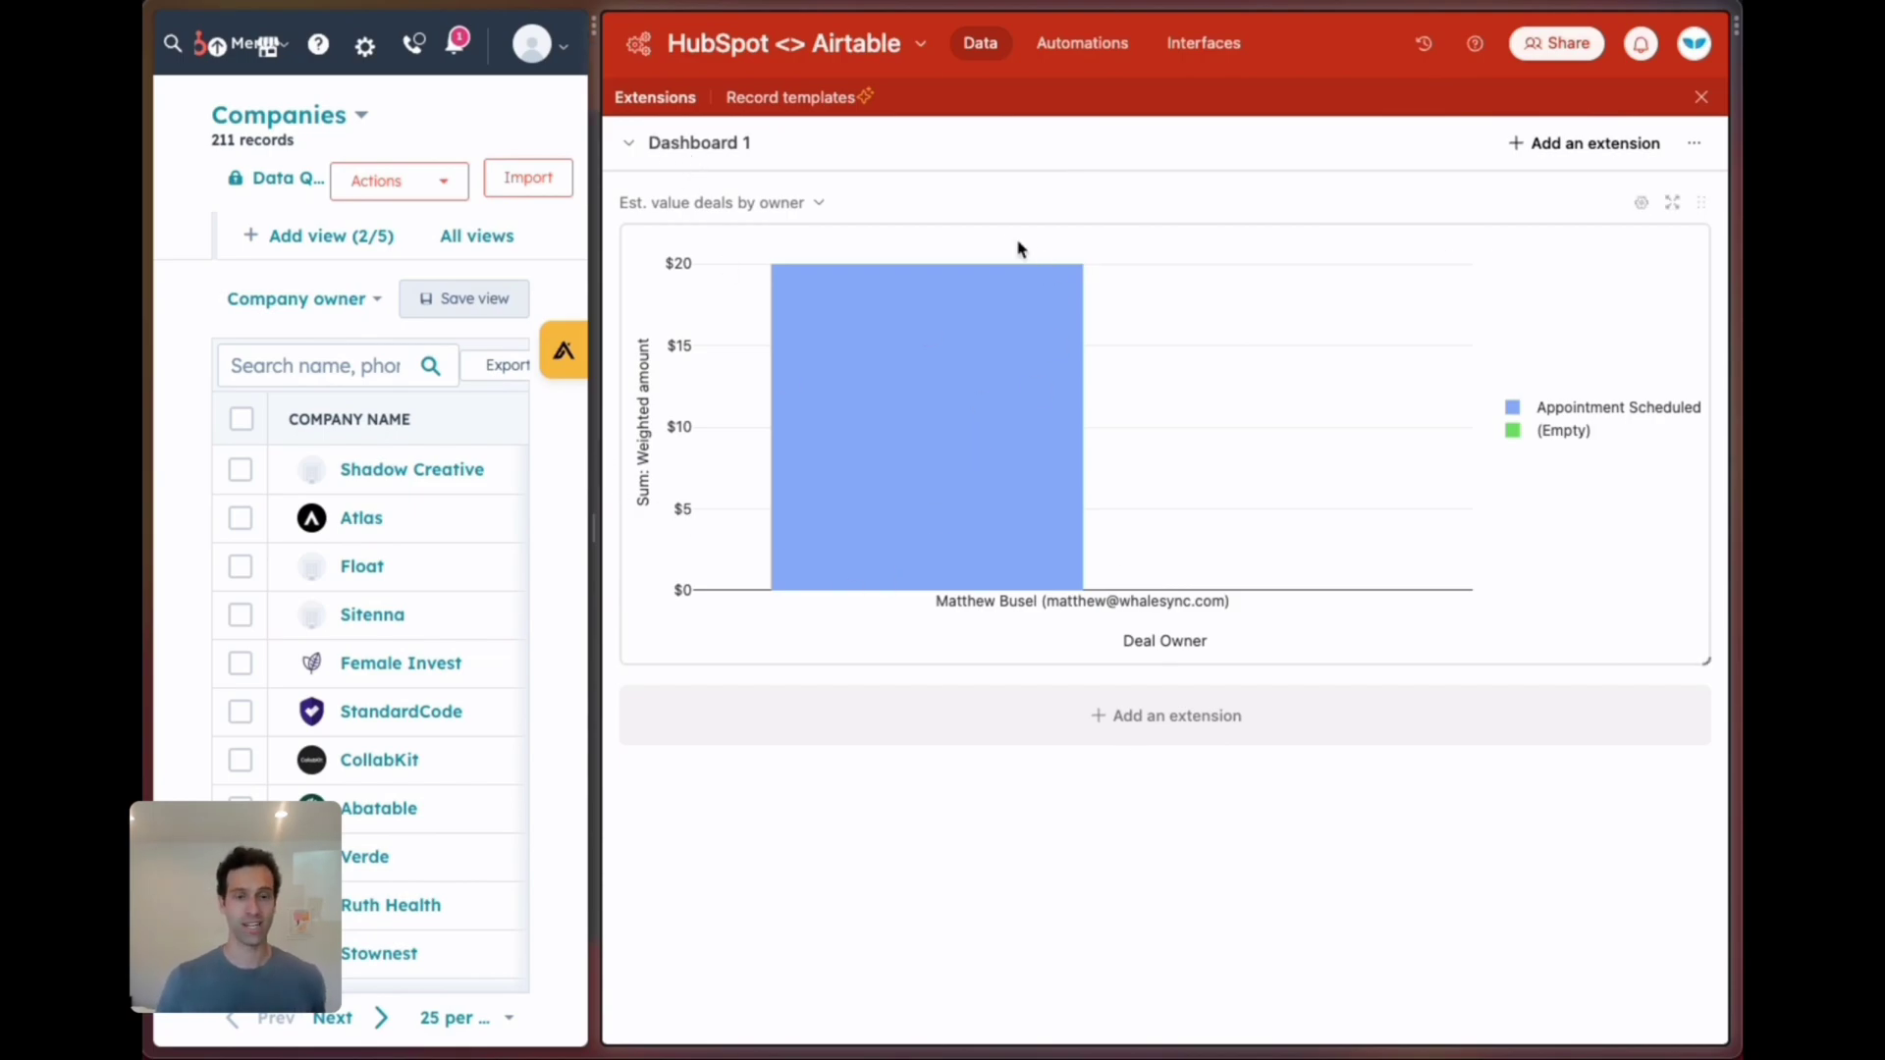
mouse_move(1211, 246)
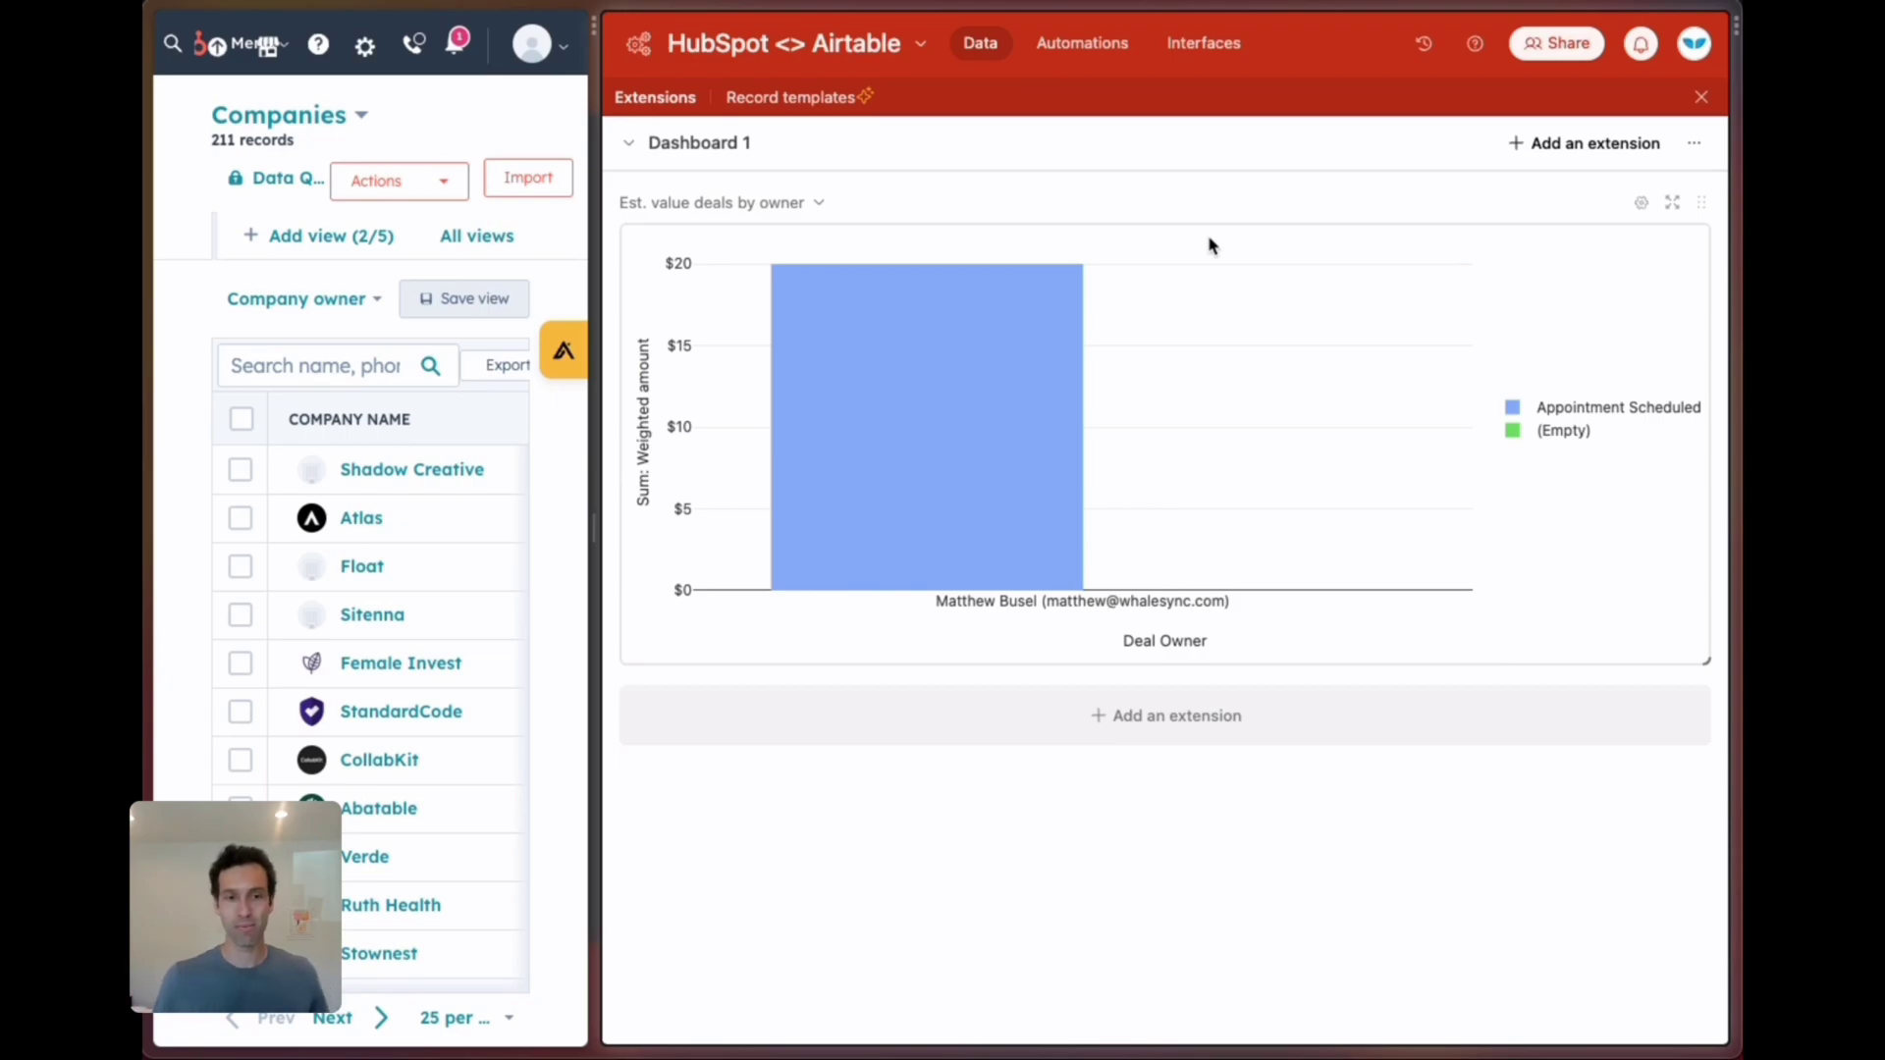